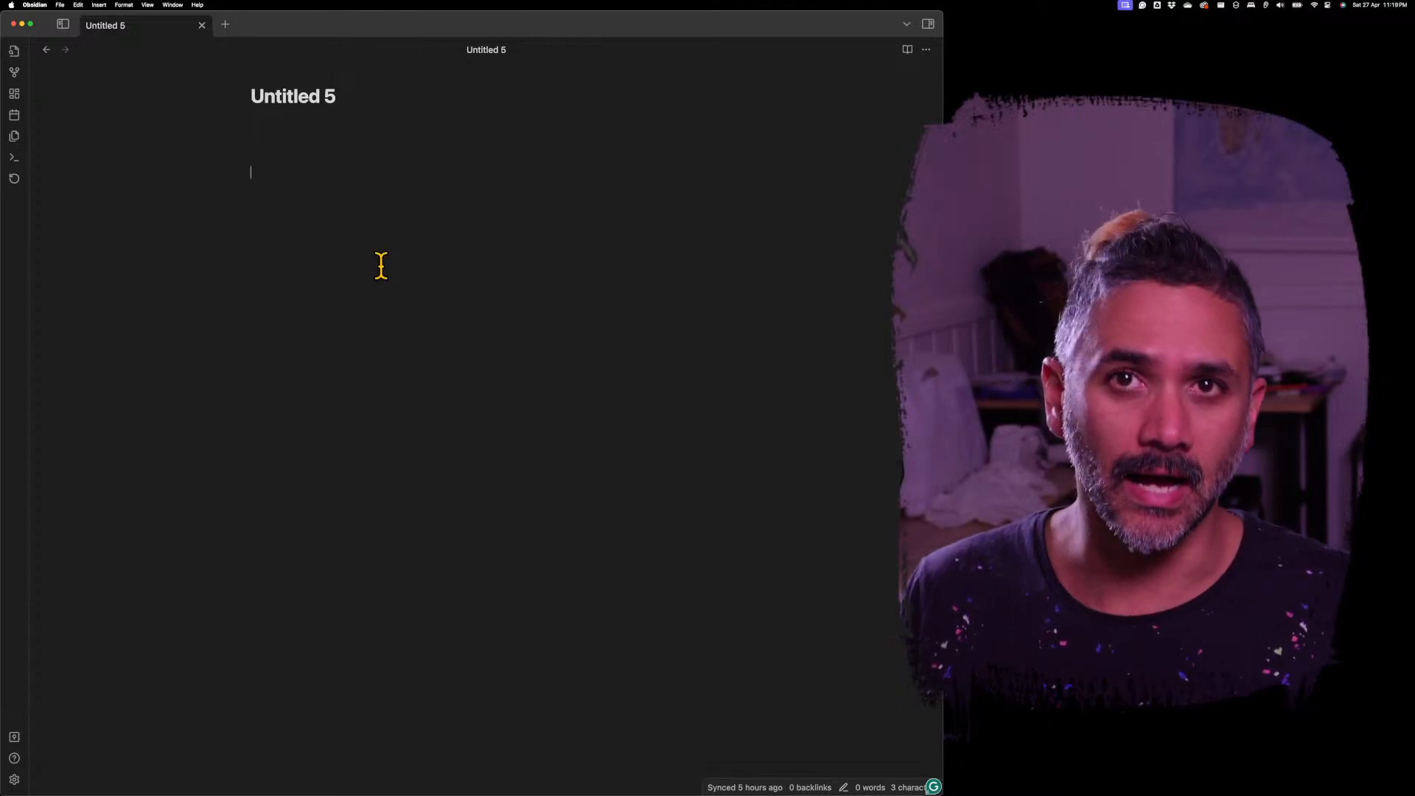
Step: Add a line of placeholder text, then insert a new Ink handwriting section via /handwr
text(sdmnfg skjhgfsdsd fsd f)
text(/)
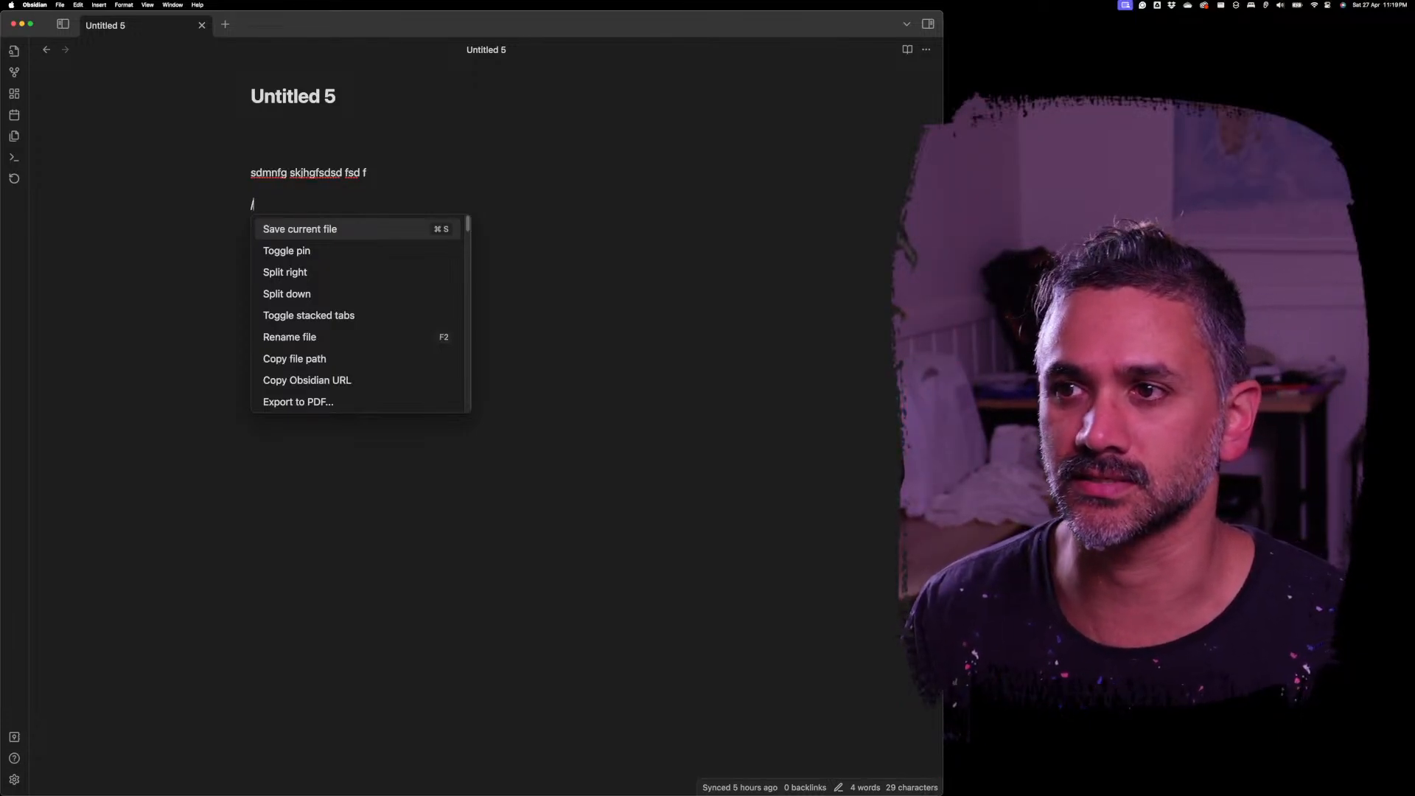
text(h)
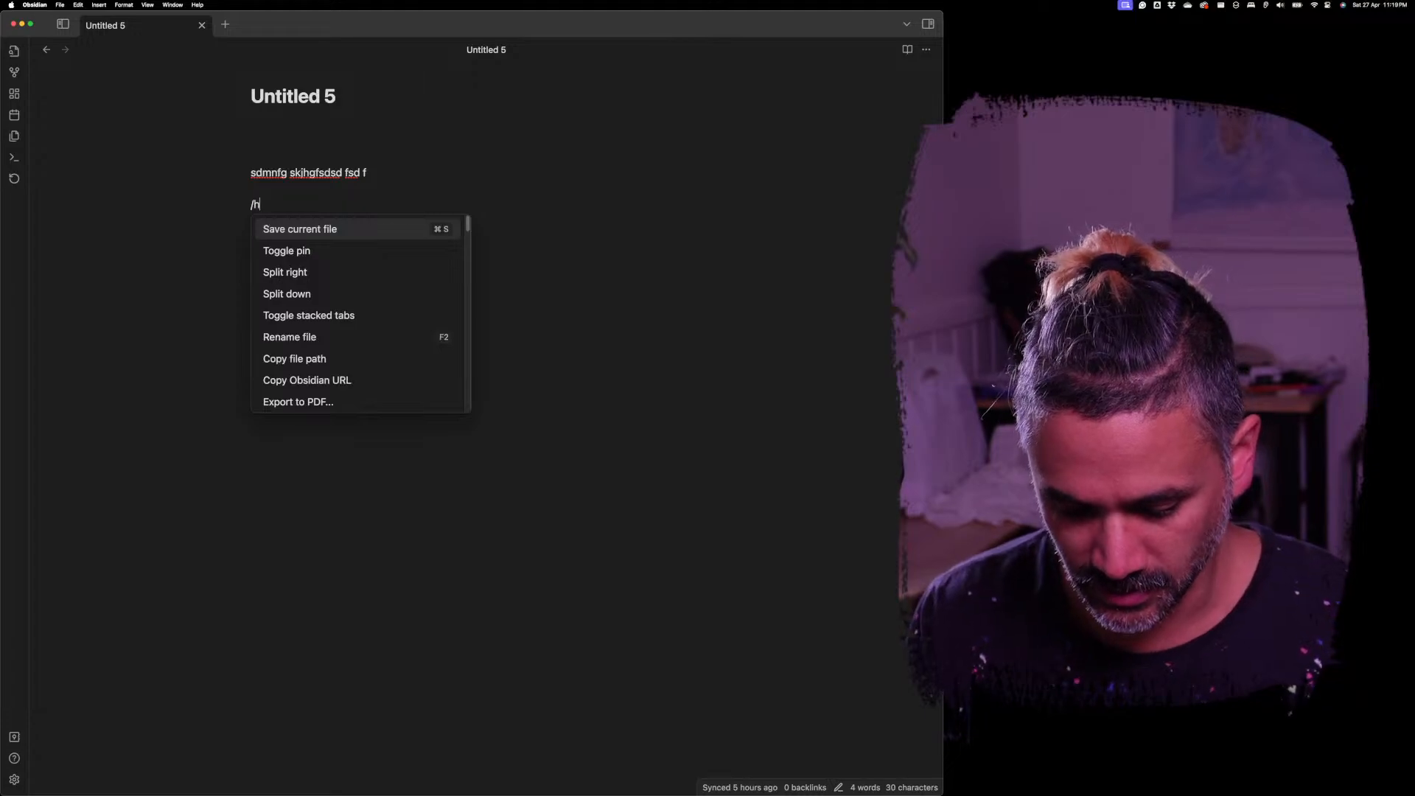
text(andwr)
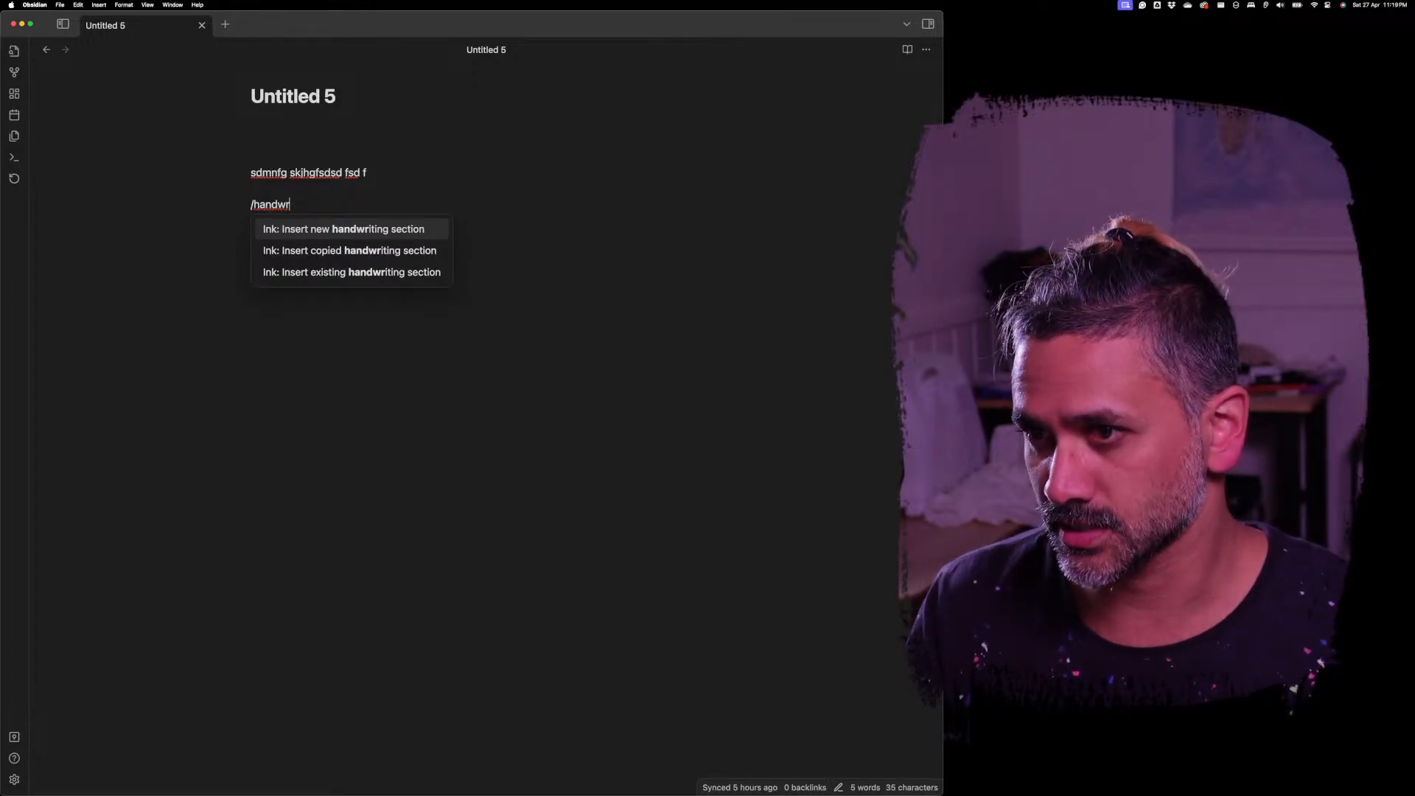
click(345, 228)
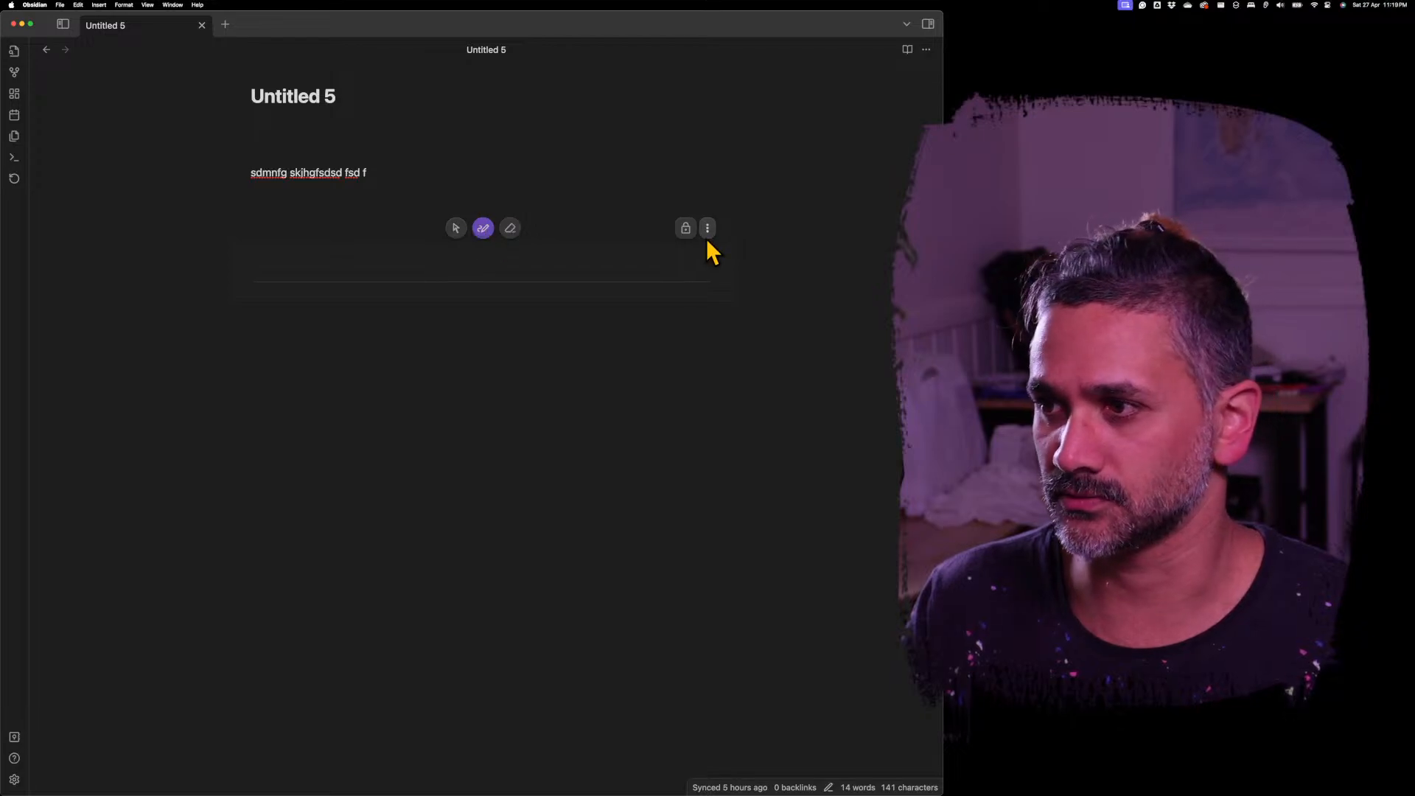
mouse_move(412, 224)
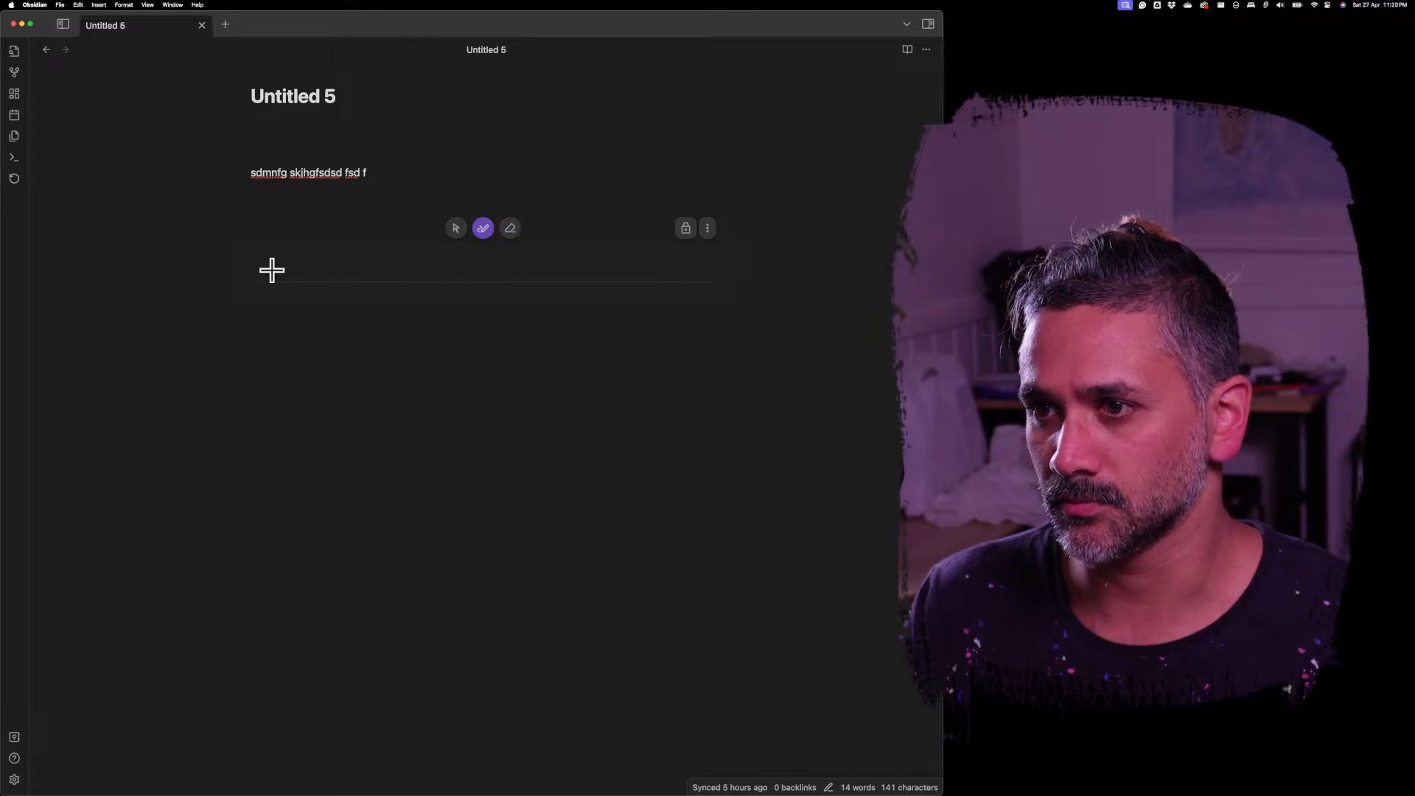
Step: Scribble in the Ink section, undo/redo it, write a short stroke and lock the section
drag(271, 268, 541, 262)
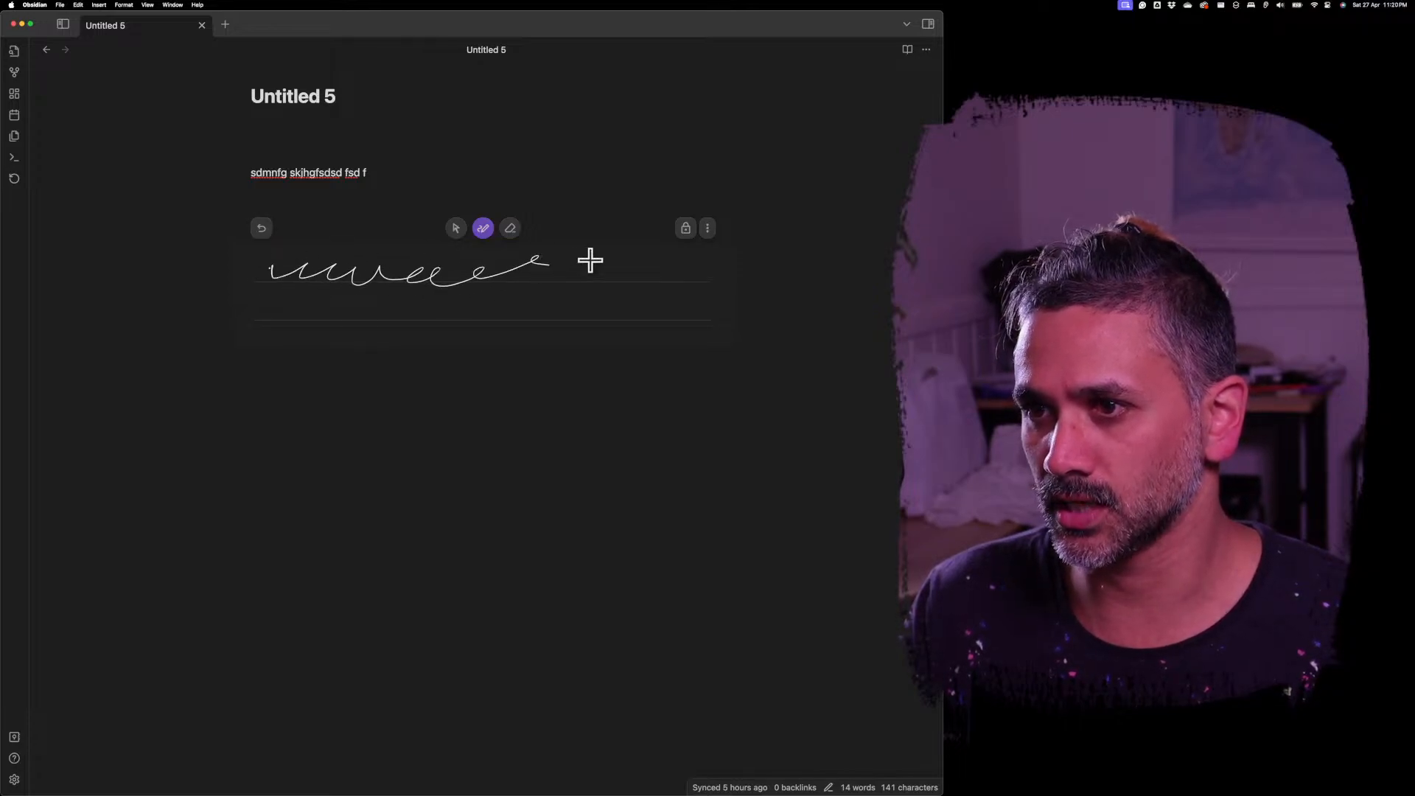
click(261, 227)
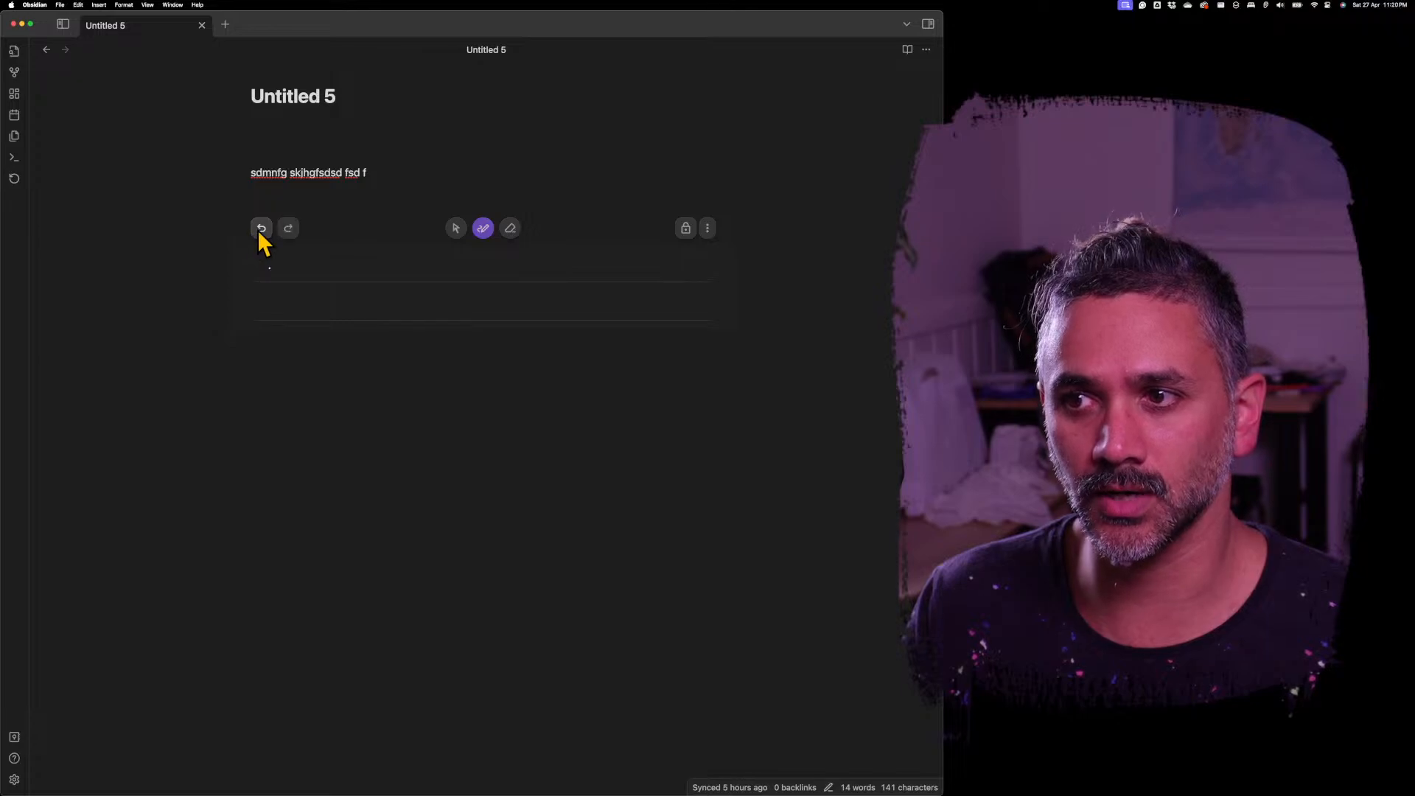
drag(266, 271, 541, 266)
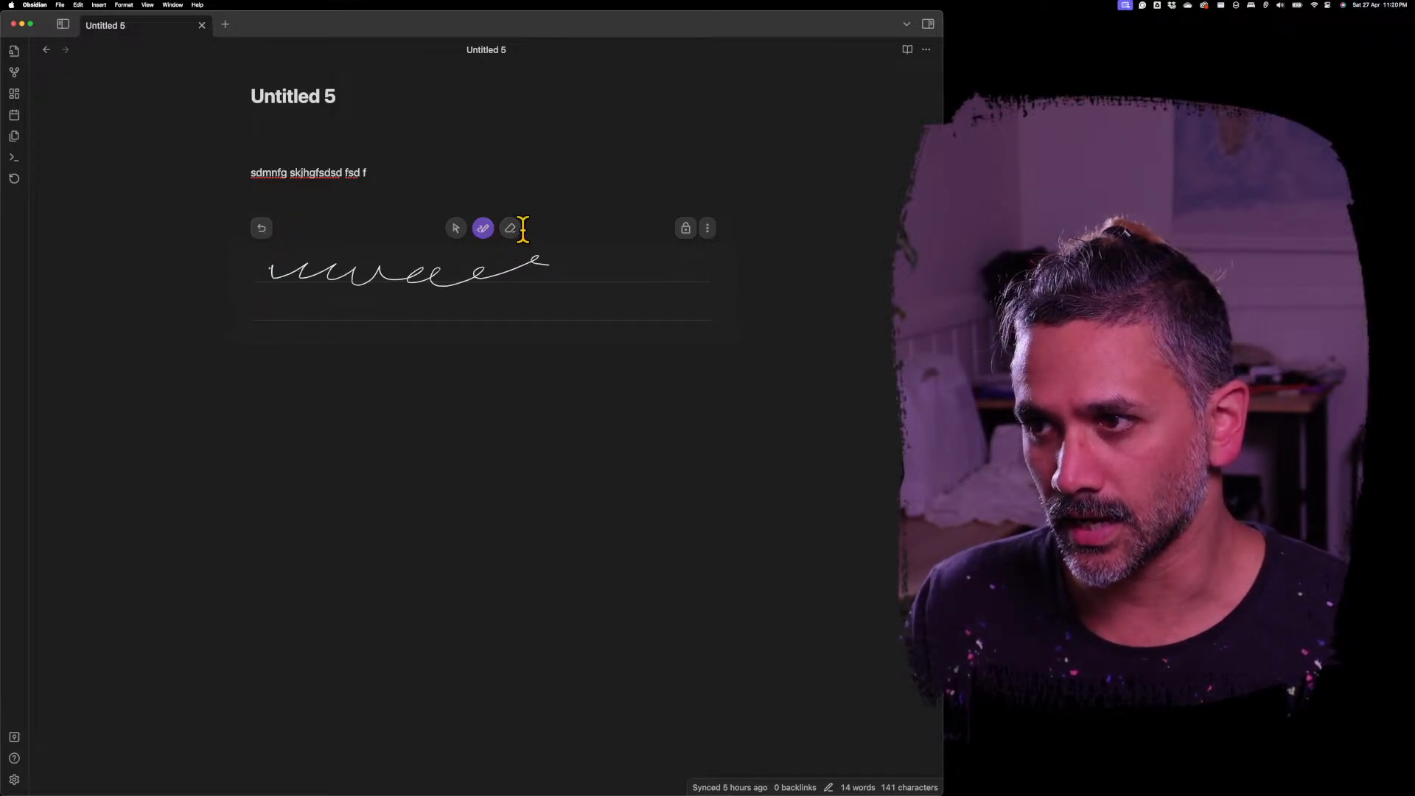
click(456, 227)
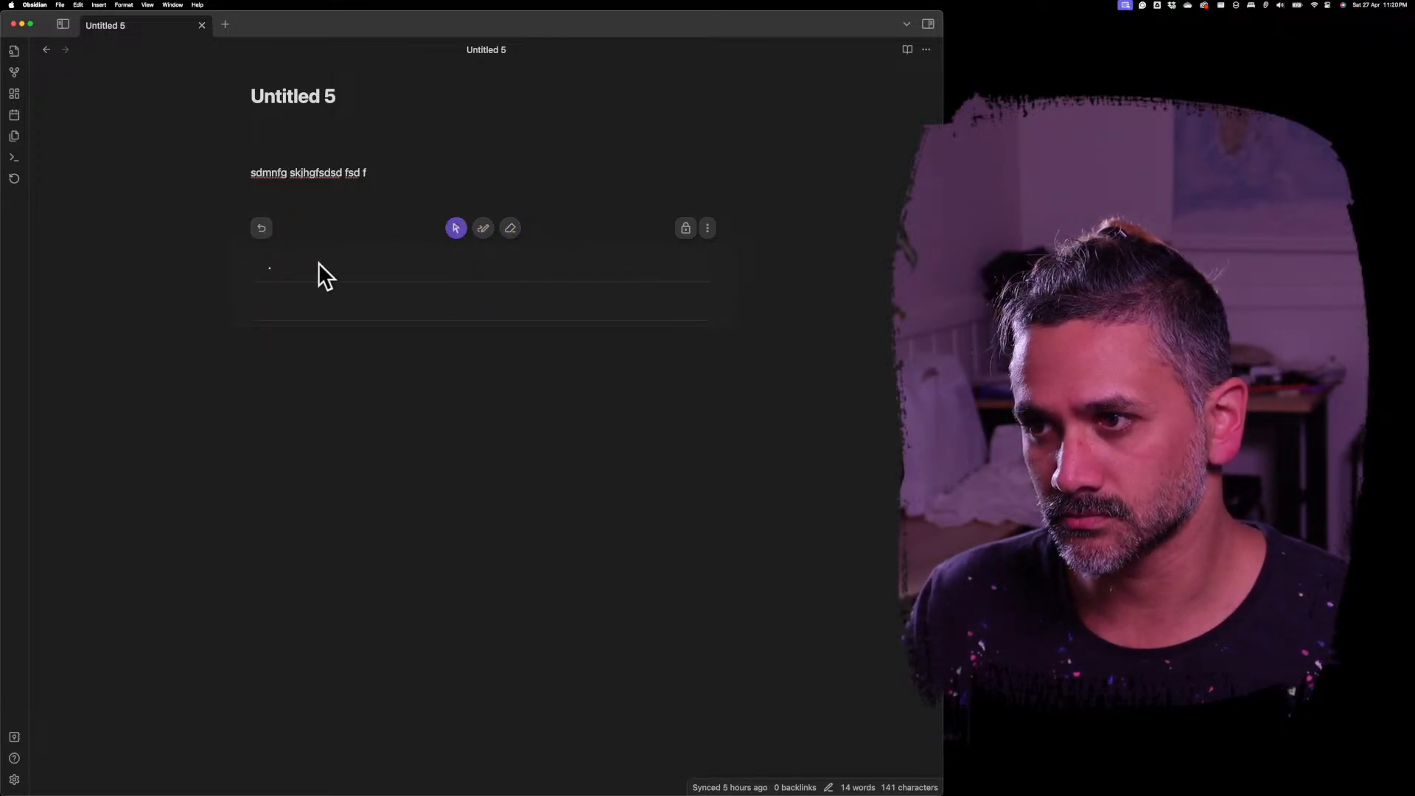
click(484, 227)
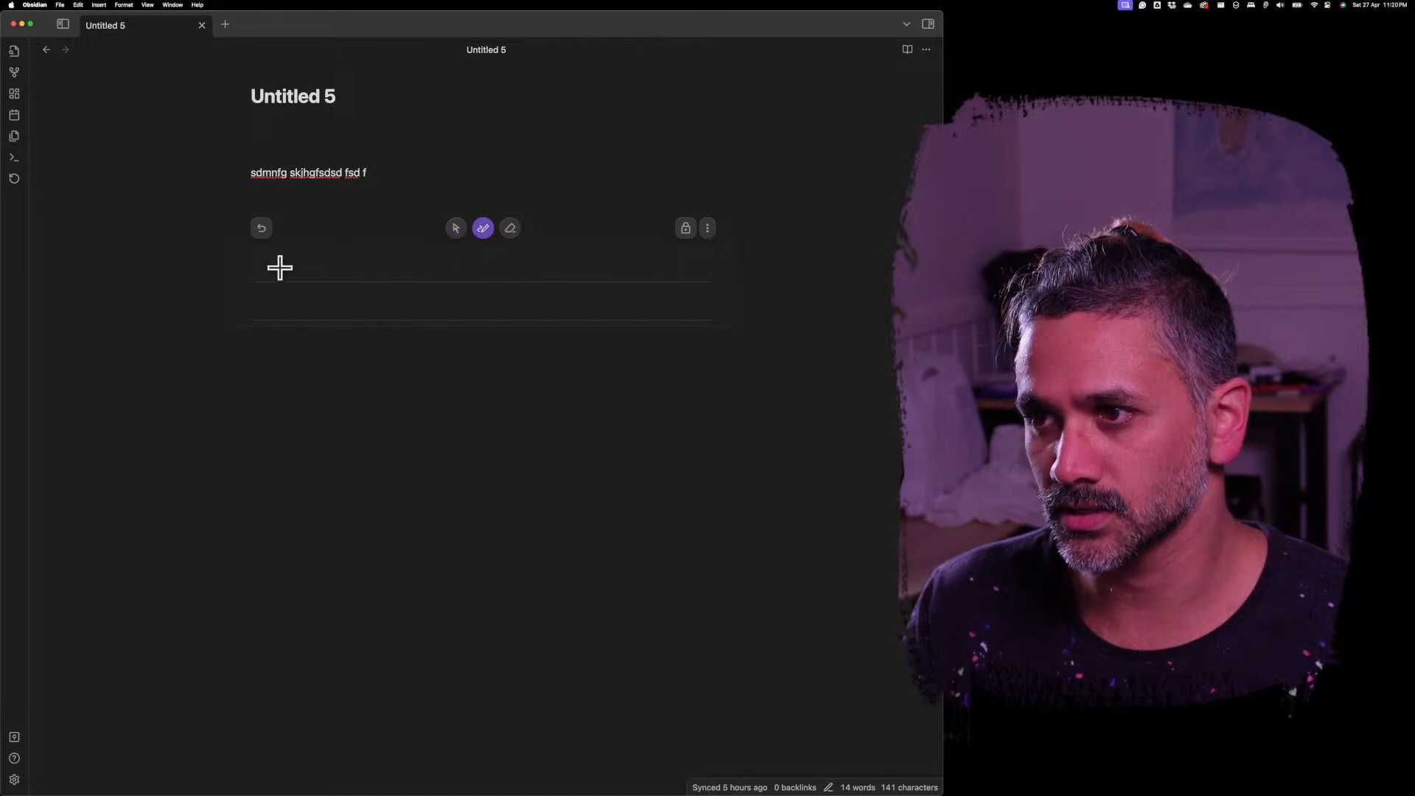
drag(271, 267, 442, 262)
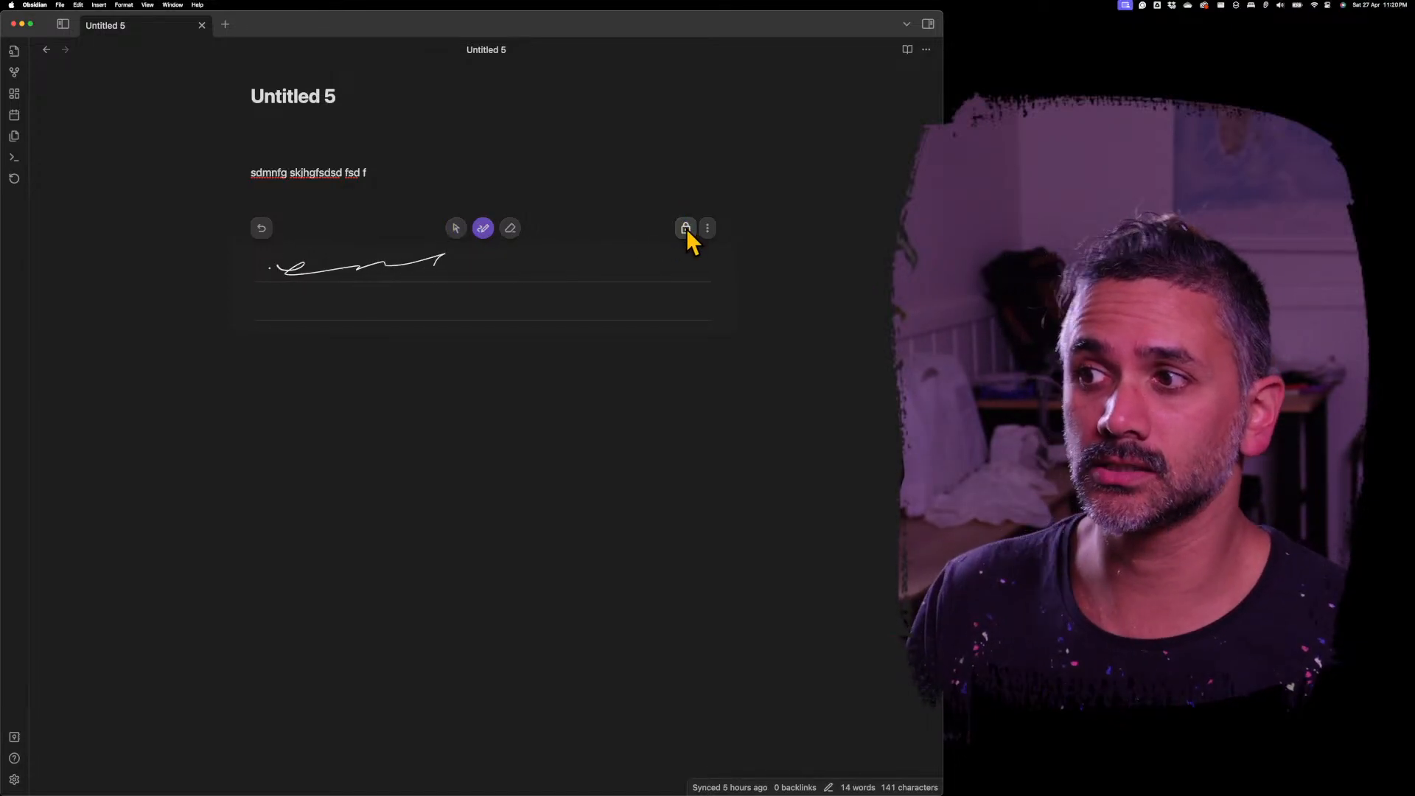
click(685, 227)
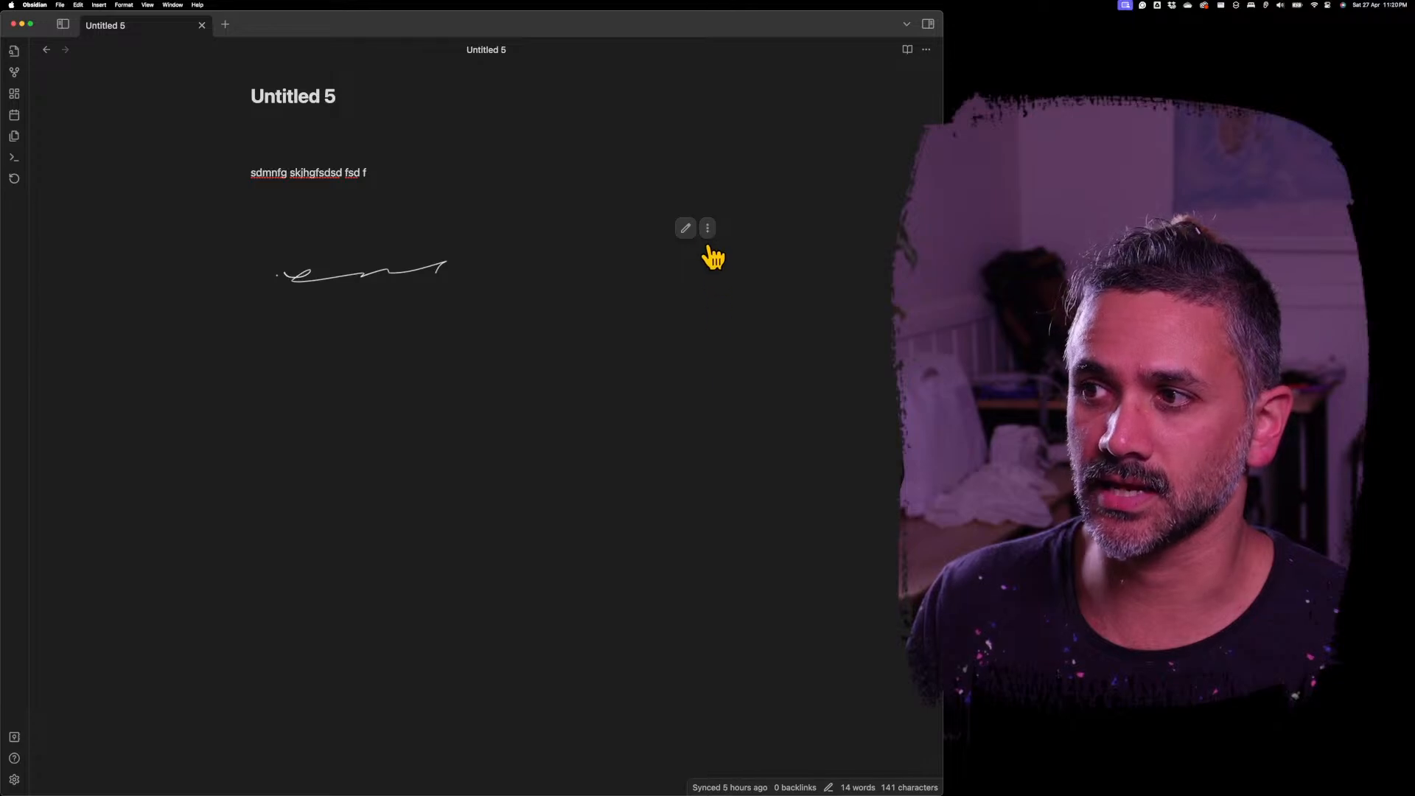
Step: Unlock the handwriting section for editing, then stop editing to lock it again
click(684, 227)
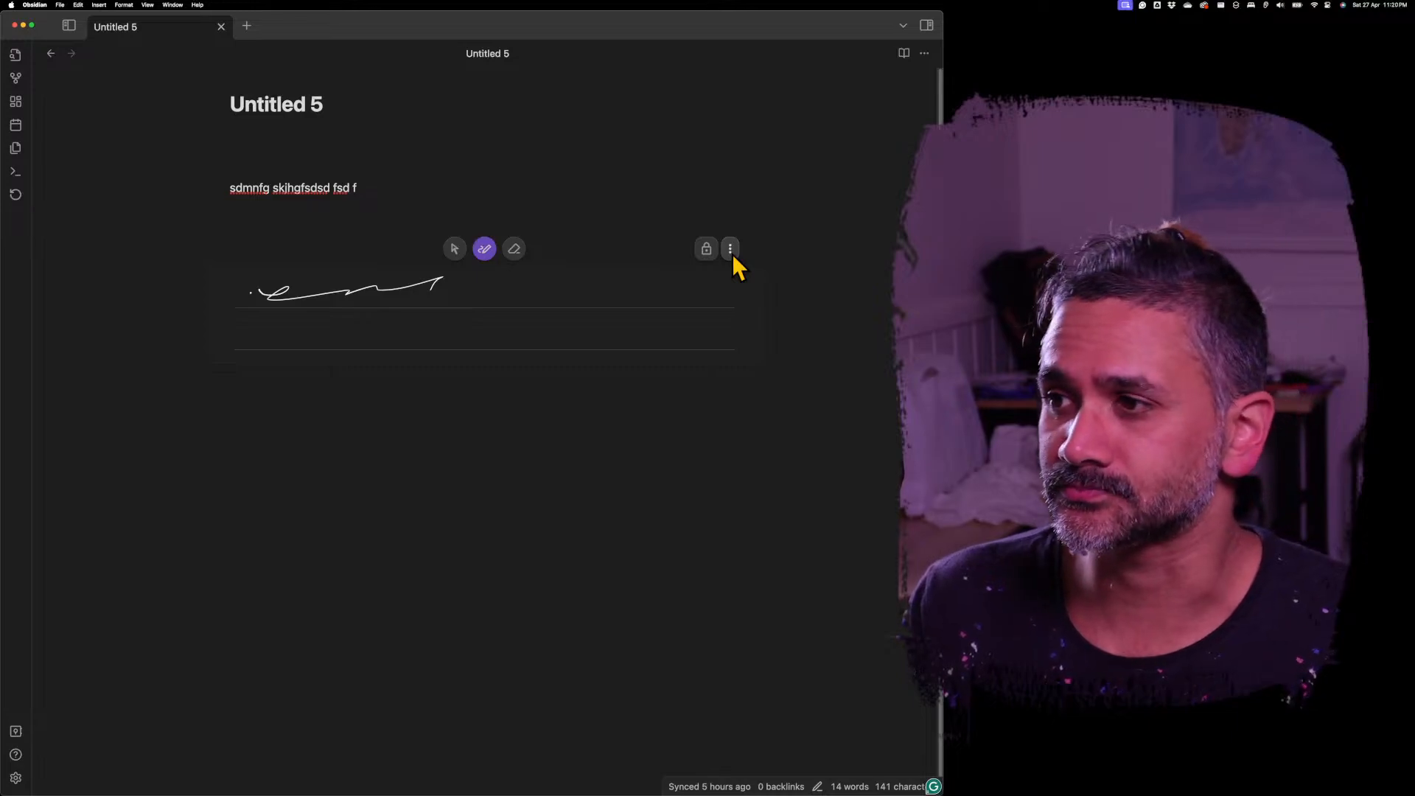
mouse_move(765, 276)
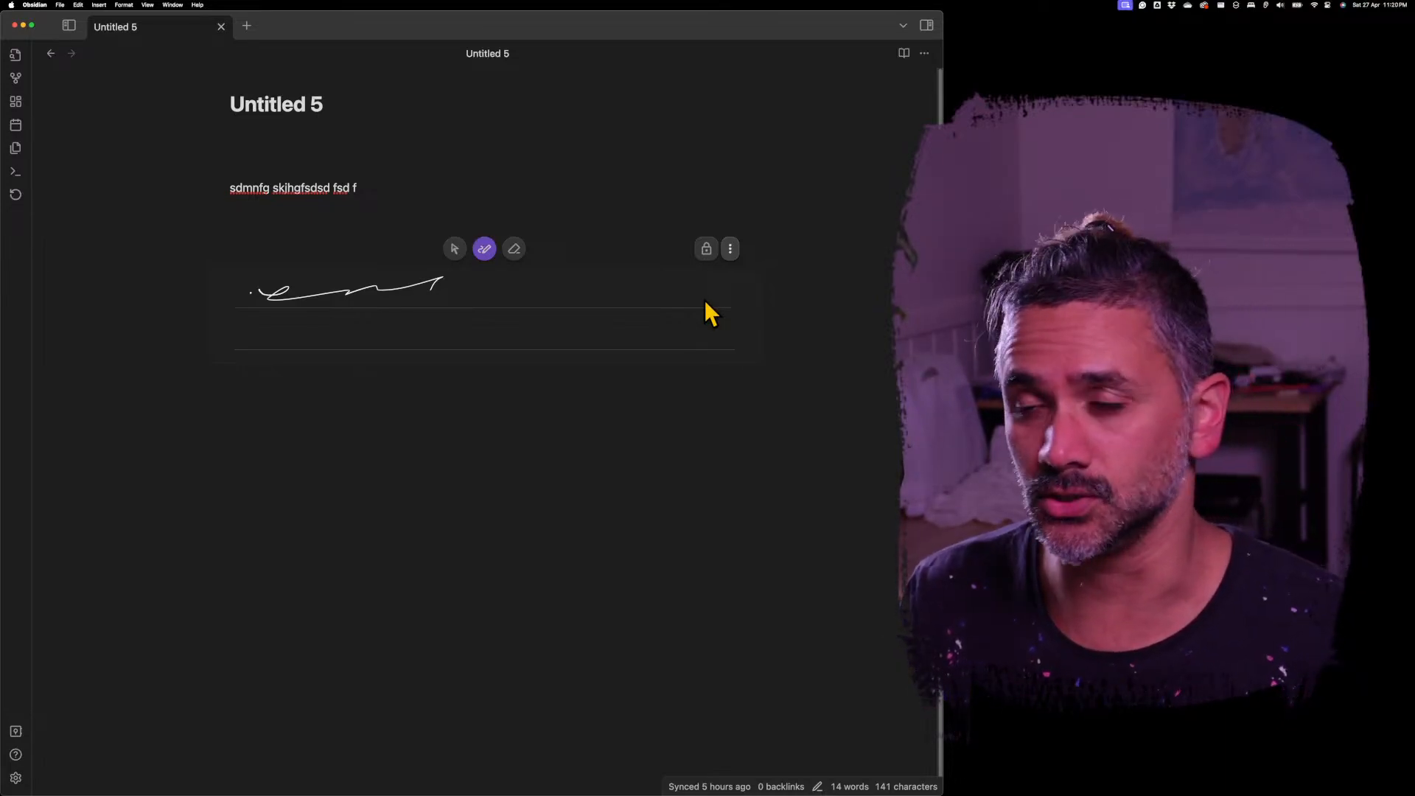
mouse_move(766, 271)
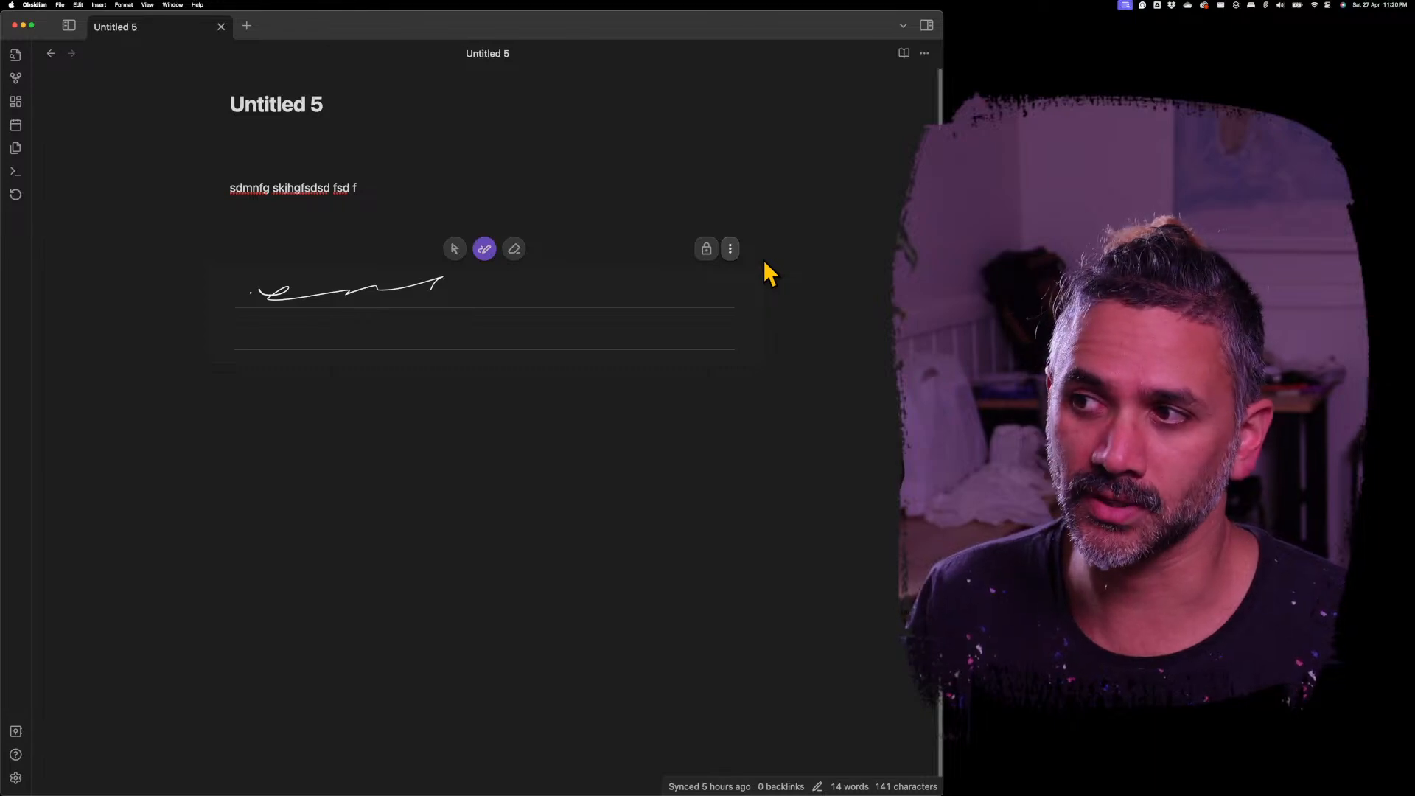
click(730, 248)
text(/)
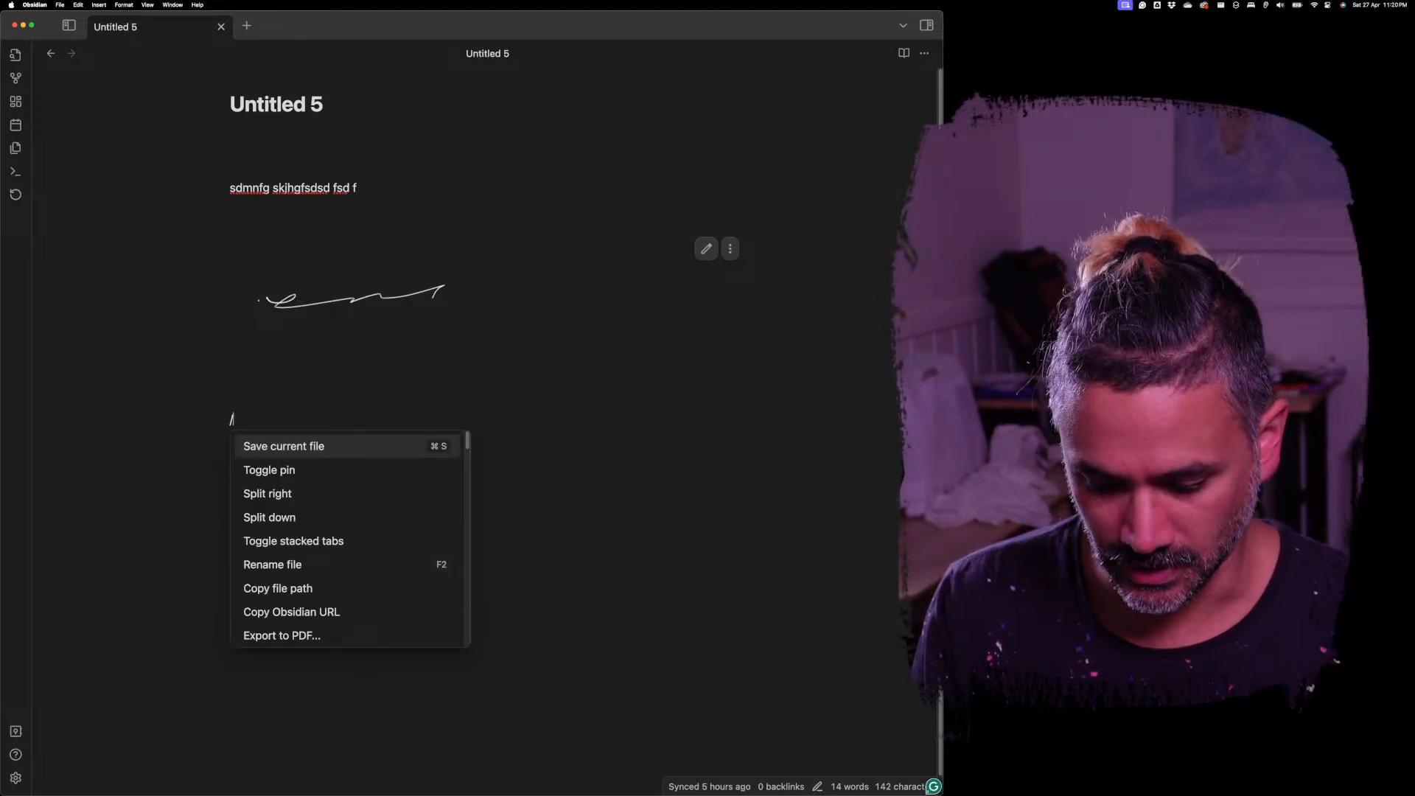
Step: Filter the command list to 'writing' and choose Ink: Insert copied handwriting section
text(writing)
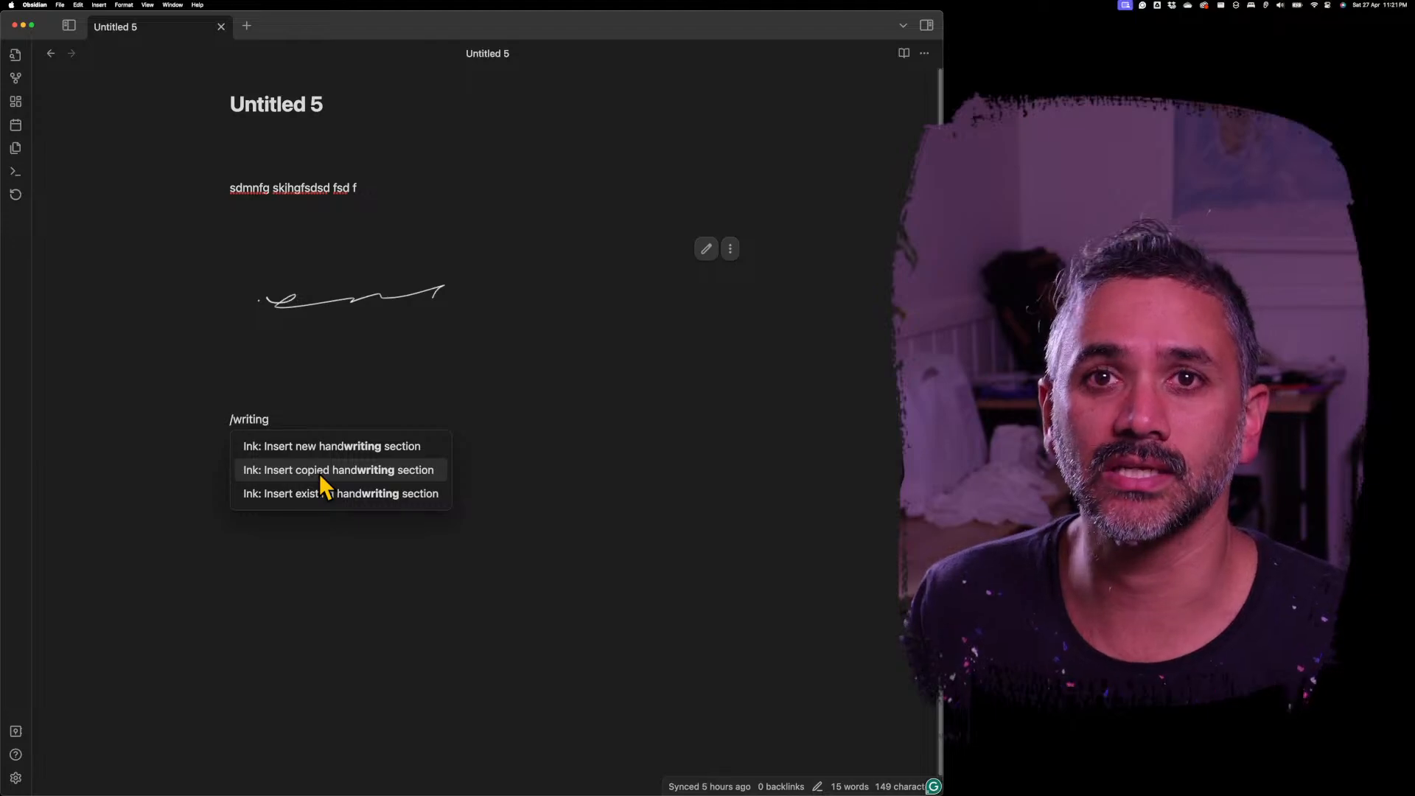
click(337, 469)
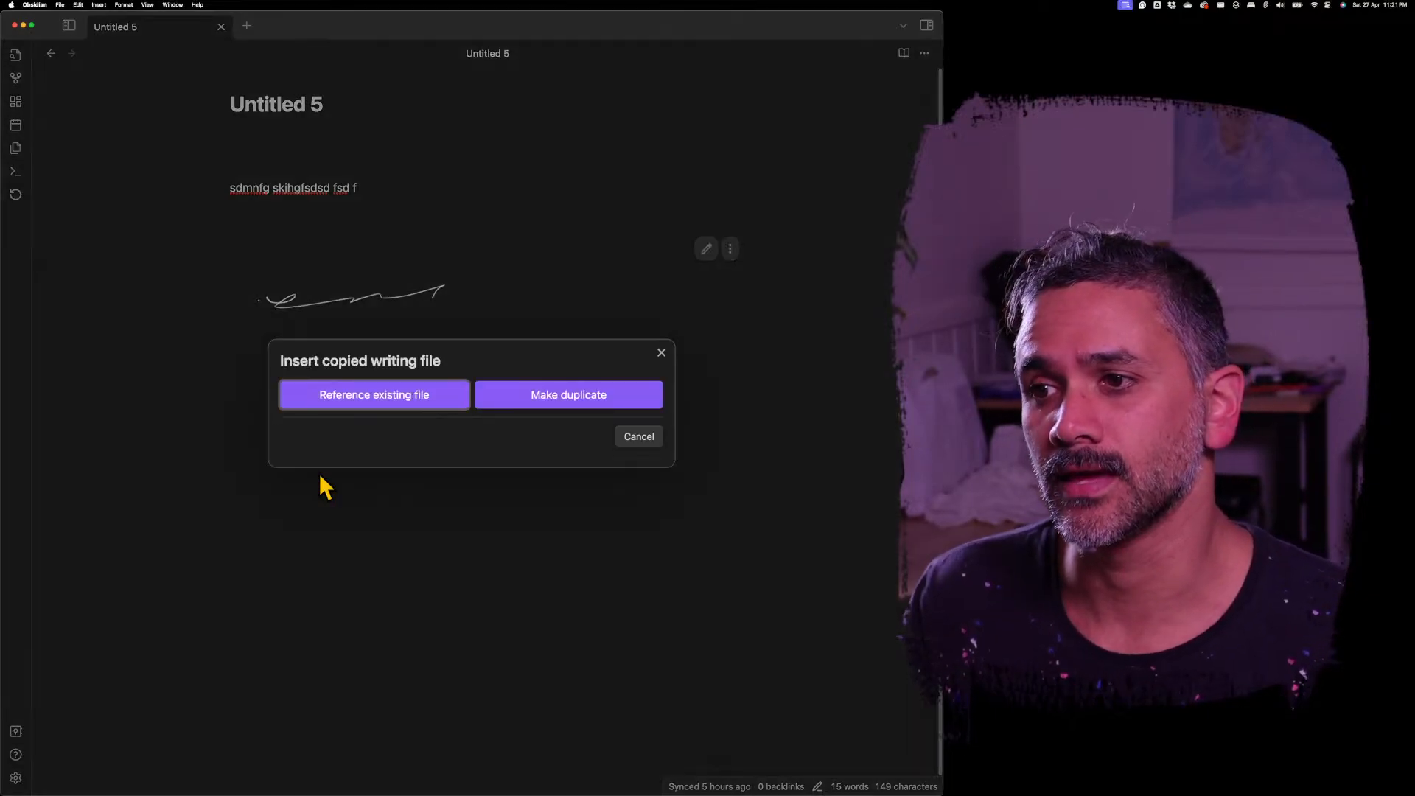
mouse_move(313, 384)
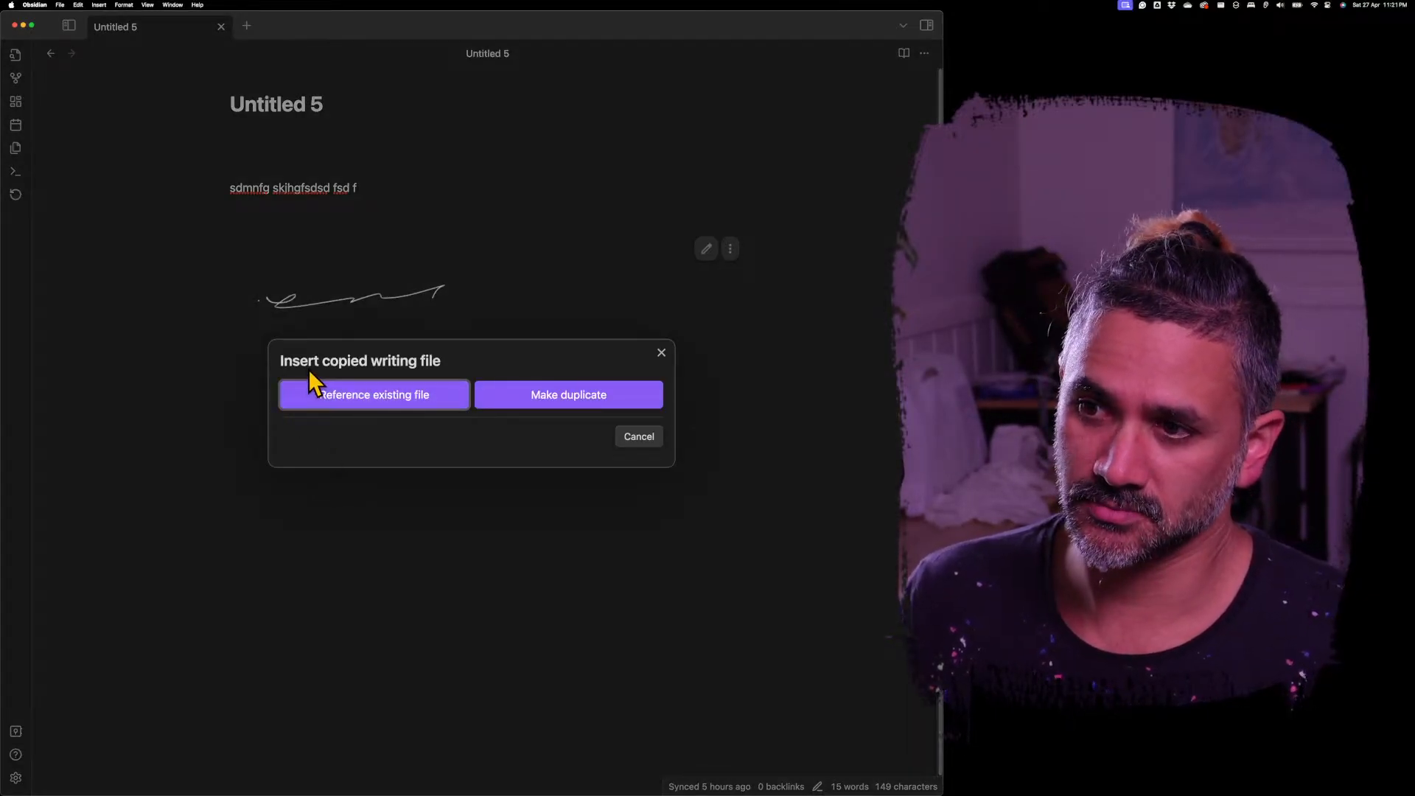
mouse_move(373, 413)
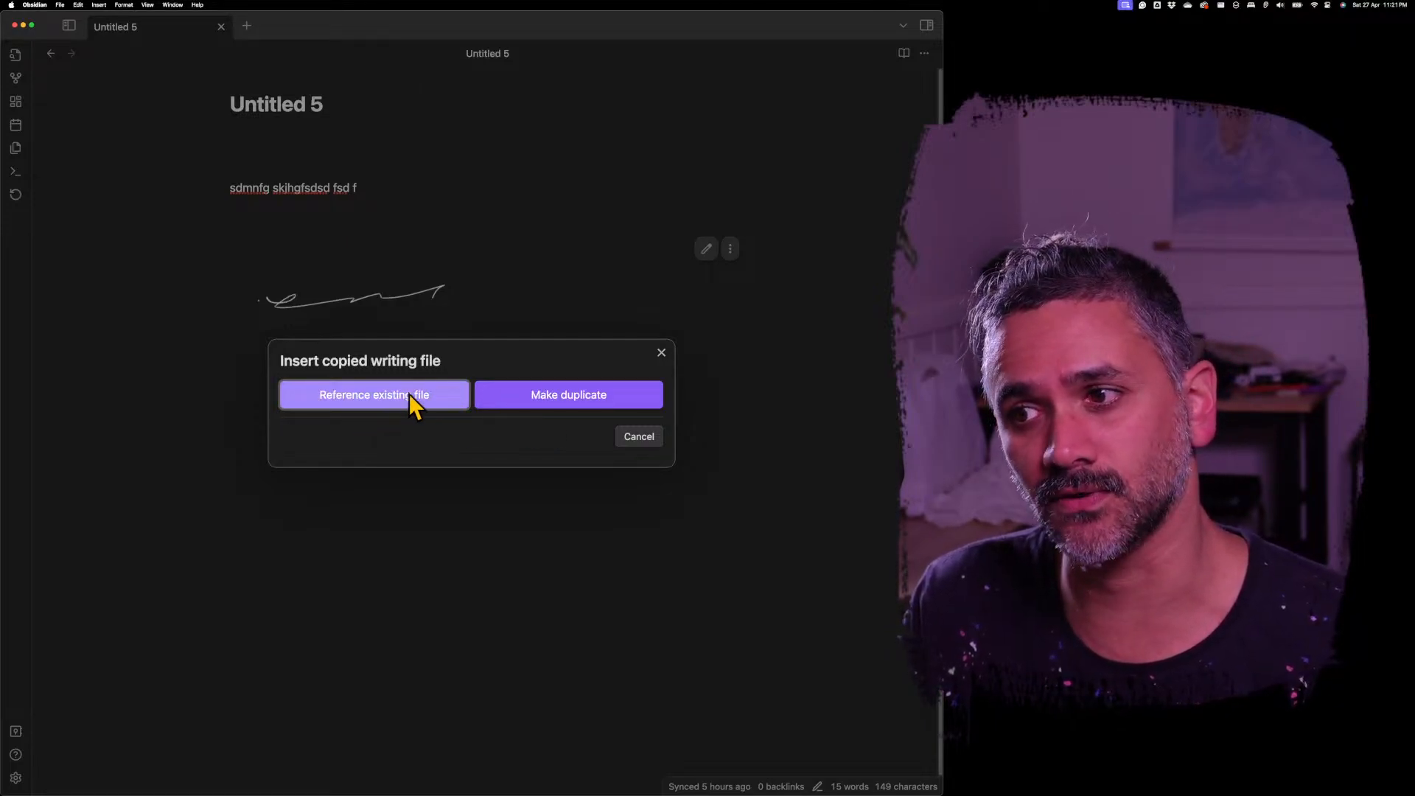
mouse_move(389, 293)
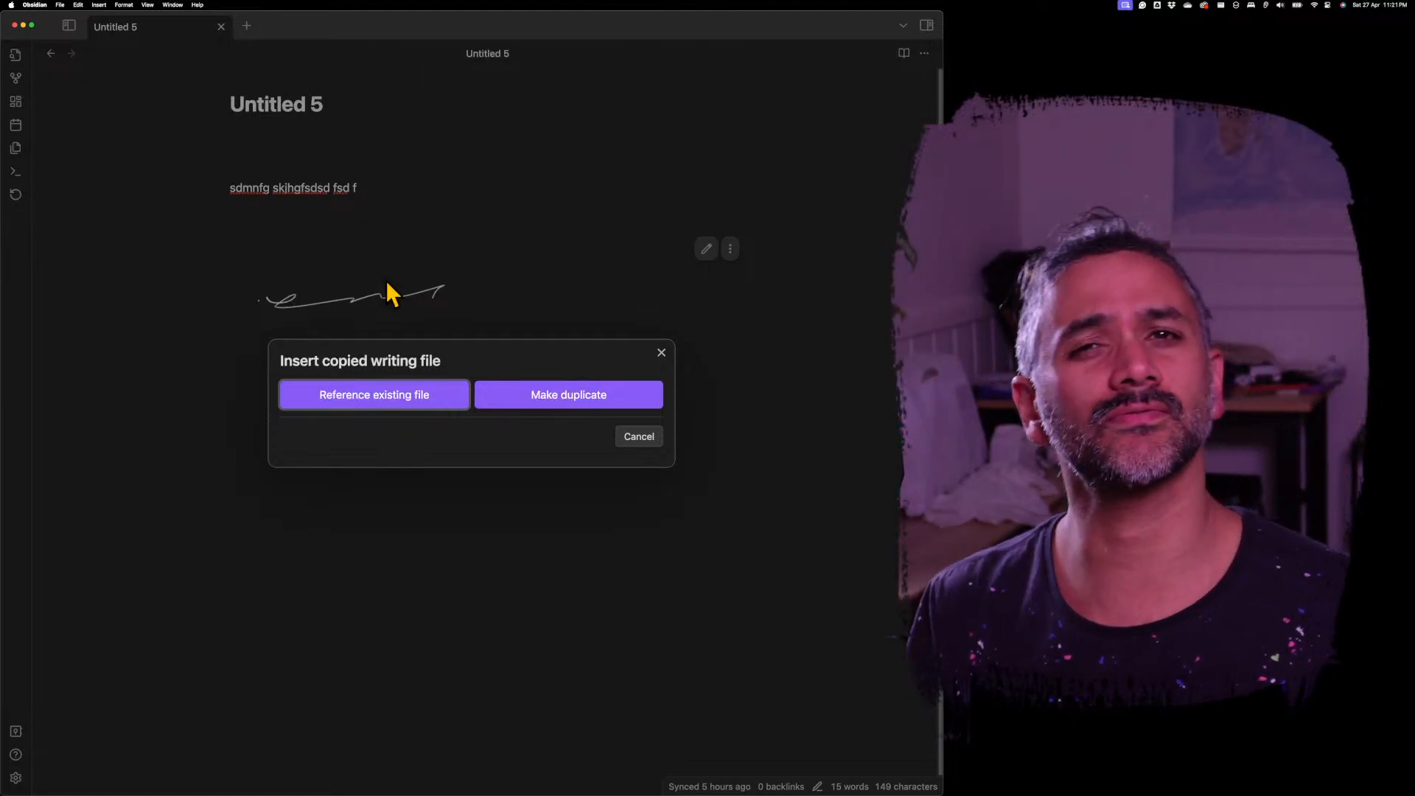
mouse_move(373, 395)
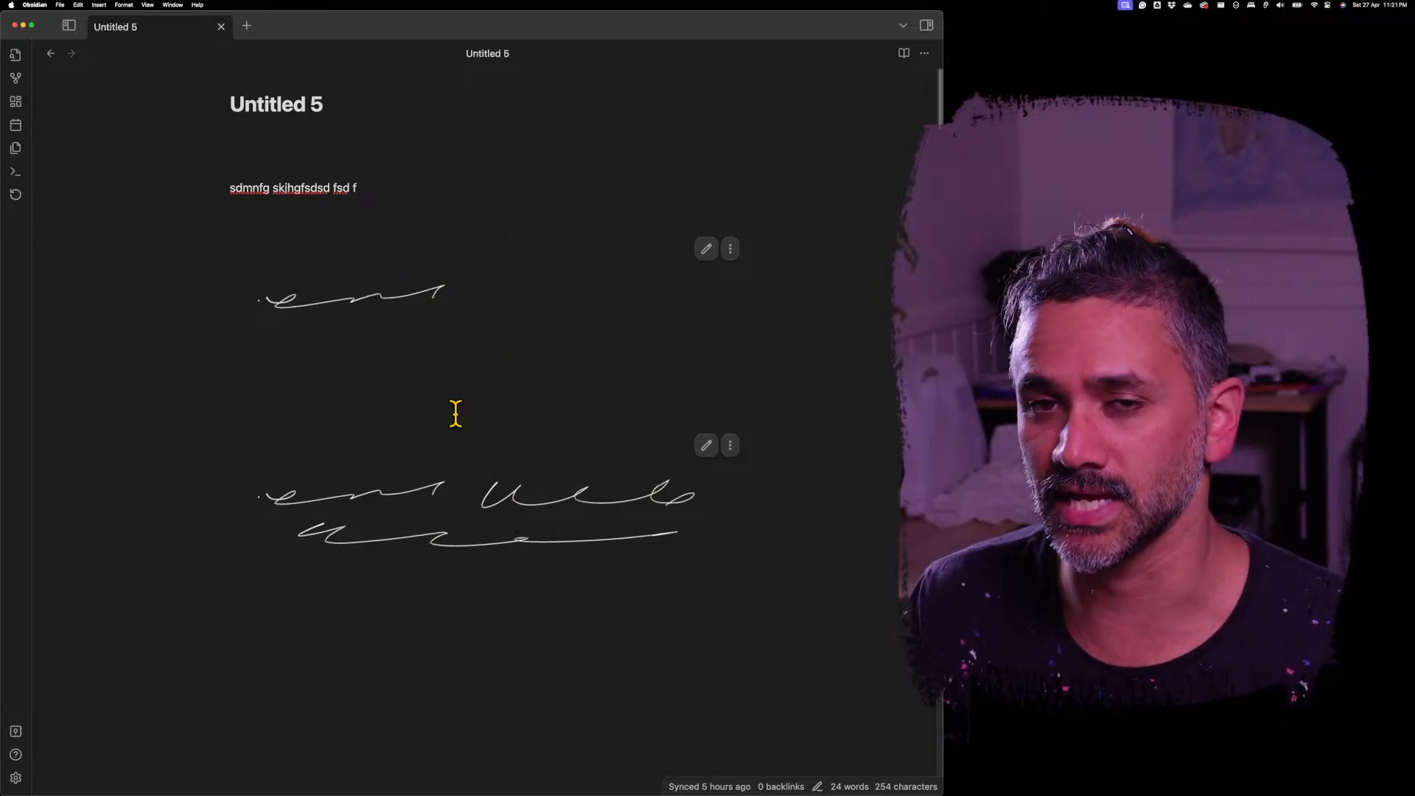
mouse_move(461, 399)
text(/)
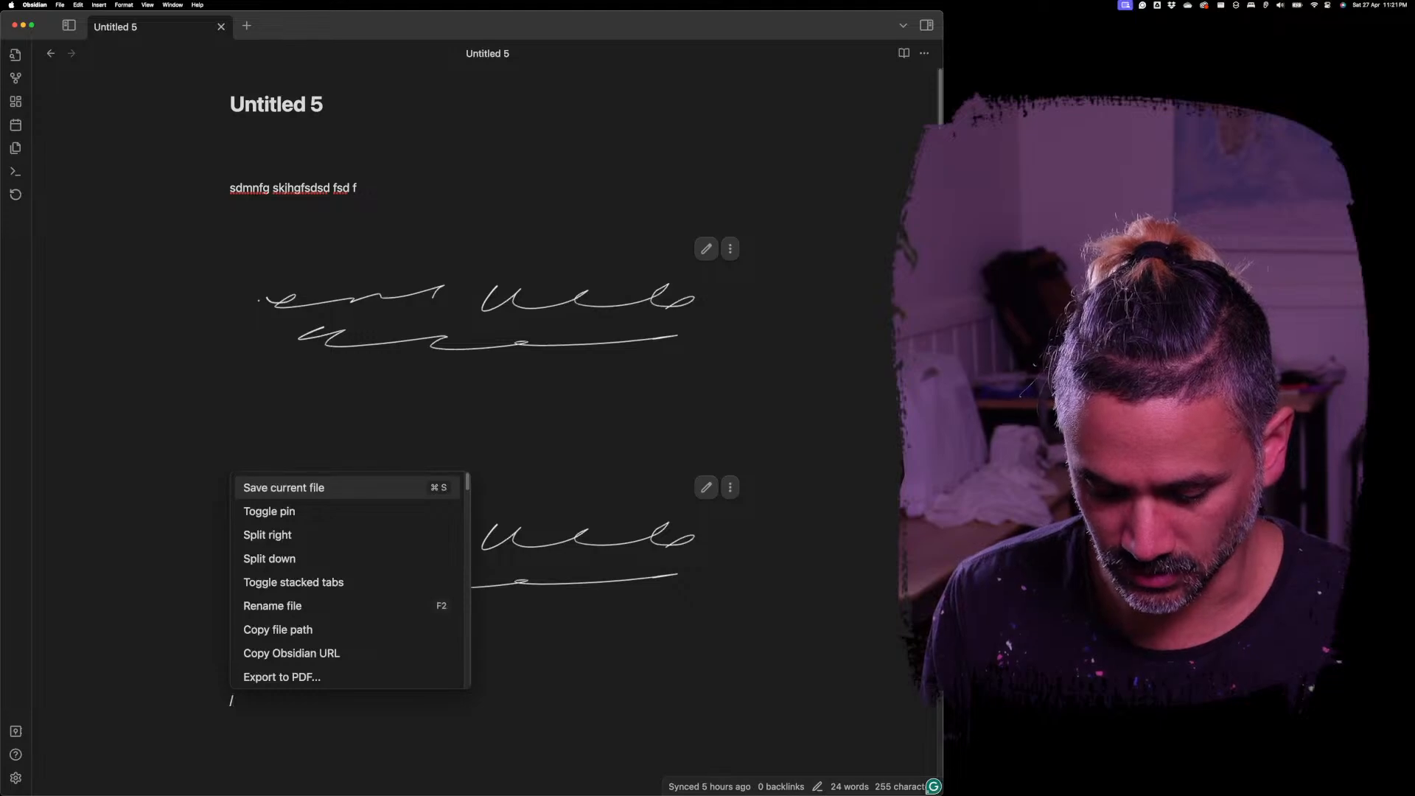
Step: Insert a third copied handwriting section that references the existing writing file
text(handwri)
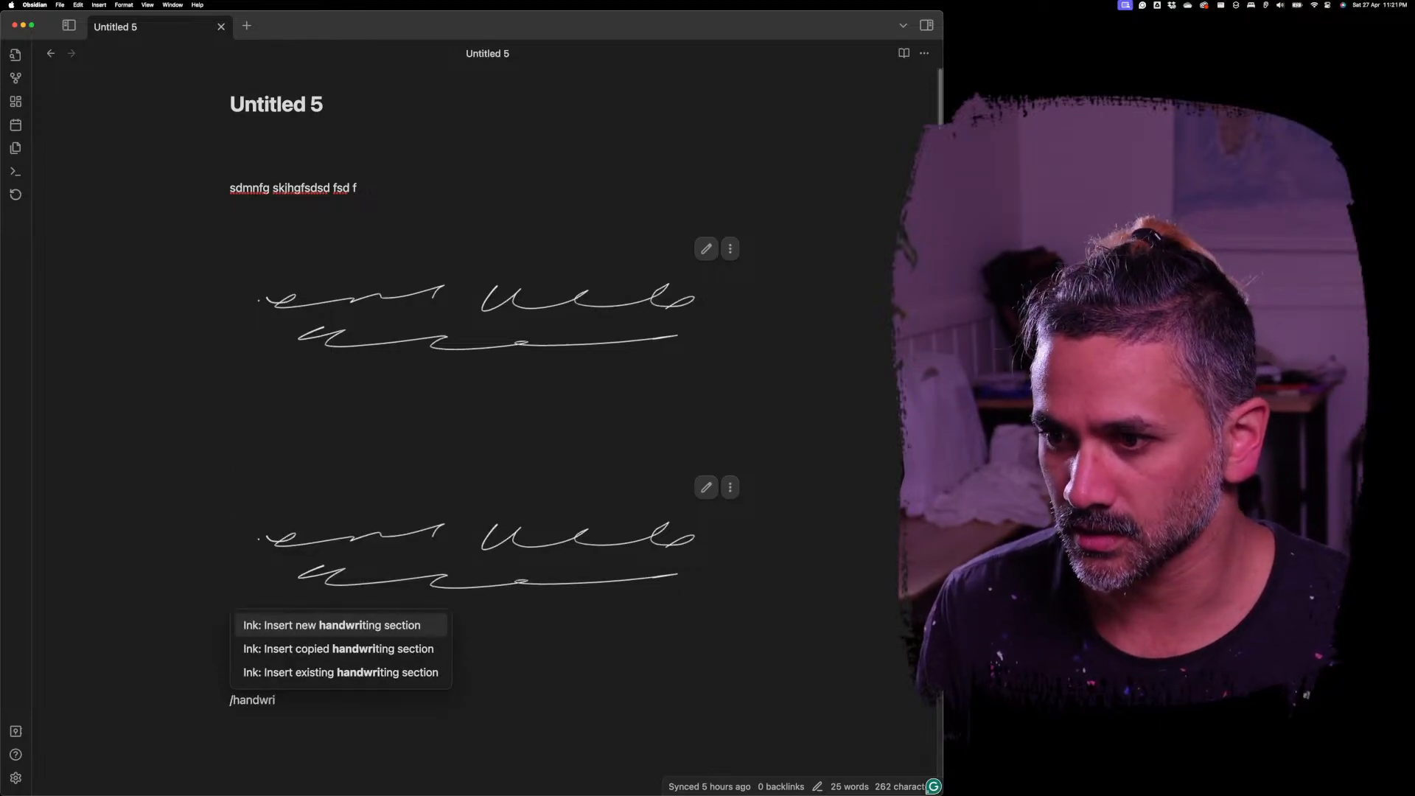
click(338, 649)
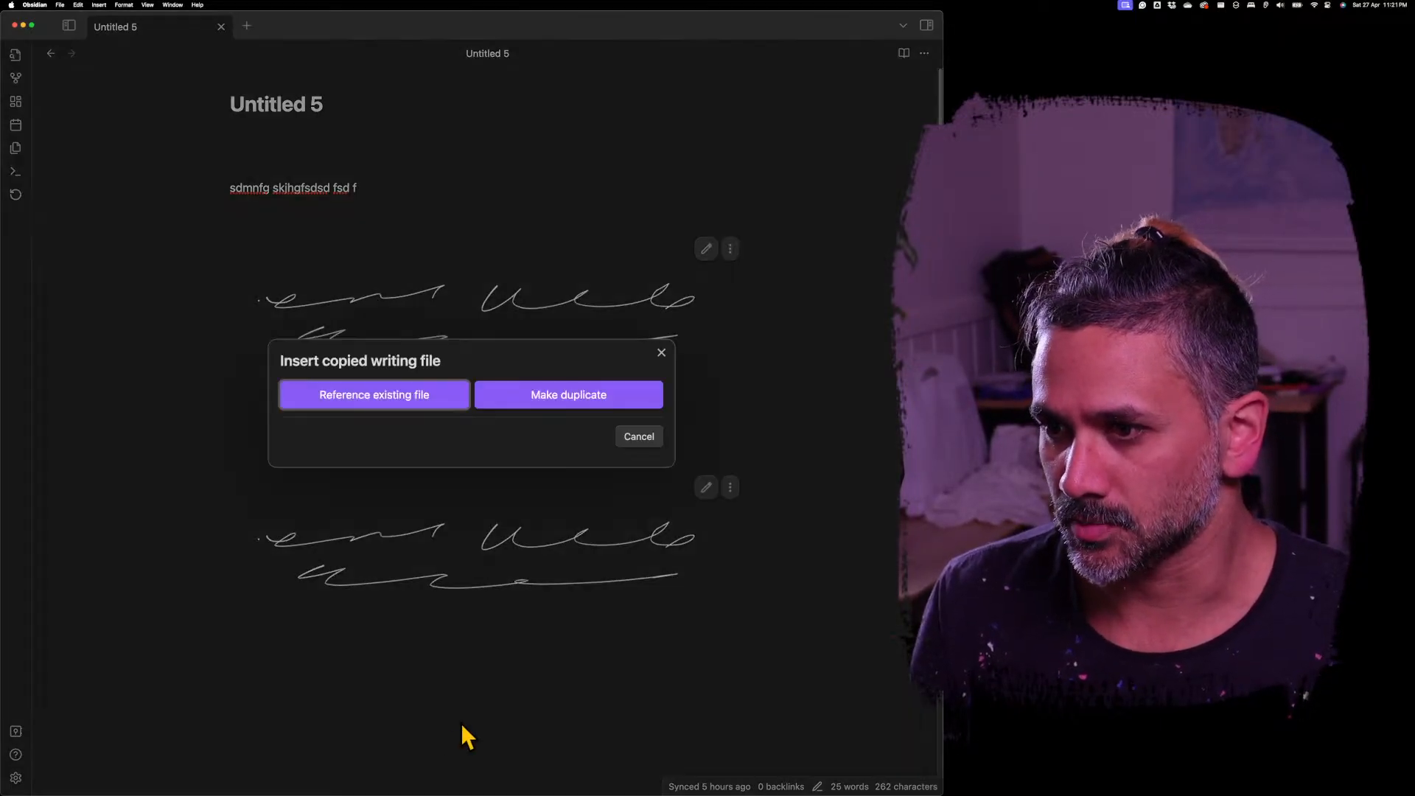
click(568, 395)
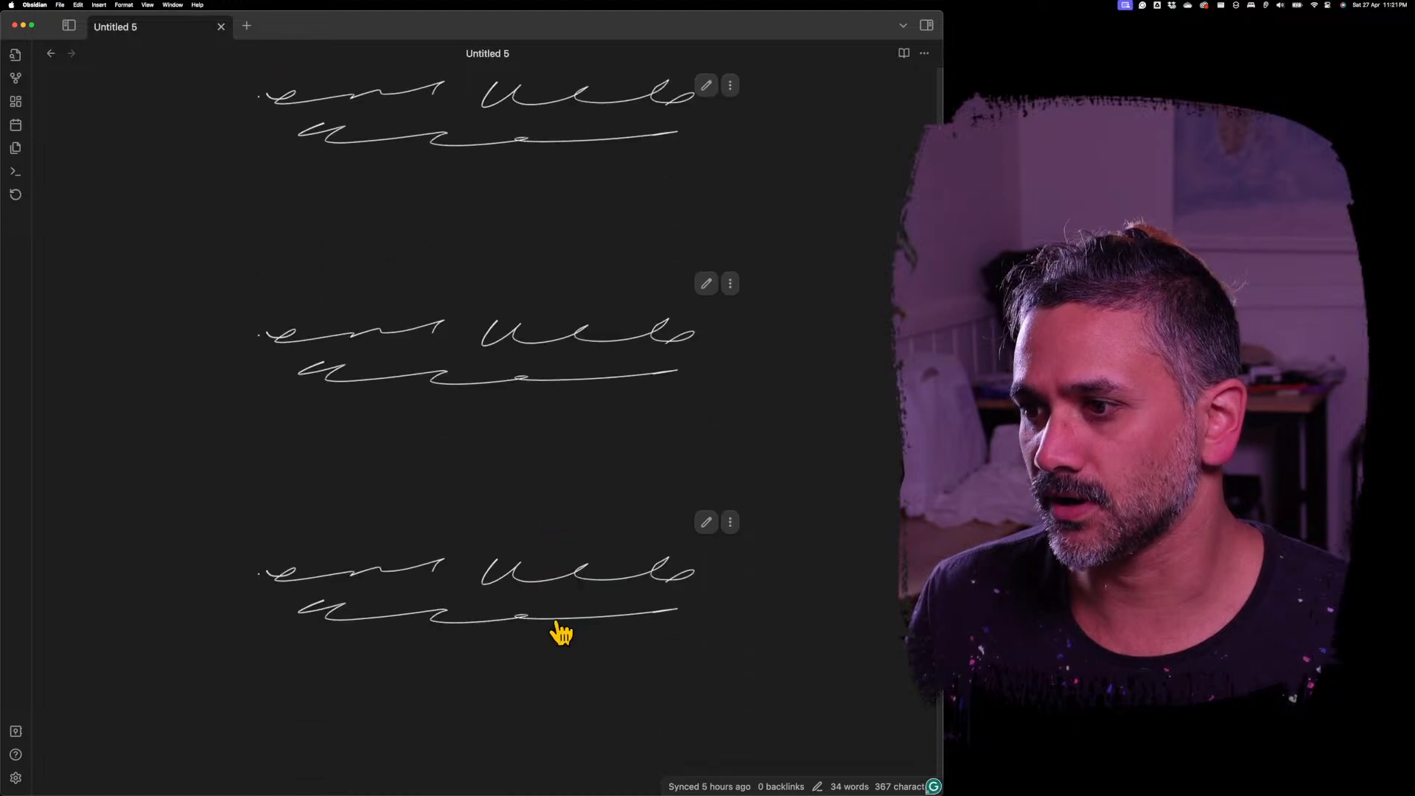
scroll(down, 3)
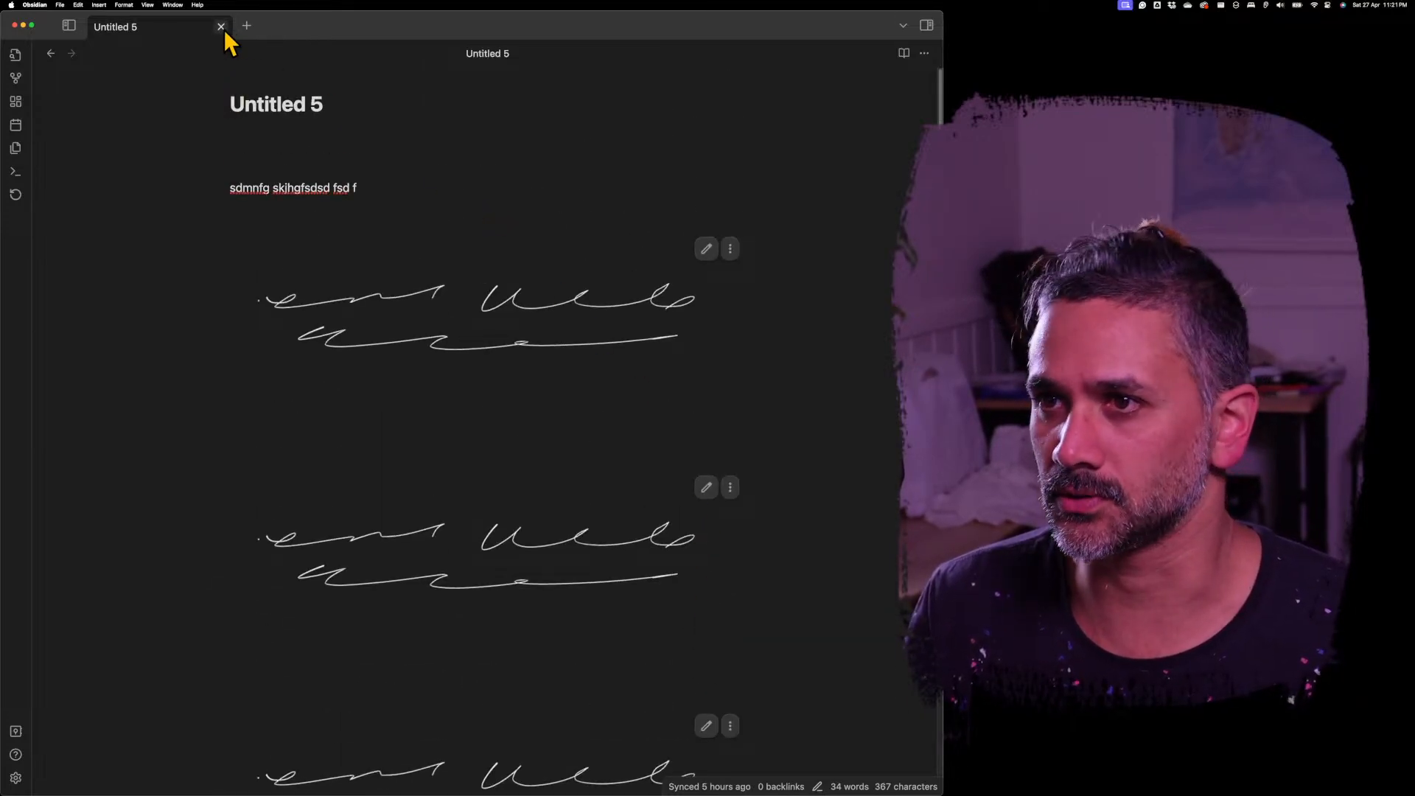
Step: Close Untitled 5, visit Untitled 6, and reopen Untitled 5 to refresh its linked handwriting
click(221, 26)
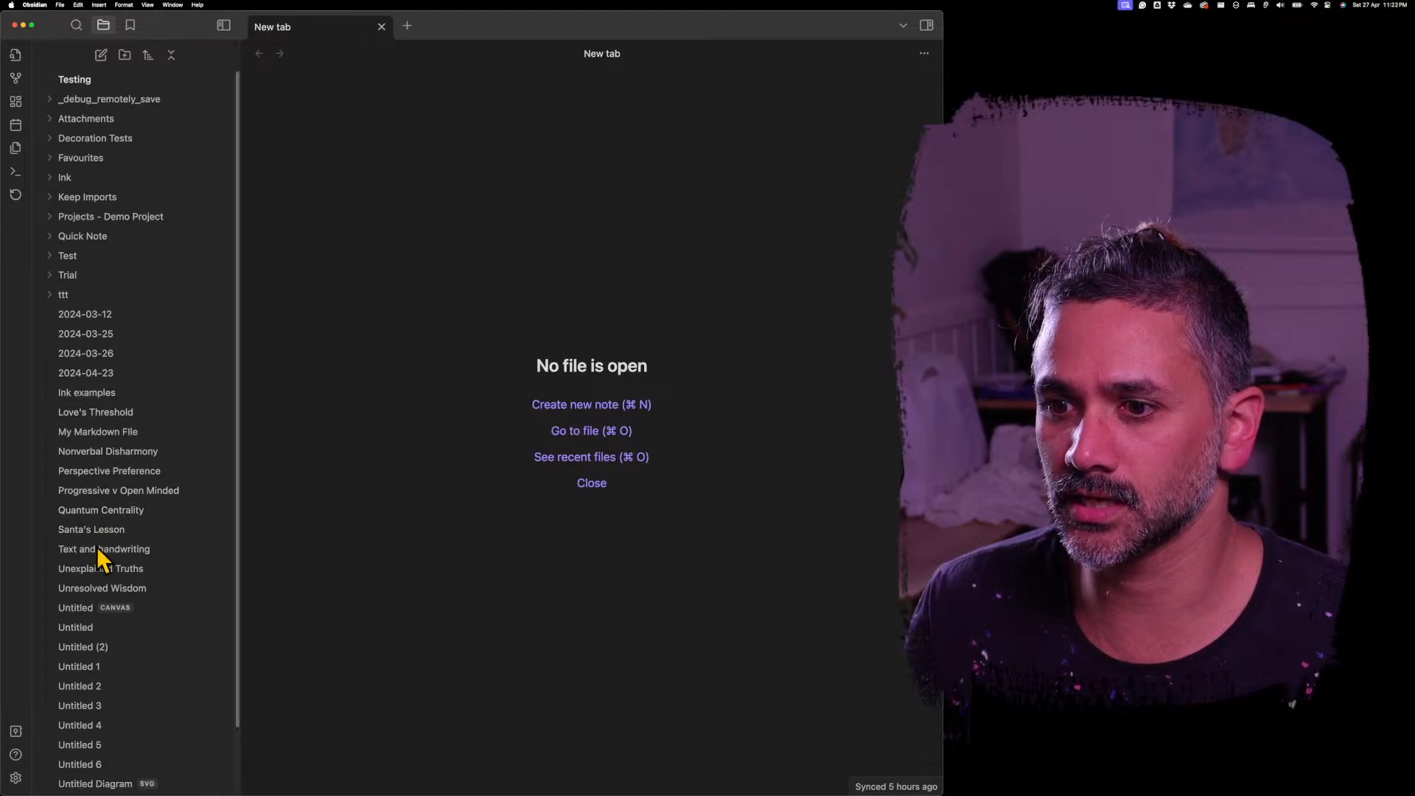
click(79, 690)
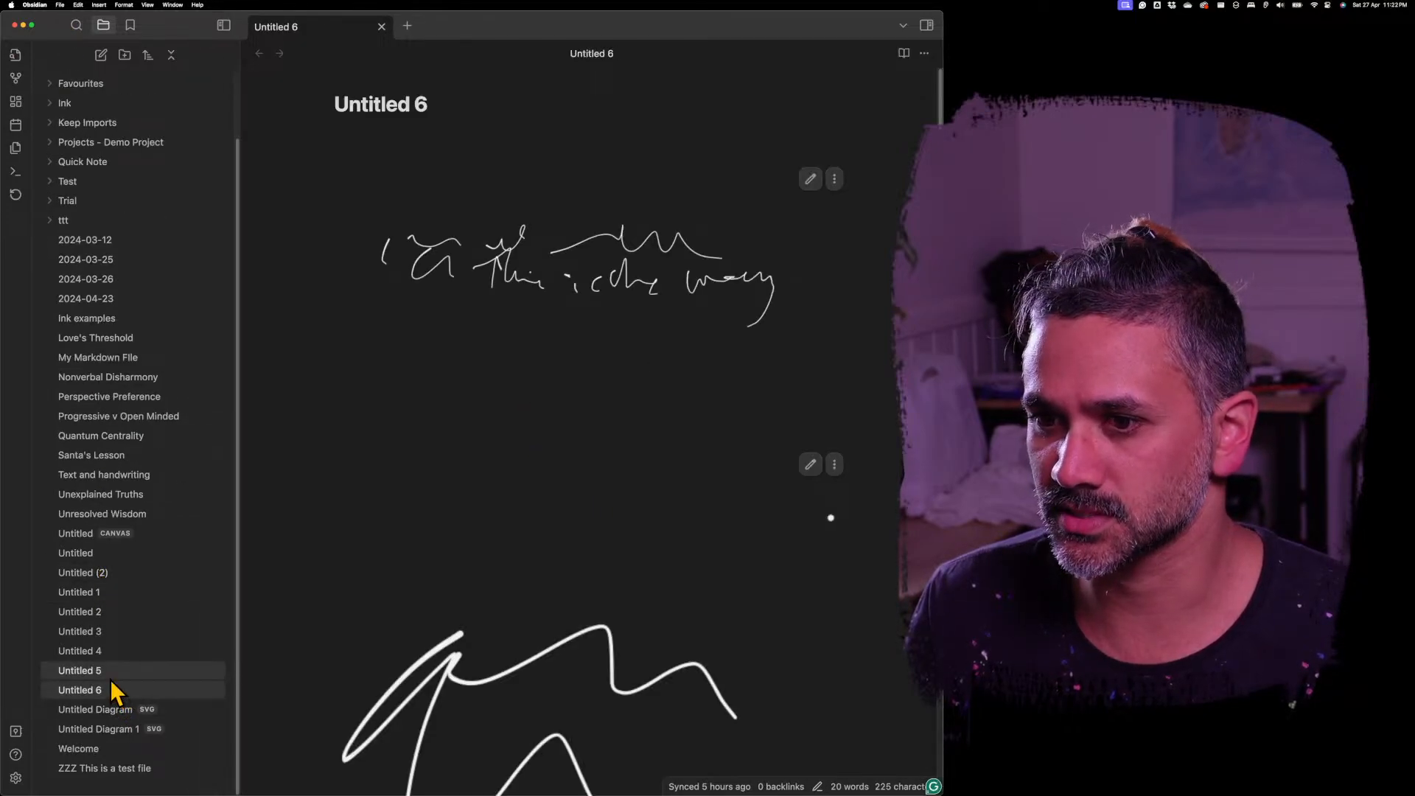
click(79, 669)
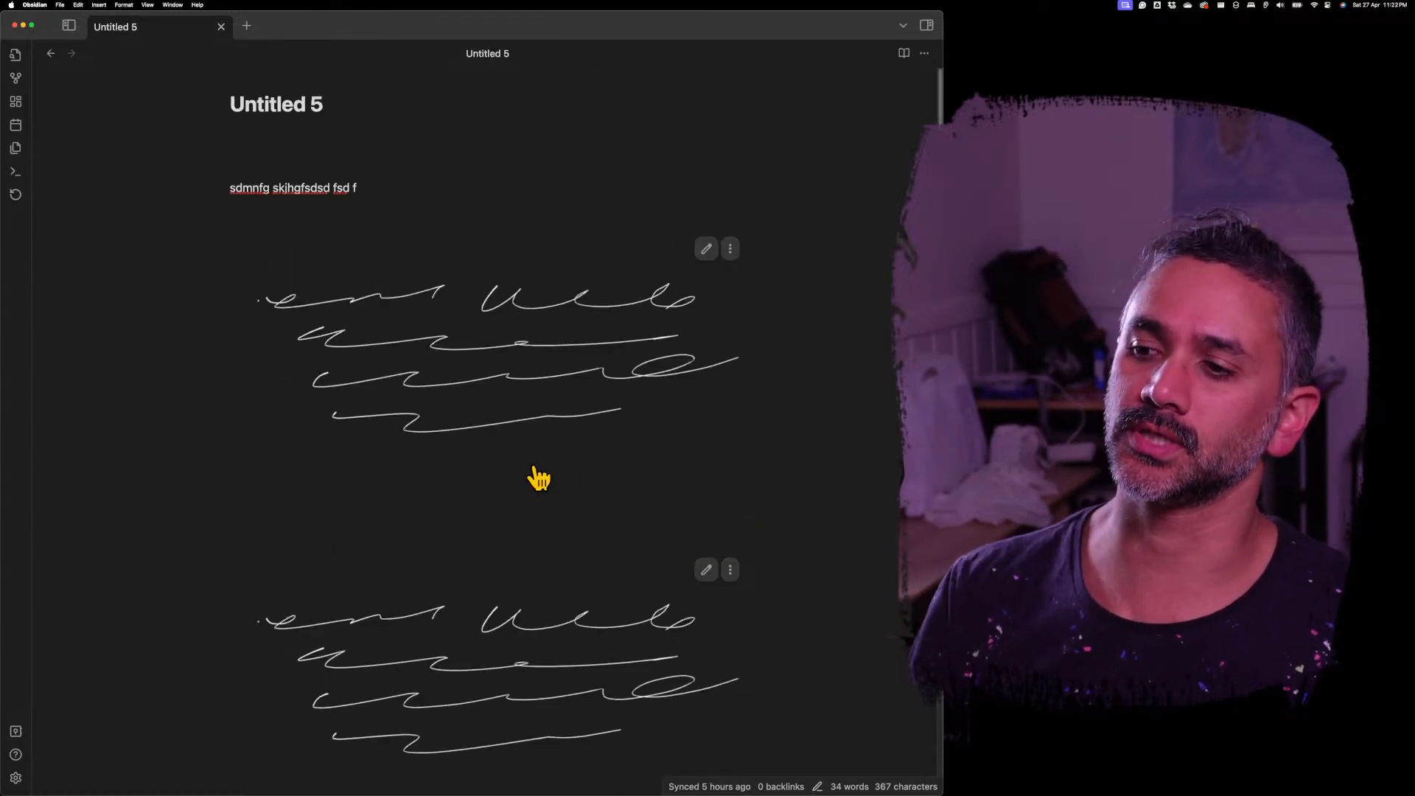
scroll(down, 3)
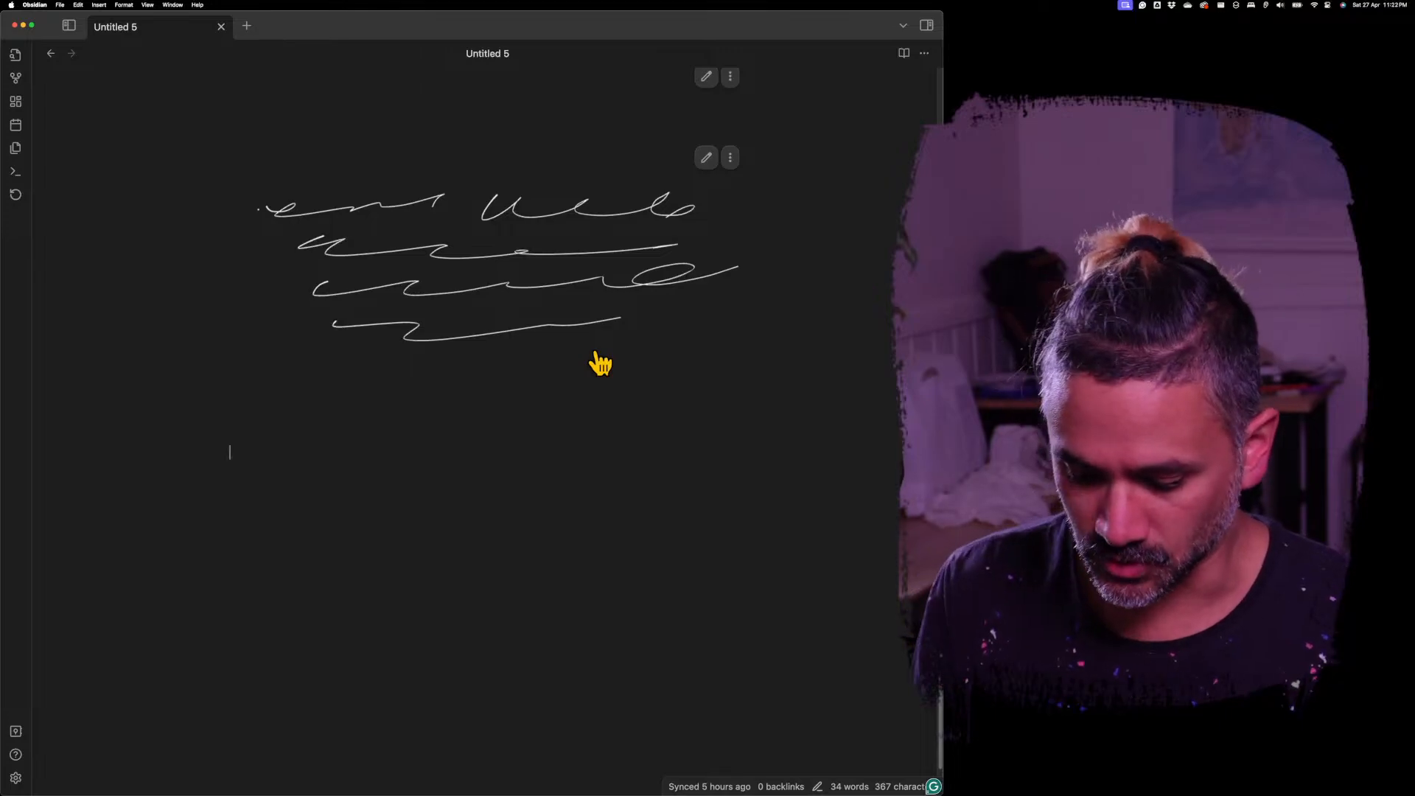
Step: Insert a new Ink drawing section below the handwriting via /draw
text(d)
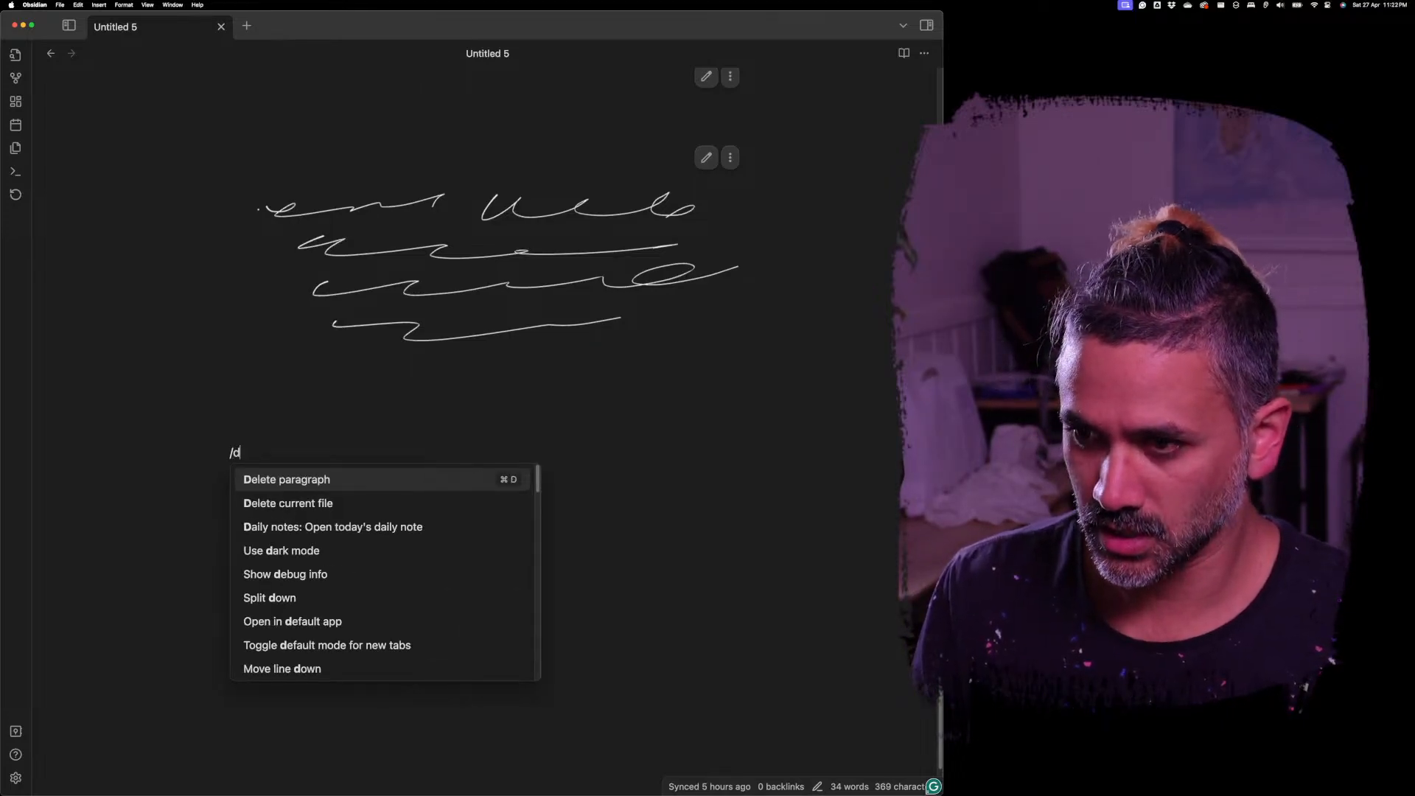
text(raw)
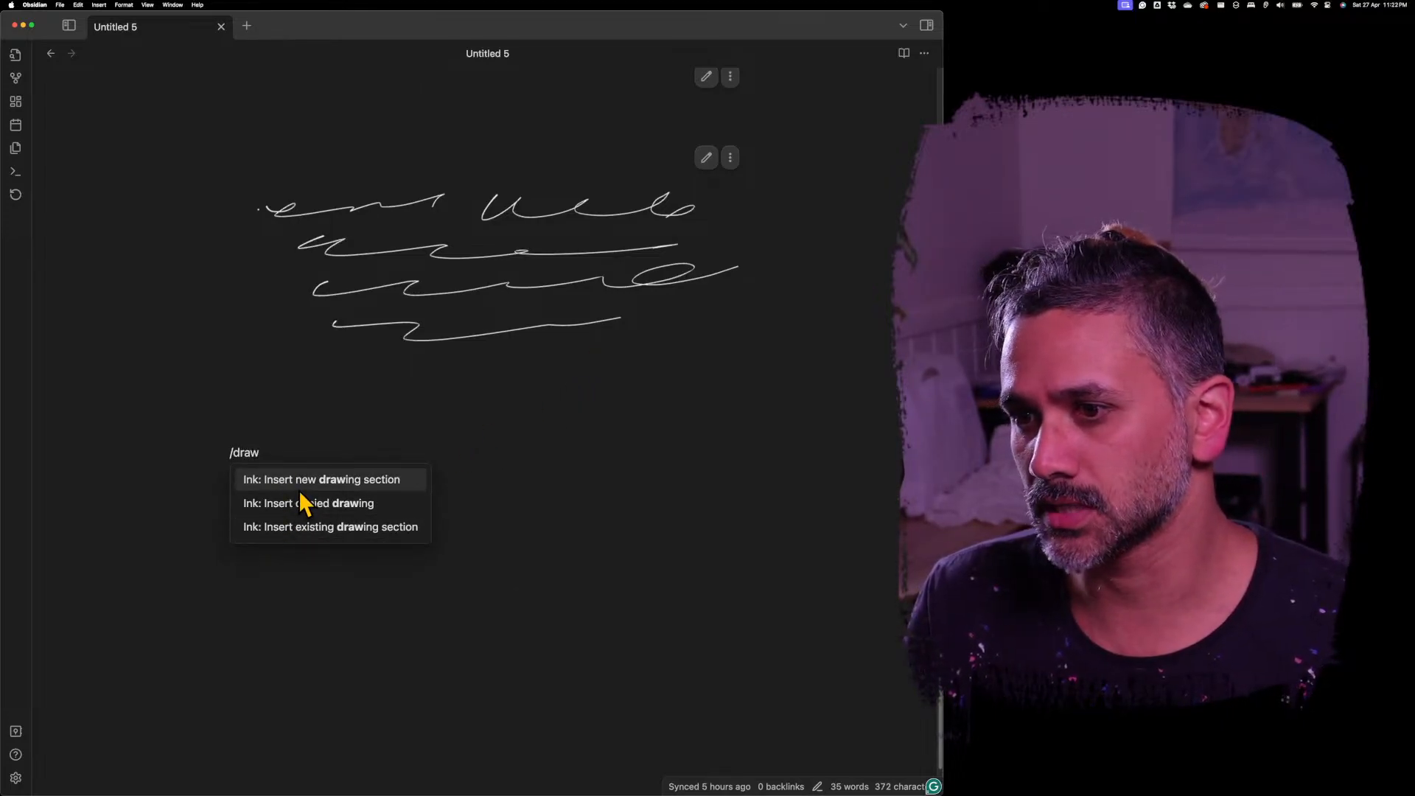
click(322, 479)
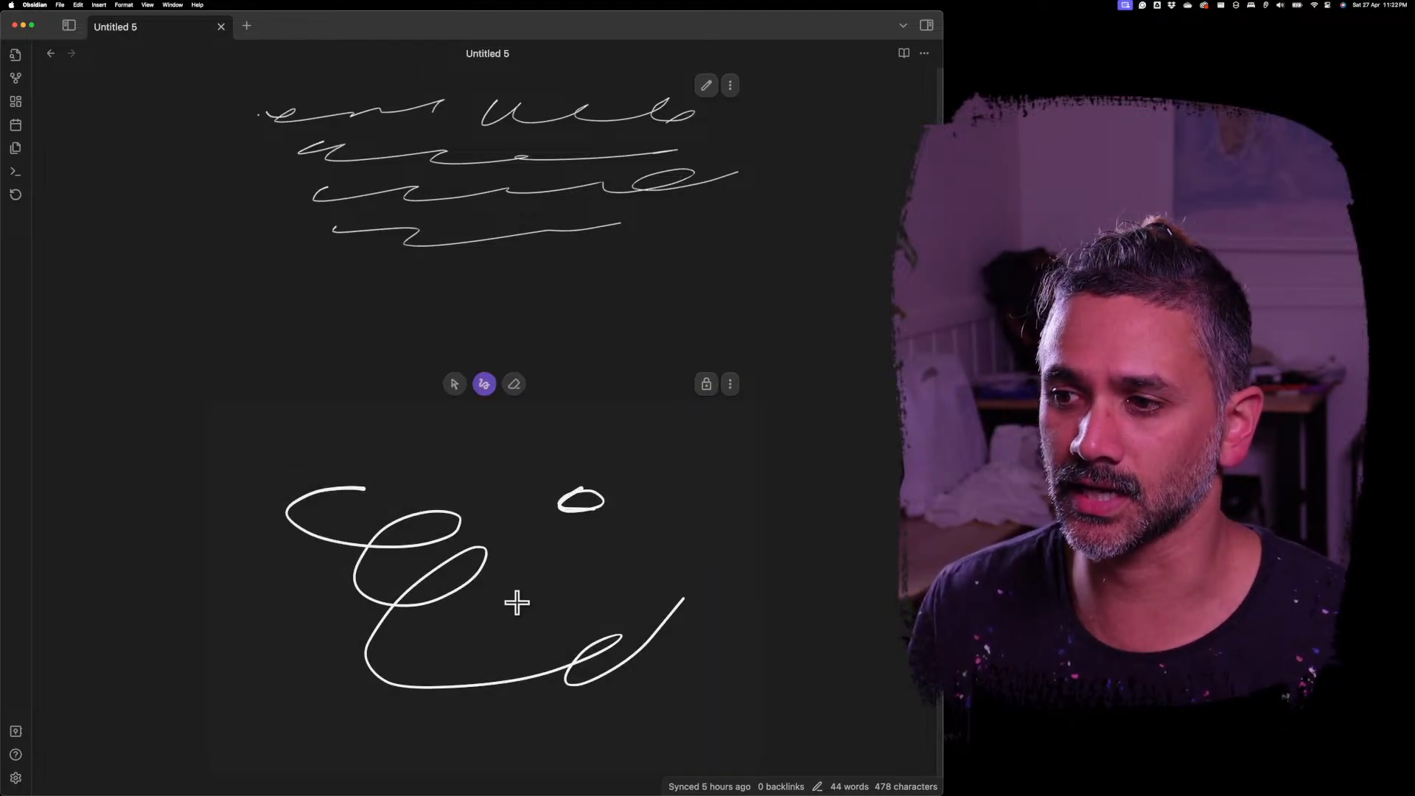
mouse_move(299, 635)
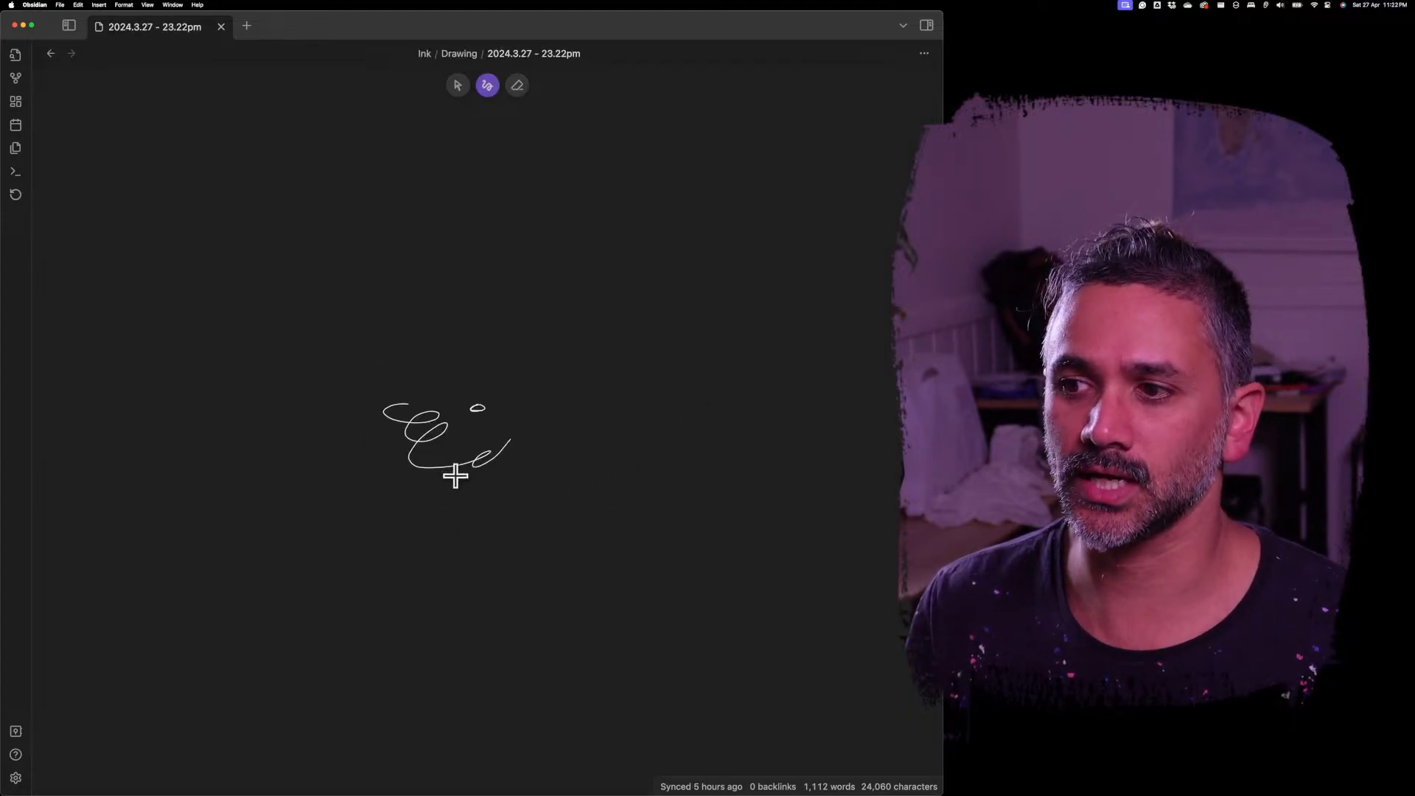
Step: Draw a large box around the scribble and zigzag strokes inside it on the canvas
drag(216, 243, 641, 628)
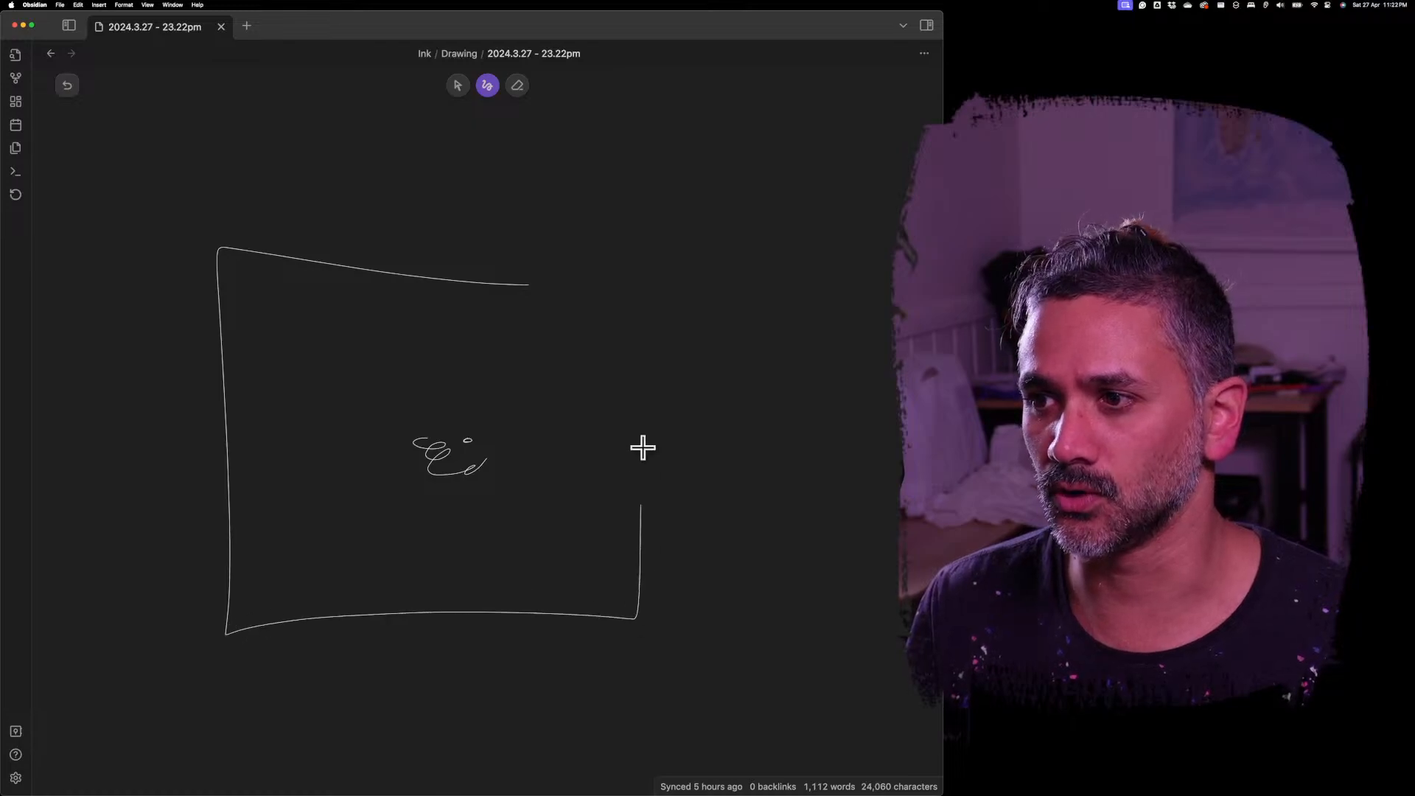
drag(642, 448, 318, 449)
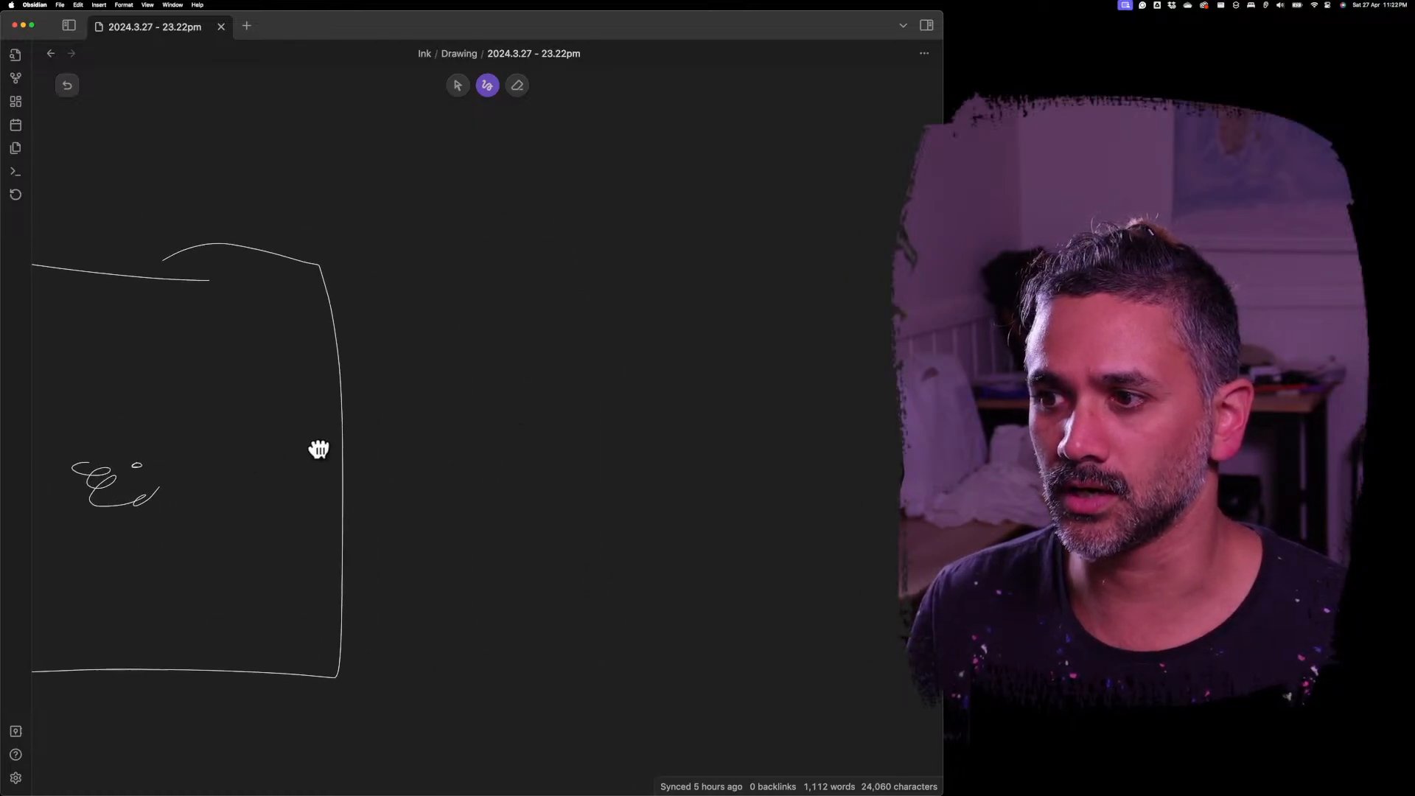
drag(318, 449, 620, 462)
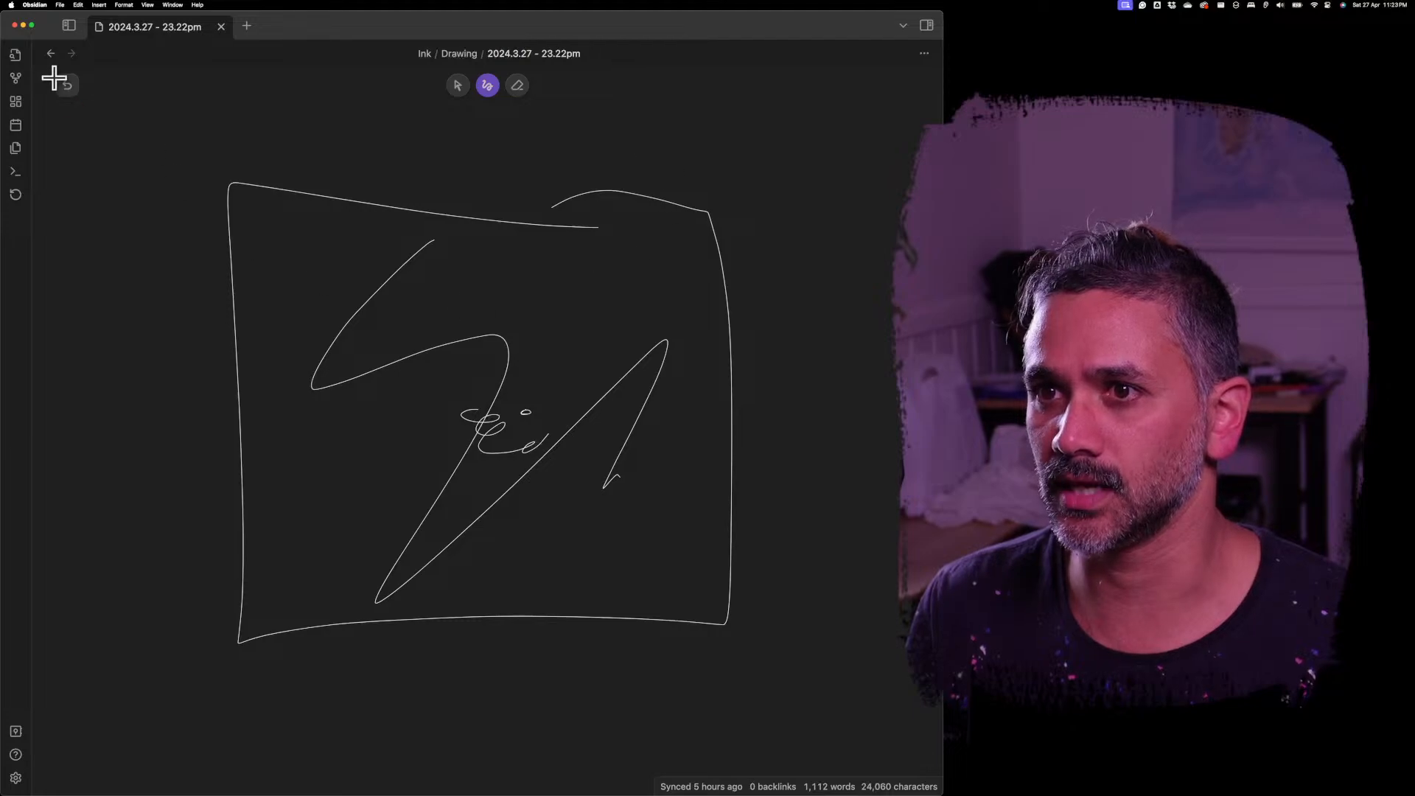
mouse_move(50, 53)
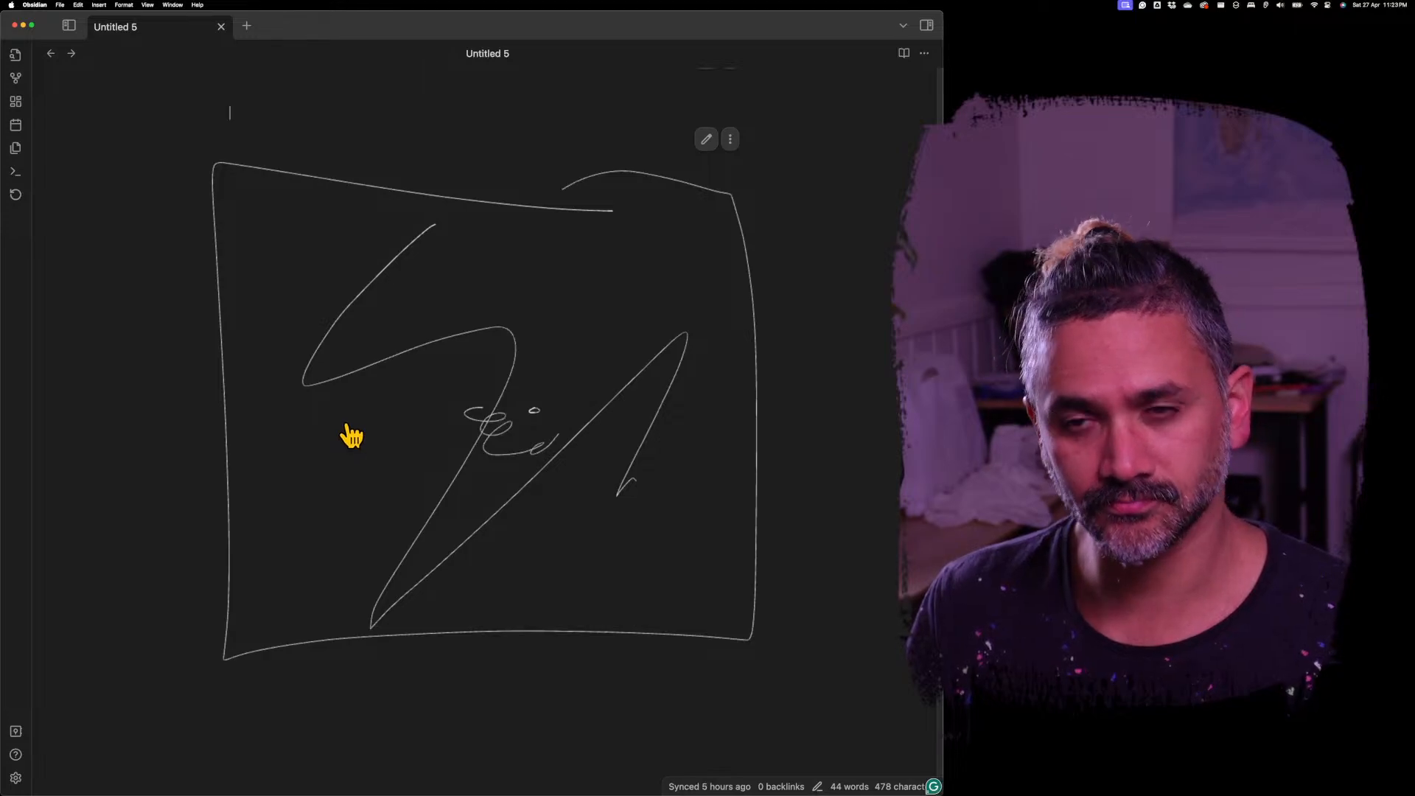
Step: Scroll down Untitled 5 to review the updated drawing section
scroll(down, 3)
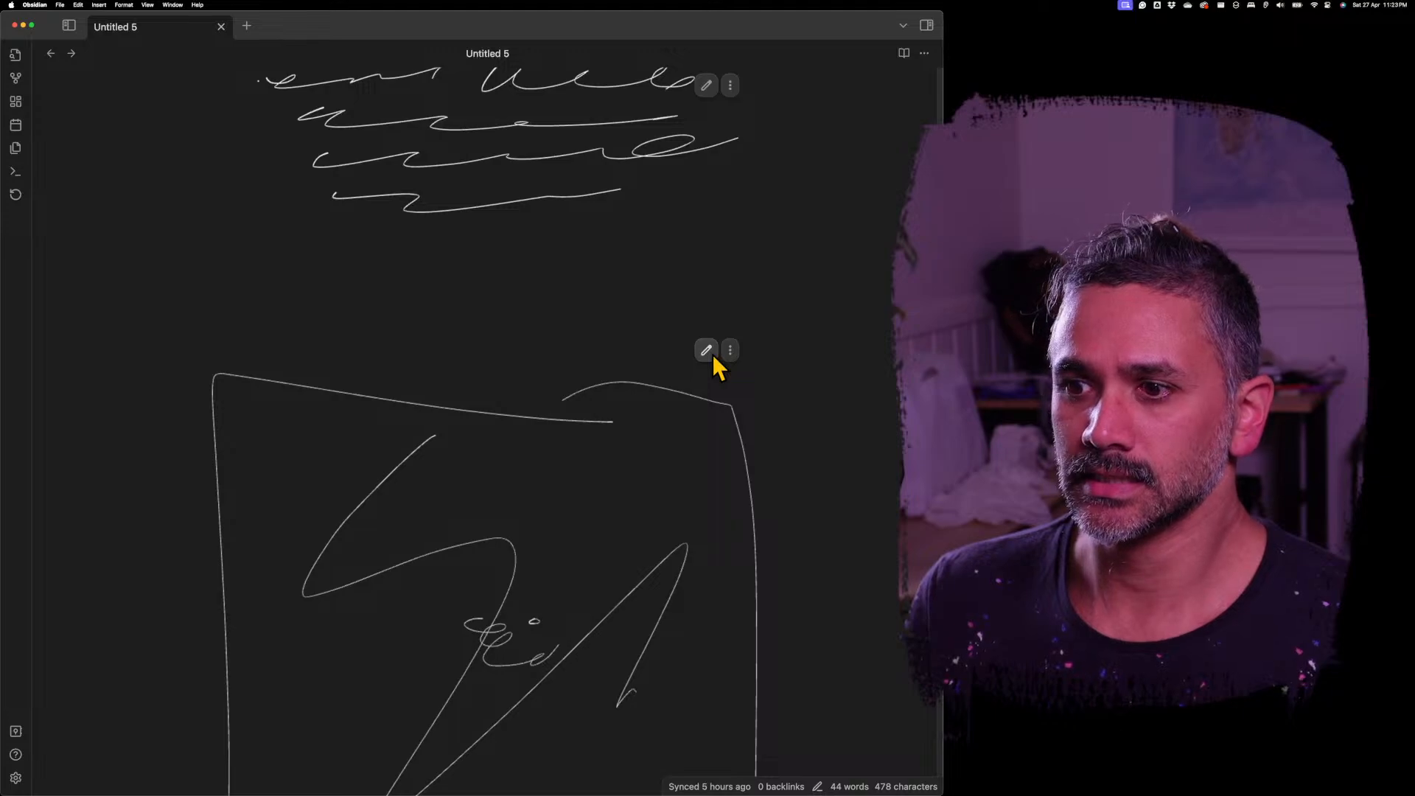
mouse_move(560, 434)
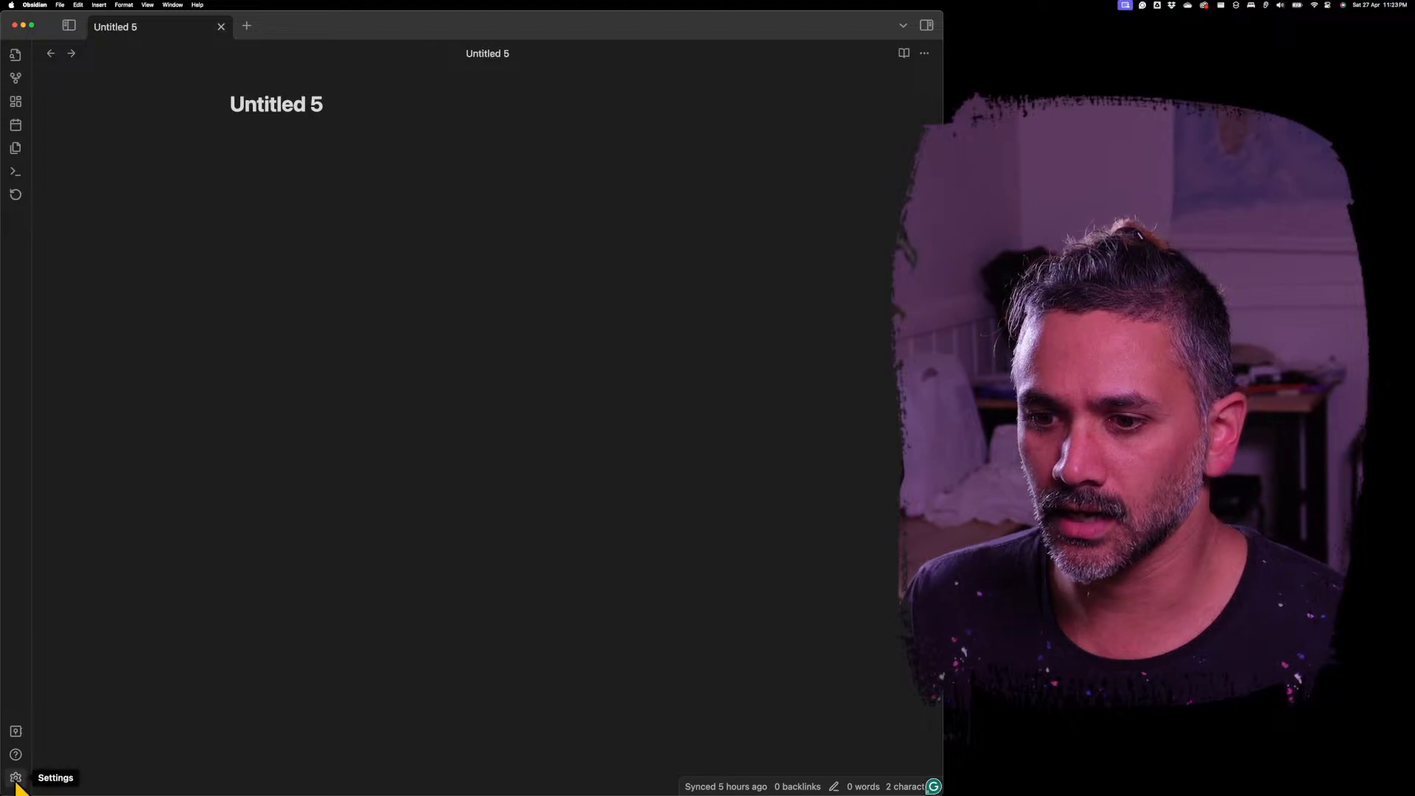
Step: In Settings > Ink, enable drawing embeds and lower the writing stroke limit to 20, then return to the note
click(15, 778)
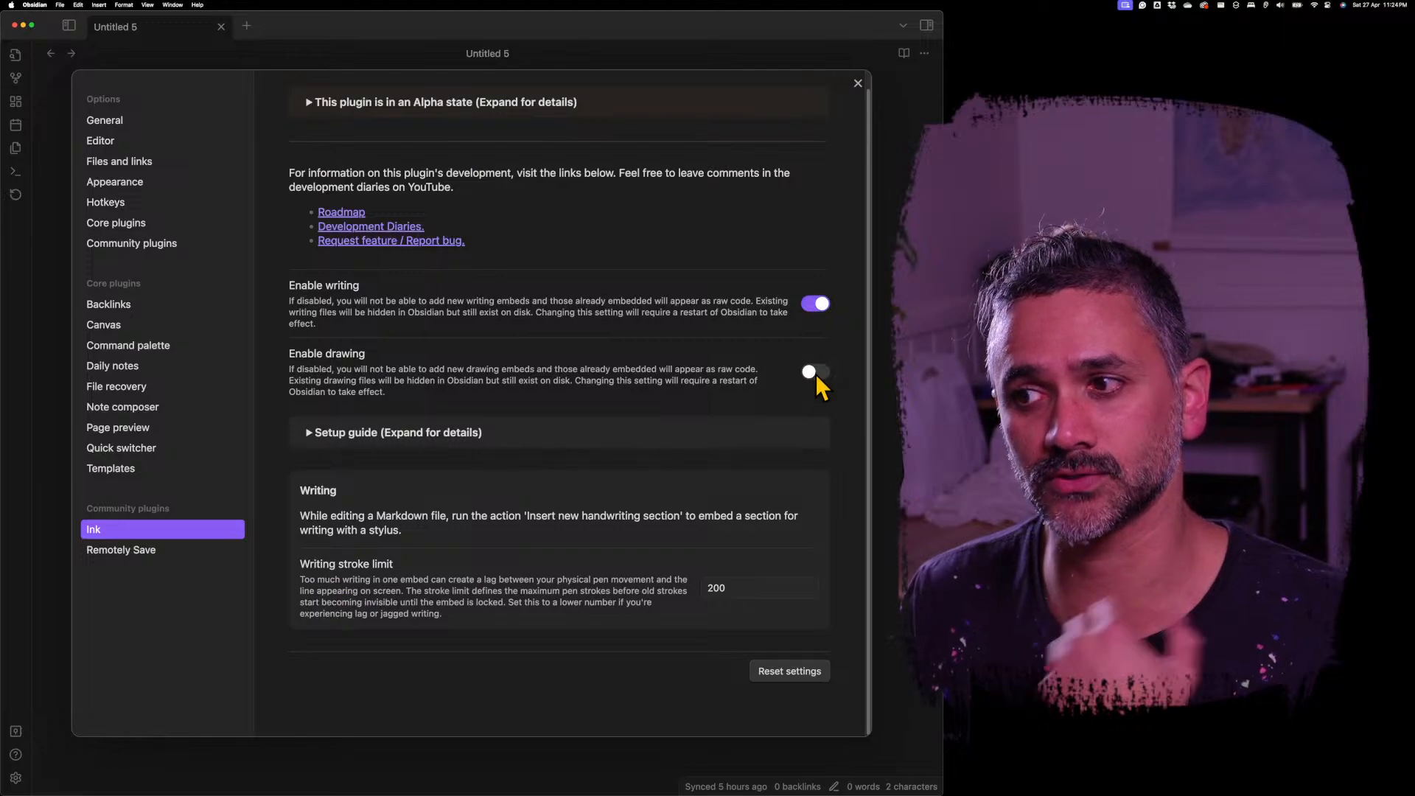
click(813, 372)
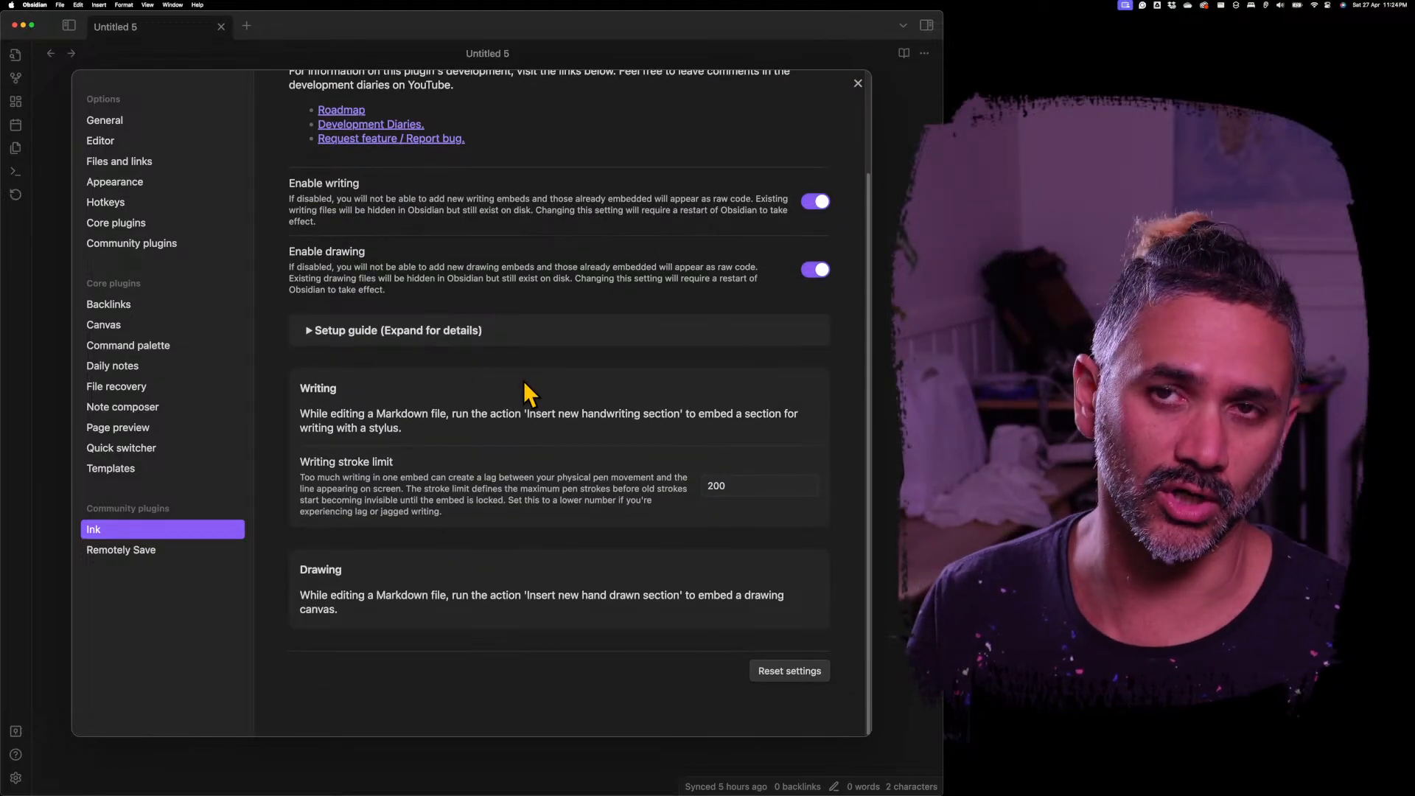
mouse_move(341, 392)
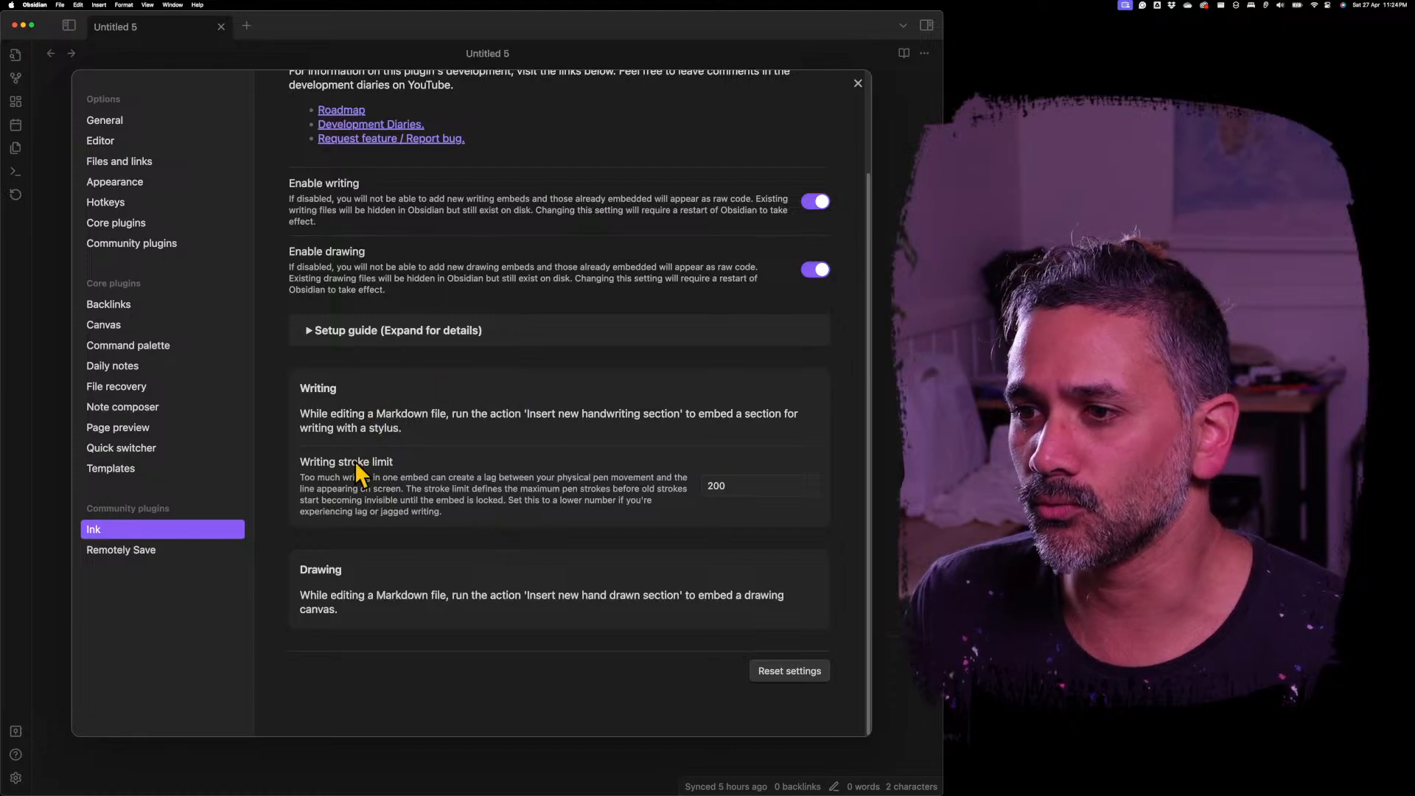
click(757, 485)
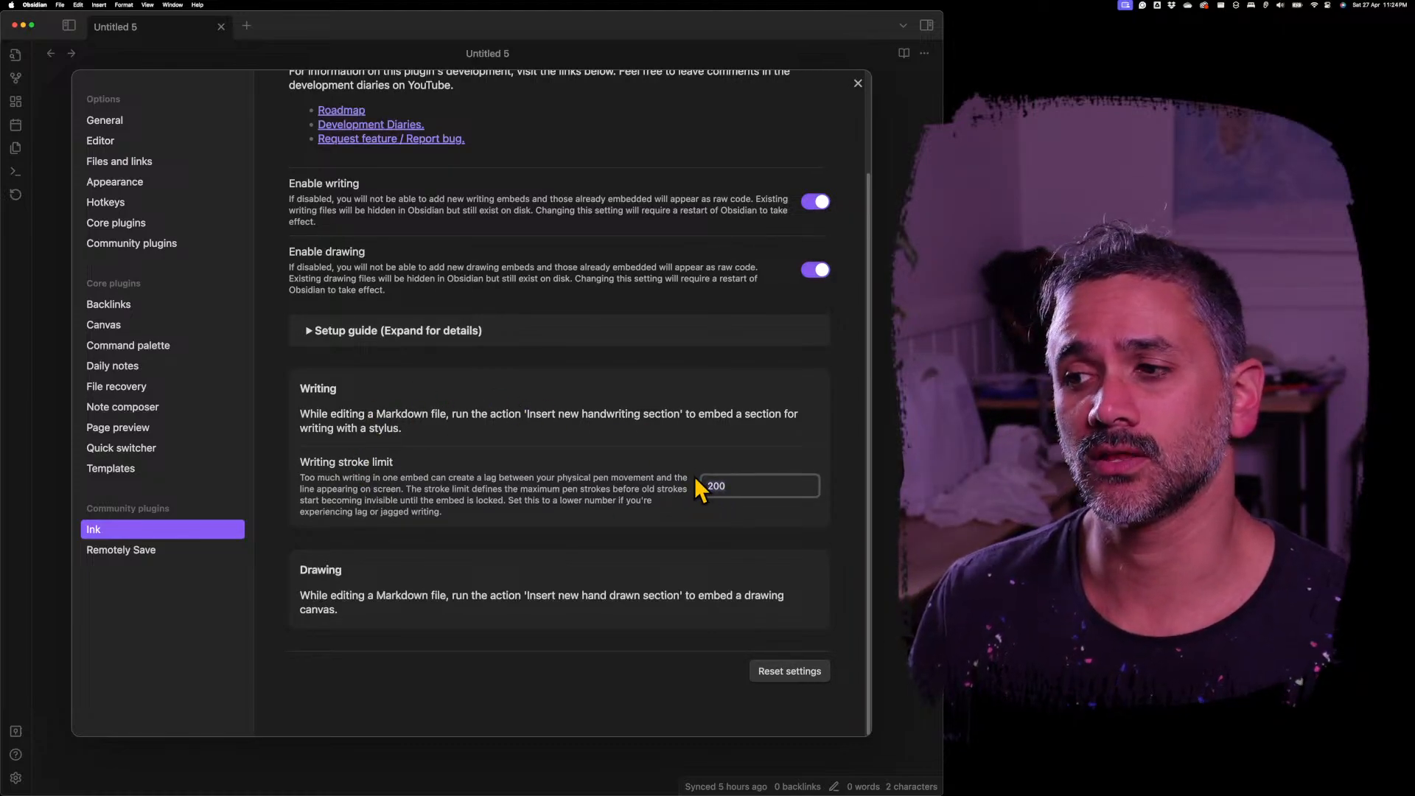
mouse_move(353, 476)
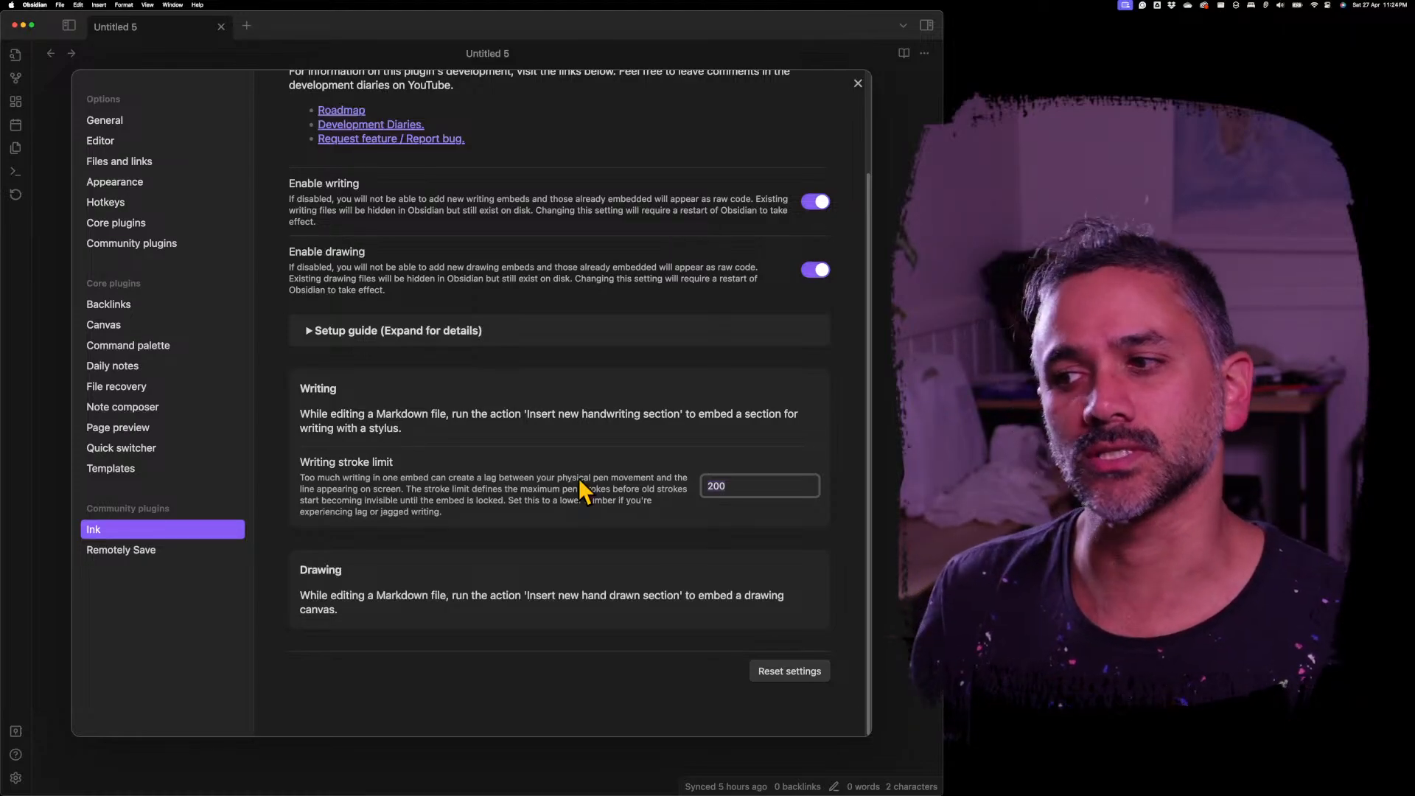
click(759, 485)
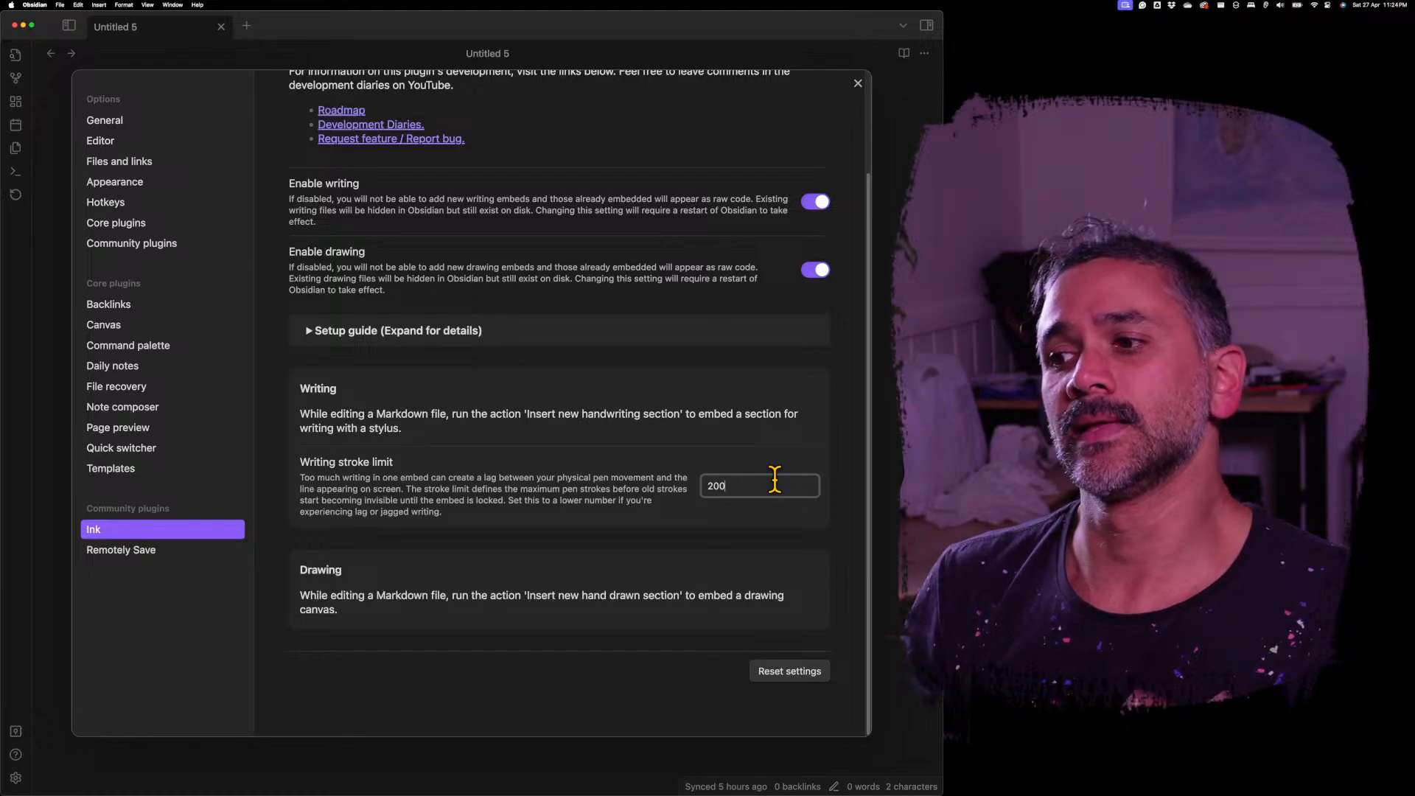
key(Backspace)
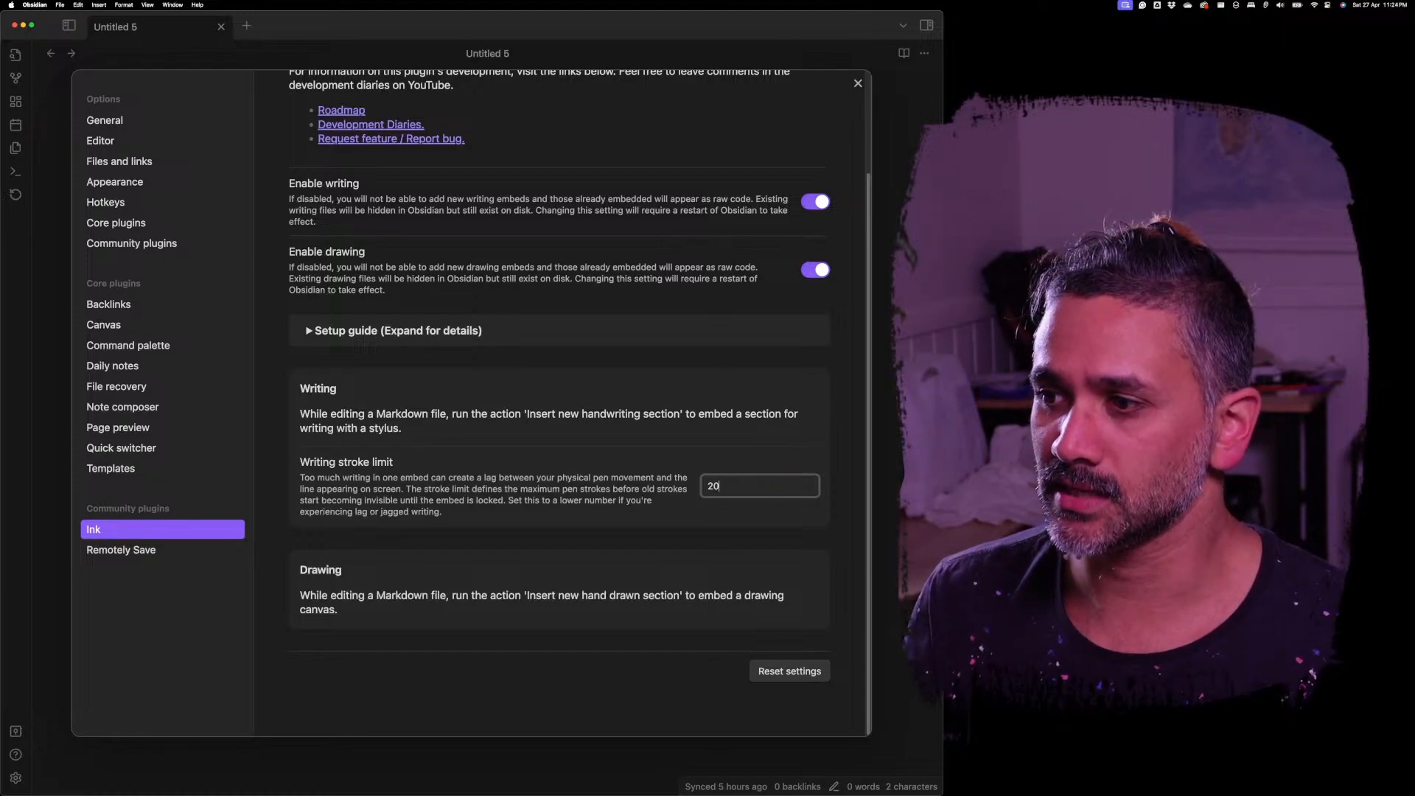
text(50)
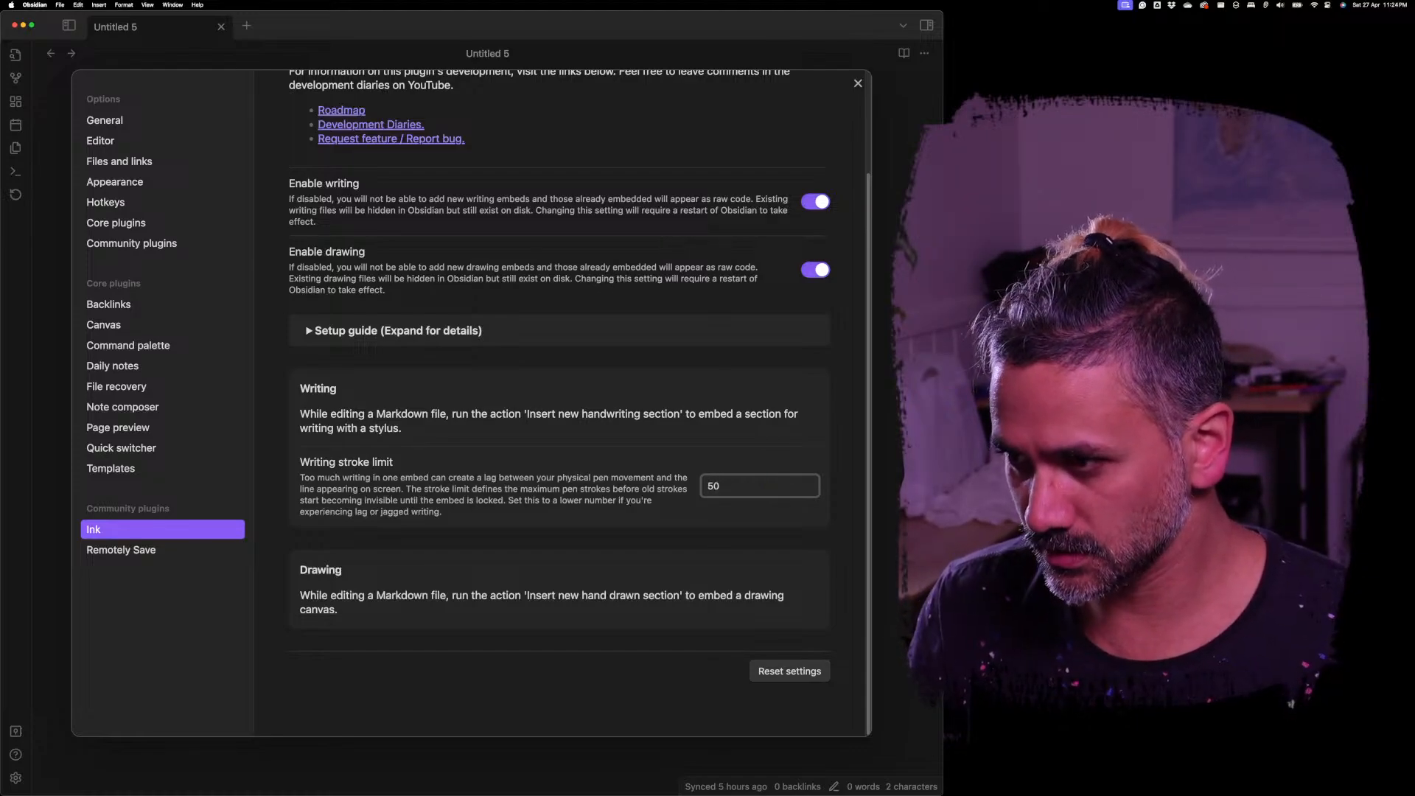
text(2)
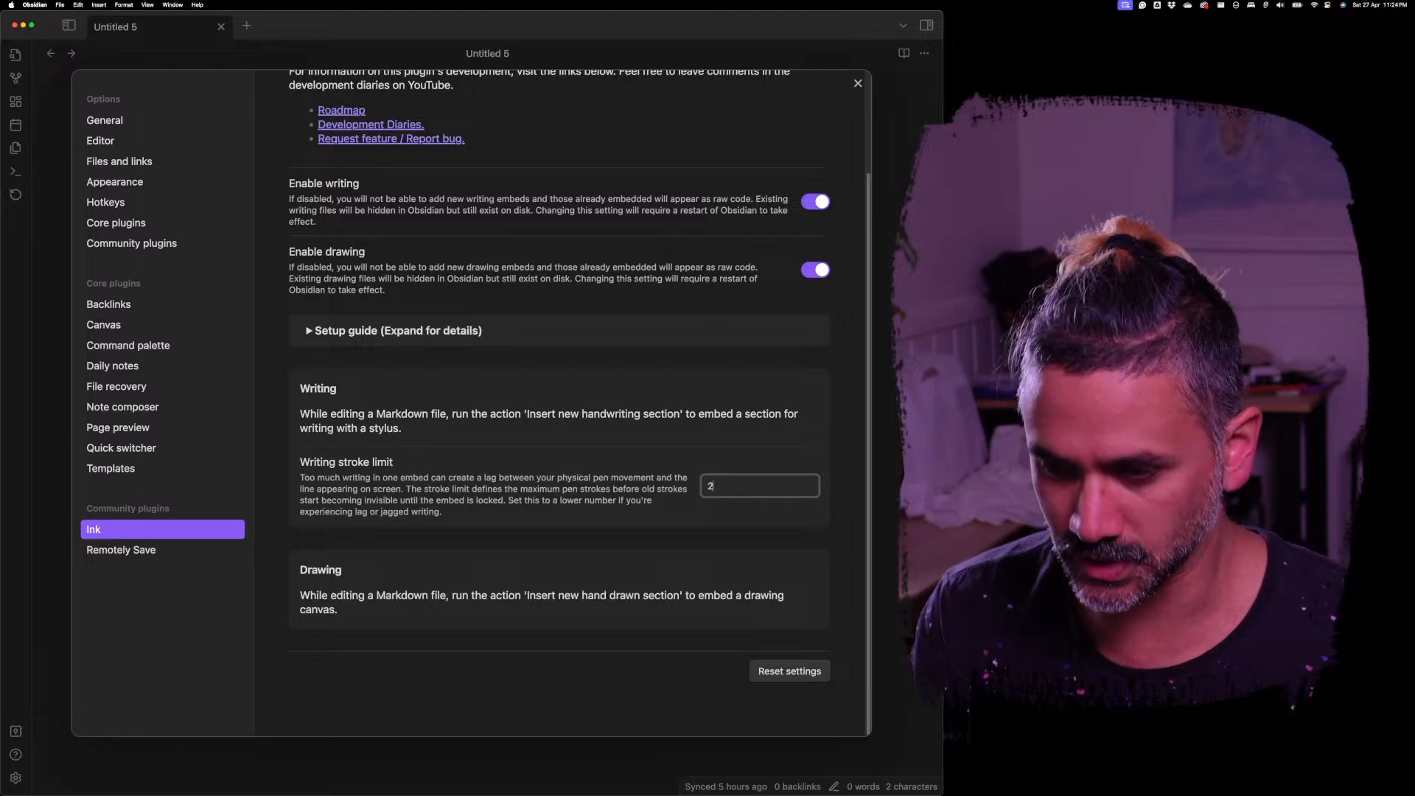
text(0)
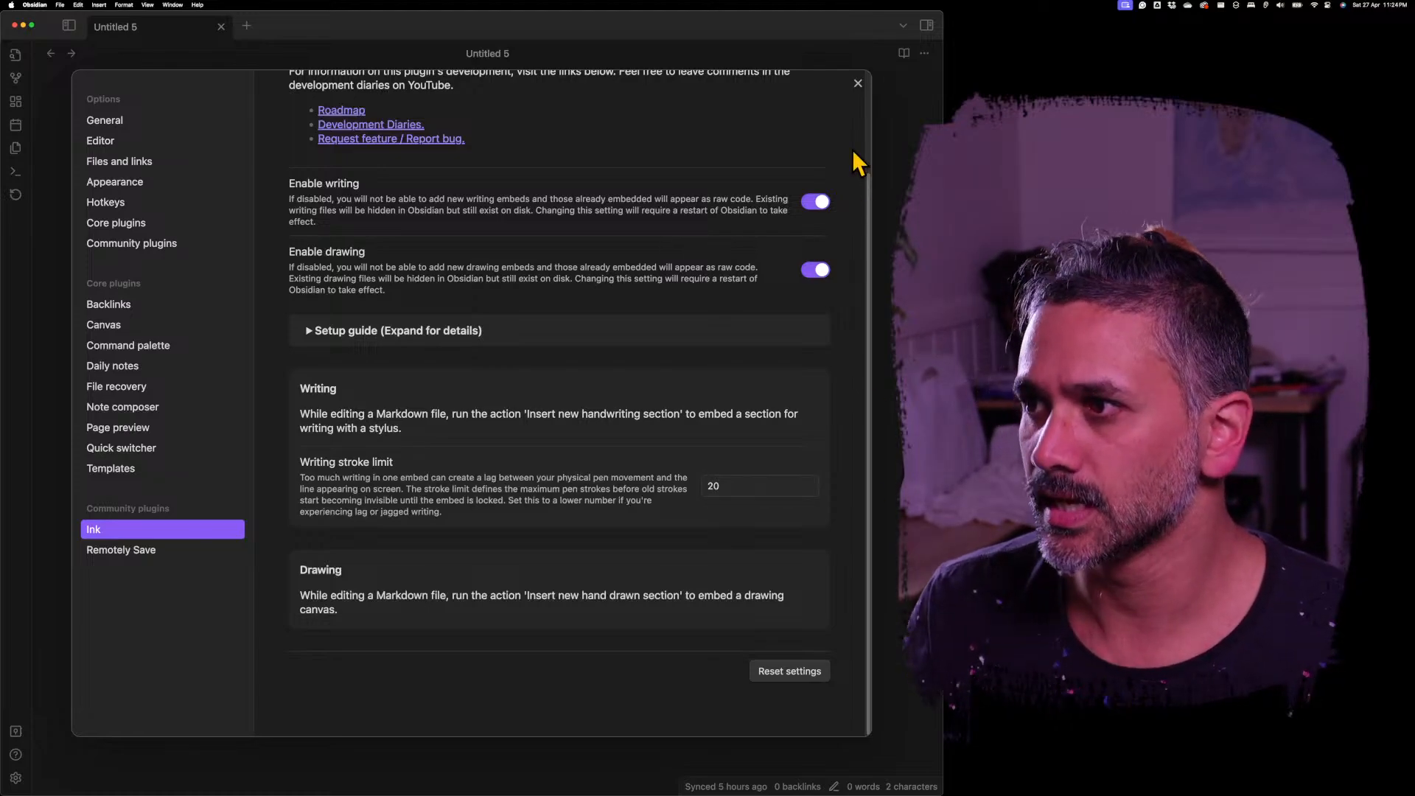
click(857, 83)
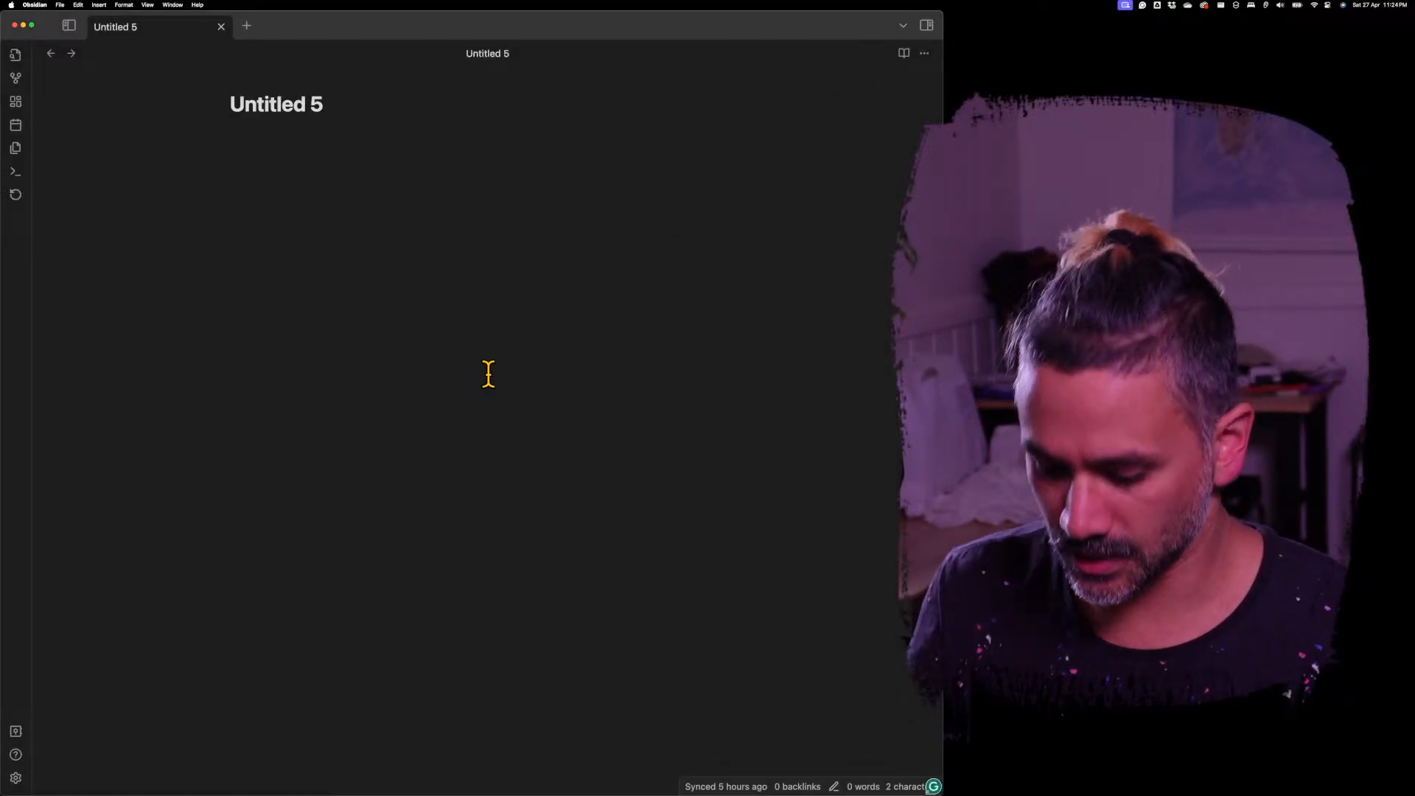
Step: Insert a new Ink handwriting section into Untitled 5 via the /writing command
text(/writing)
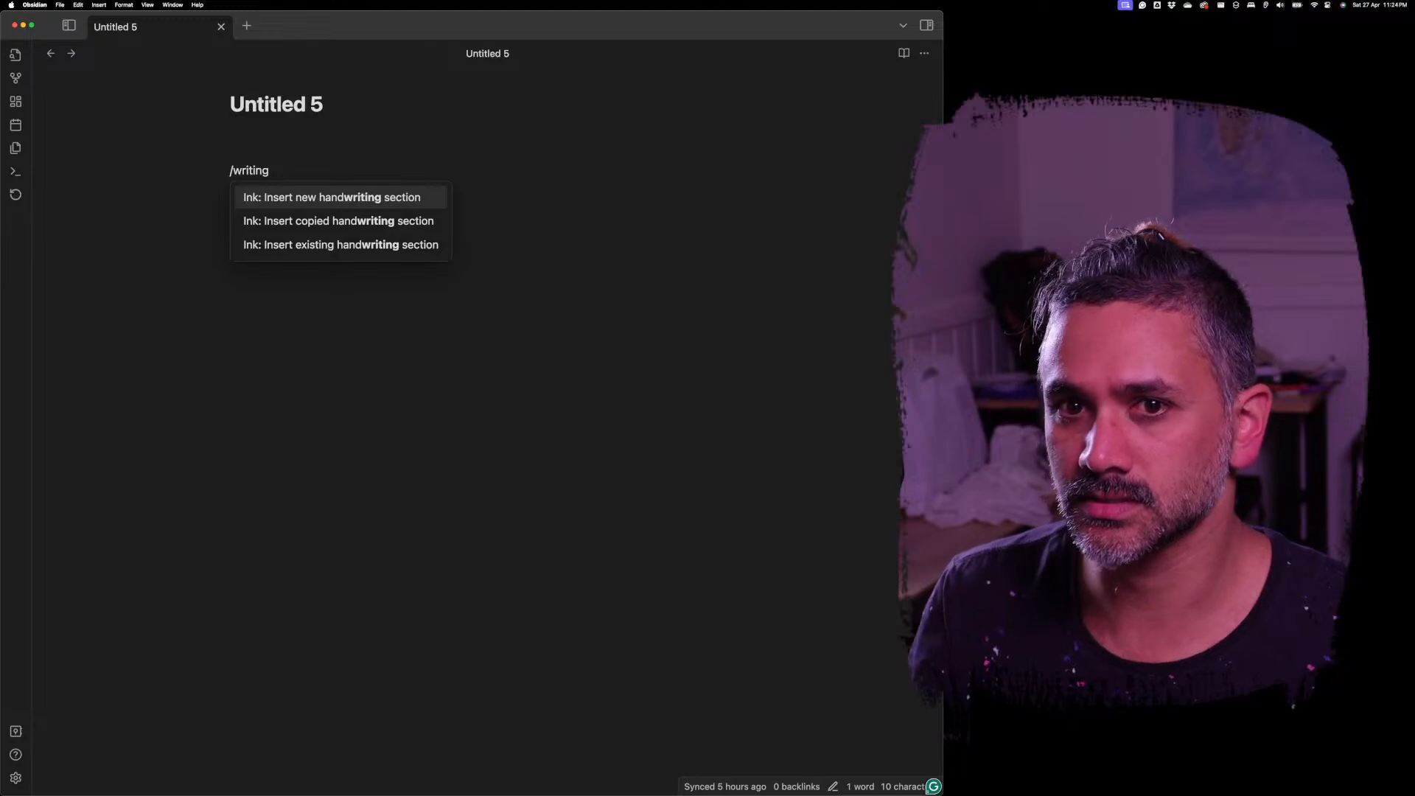
click(331, 196)
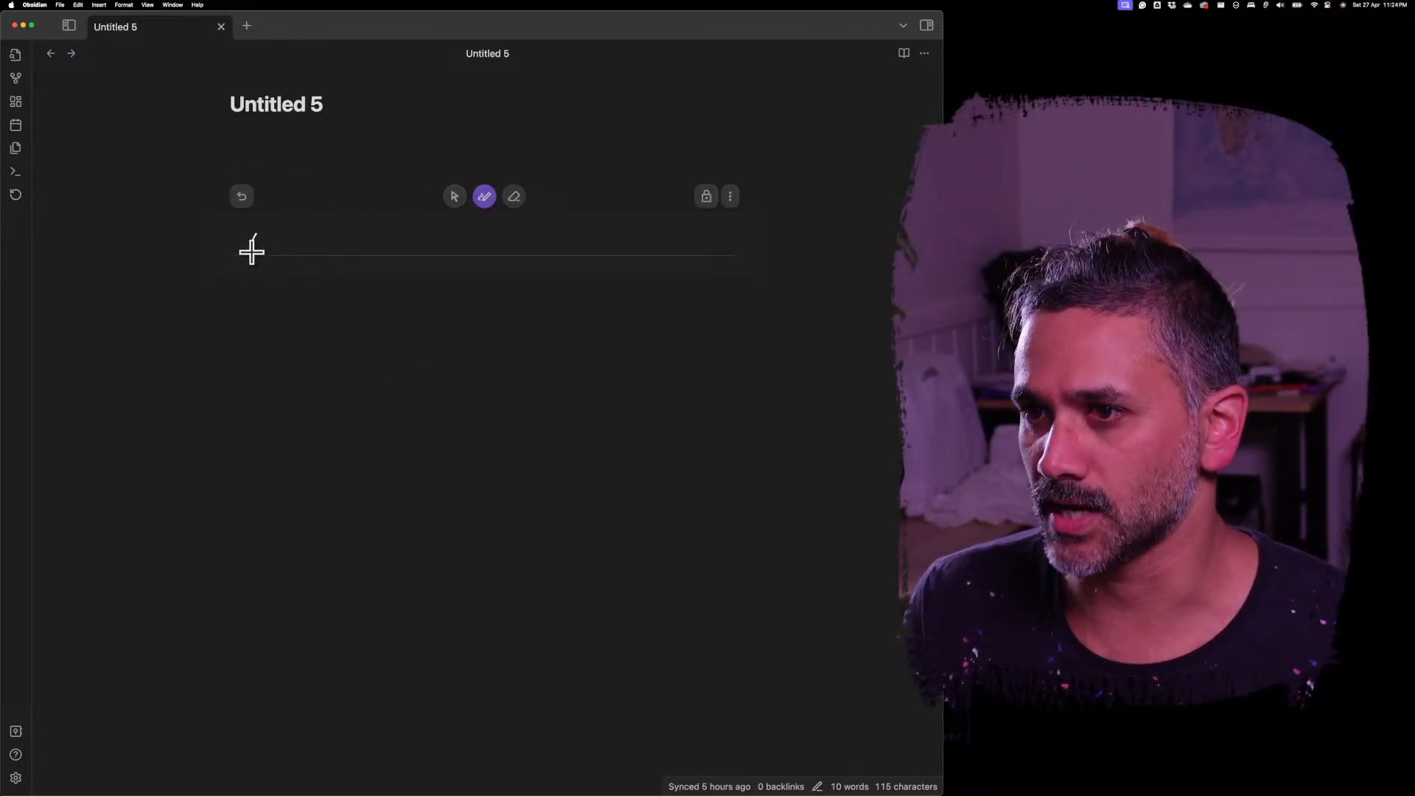
Step: Handwrite 'hello how are you', a second line, and a long scribbled line in the section
drag(247, 242, 302, 248)
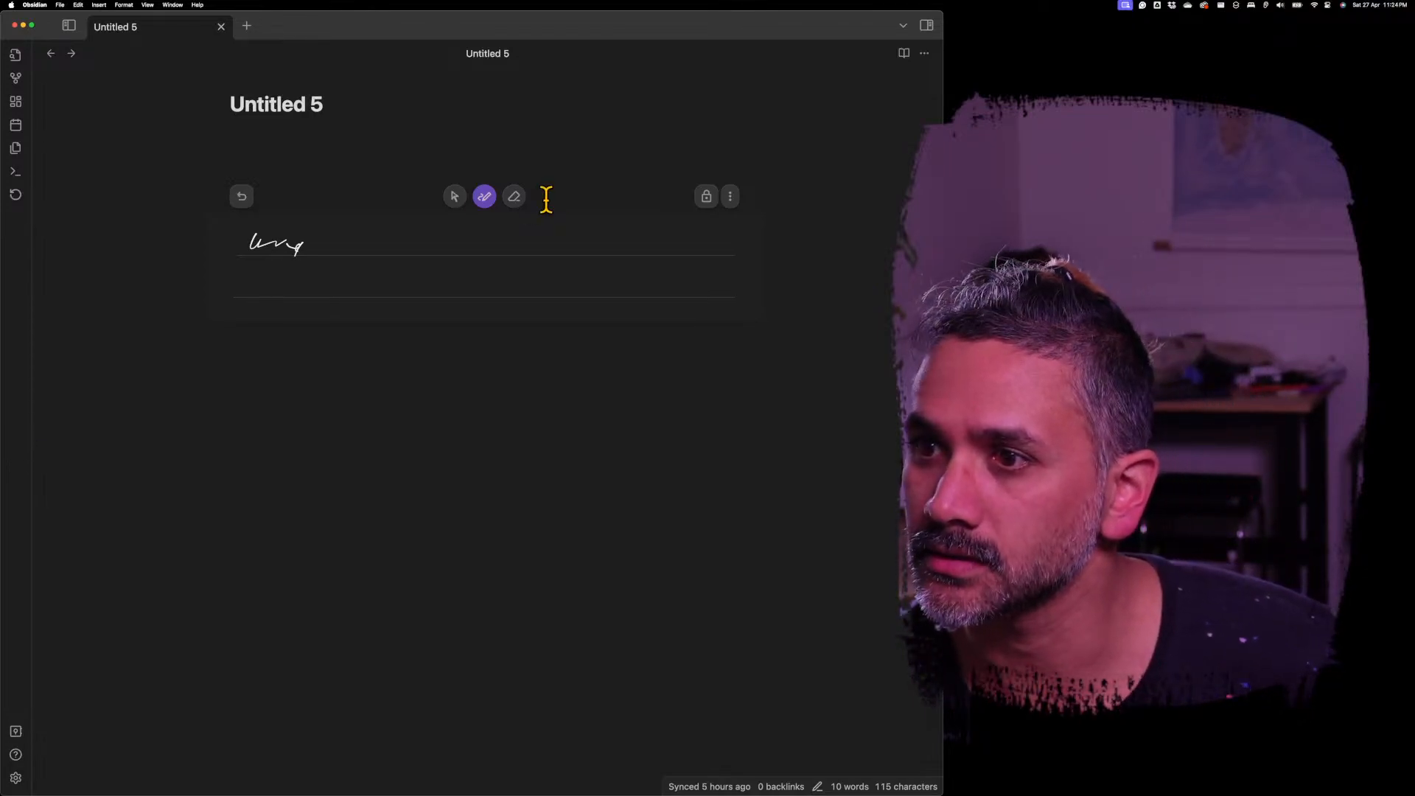
drag(335, 234, 370, 243)
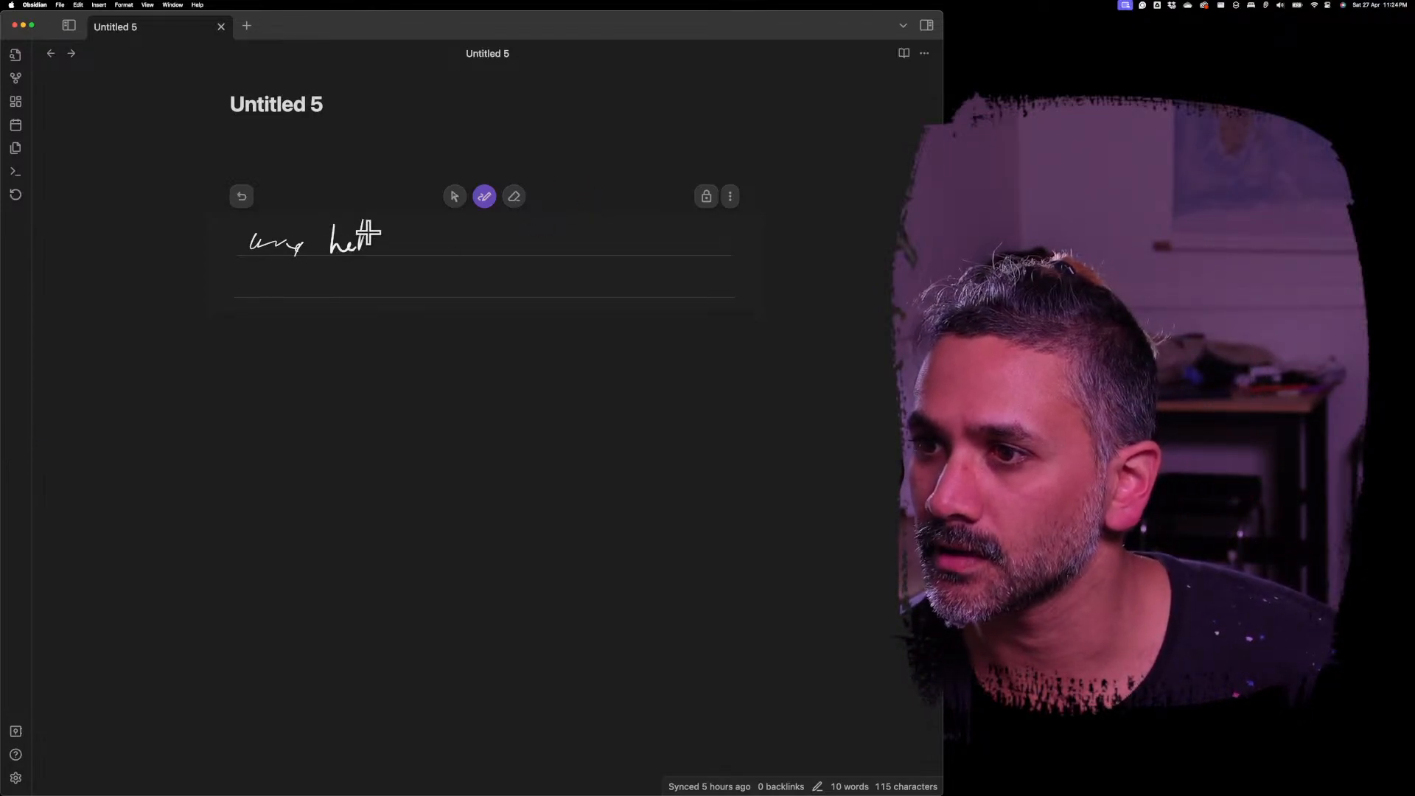
drag(361, 239, 469, 244)
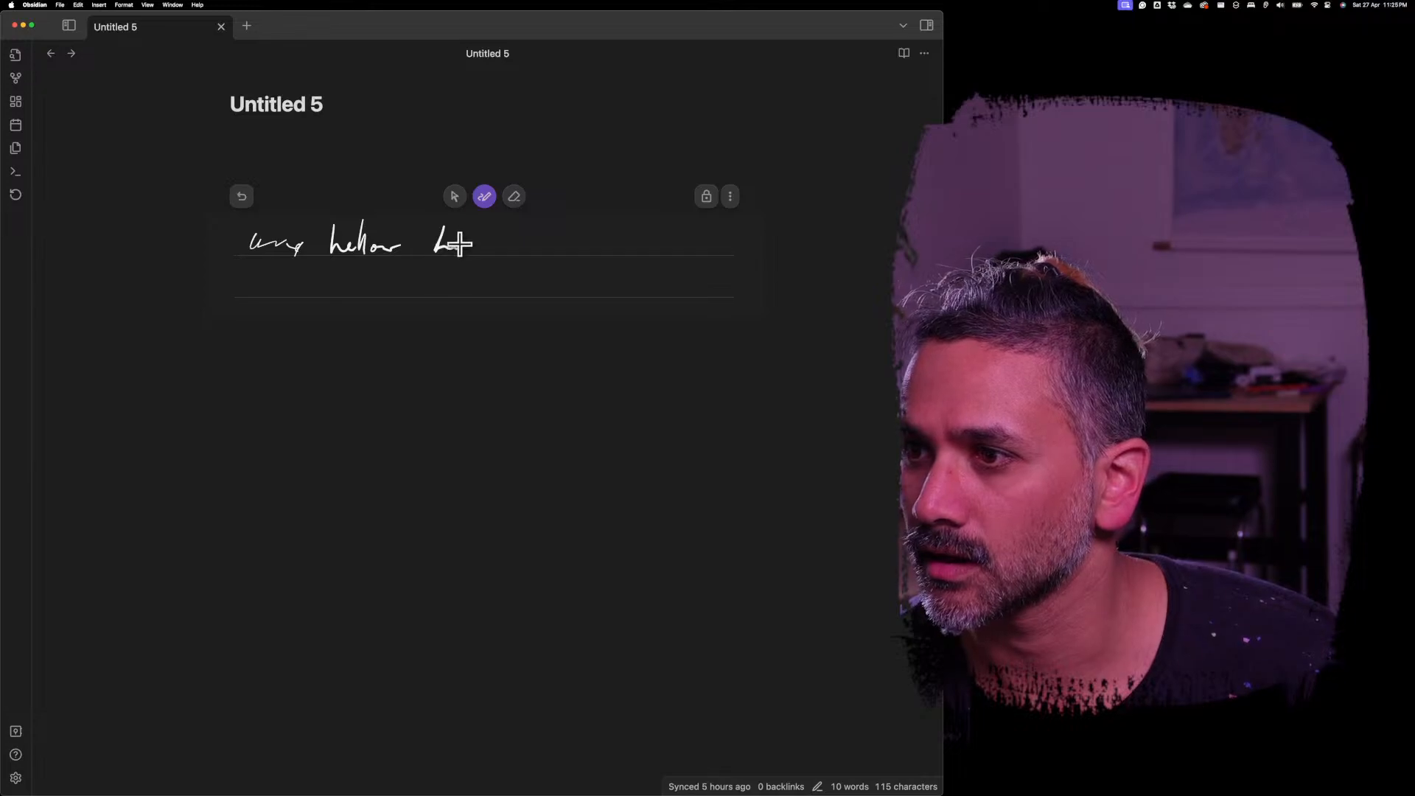
drag(438, 241, 560, 243)
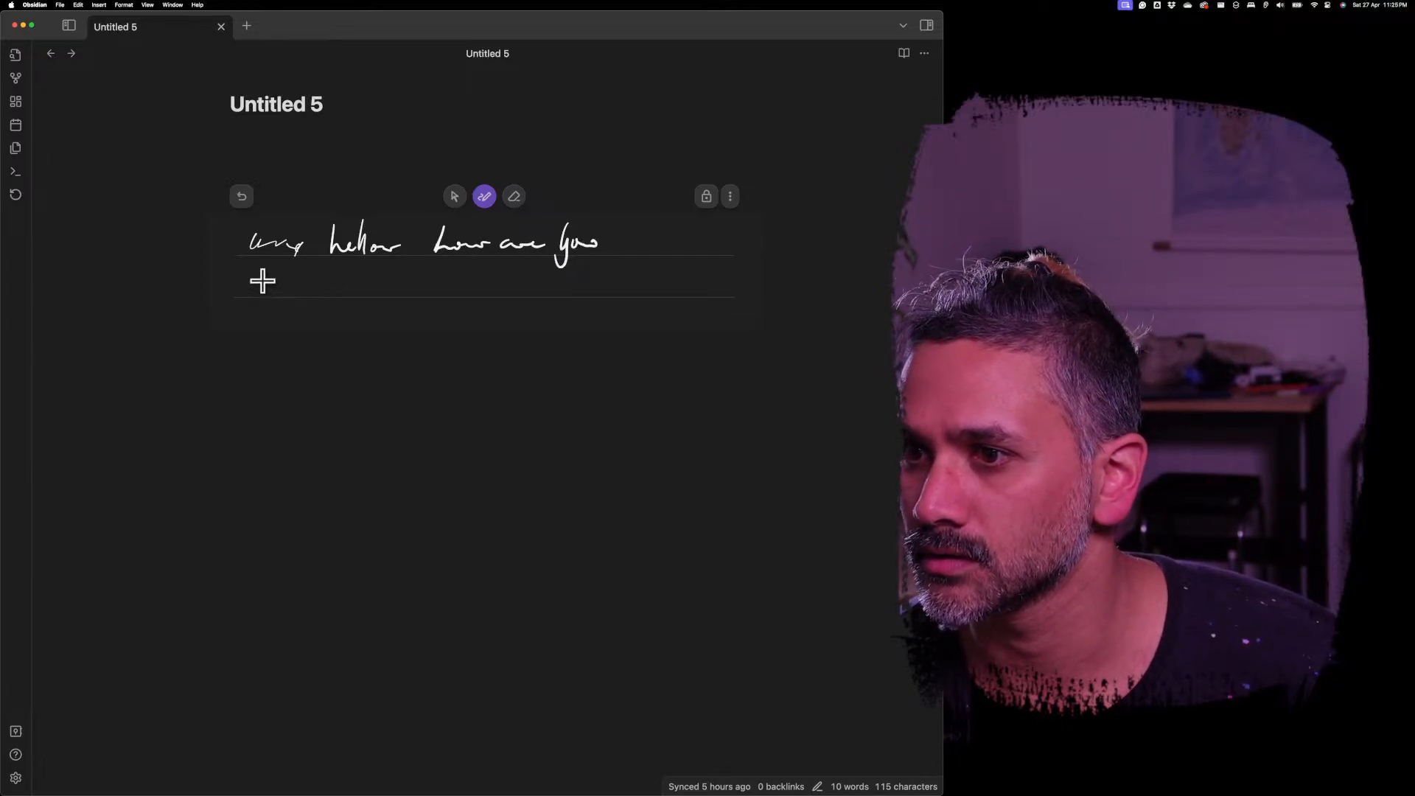
drag(252, 284, 335, 285)
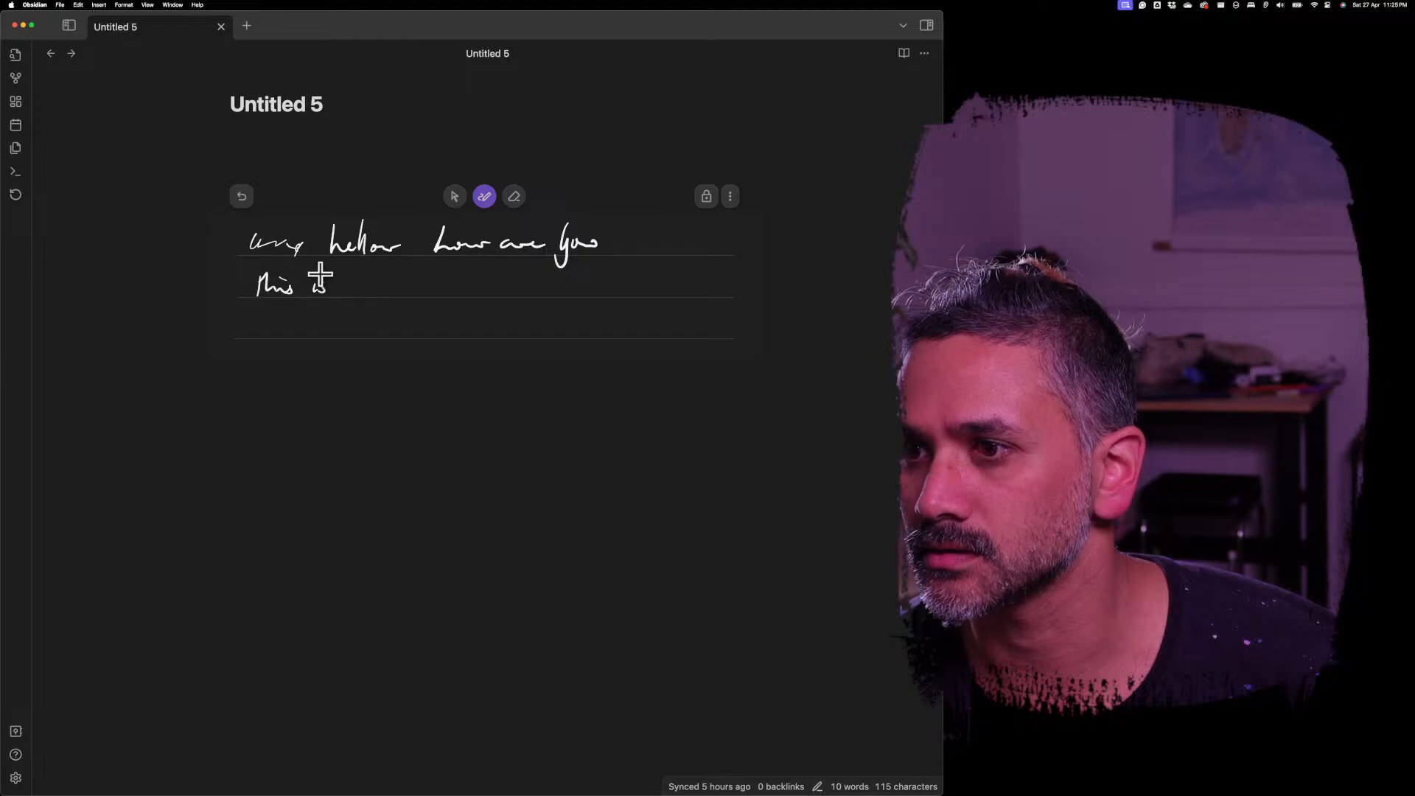
drag(352, 287, 442, 289)
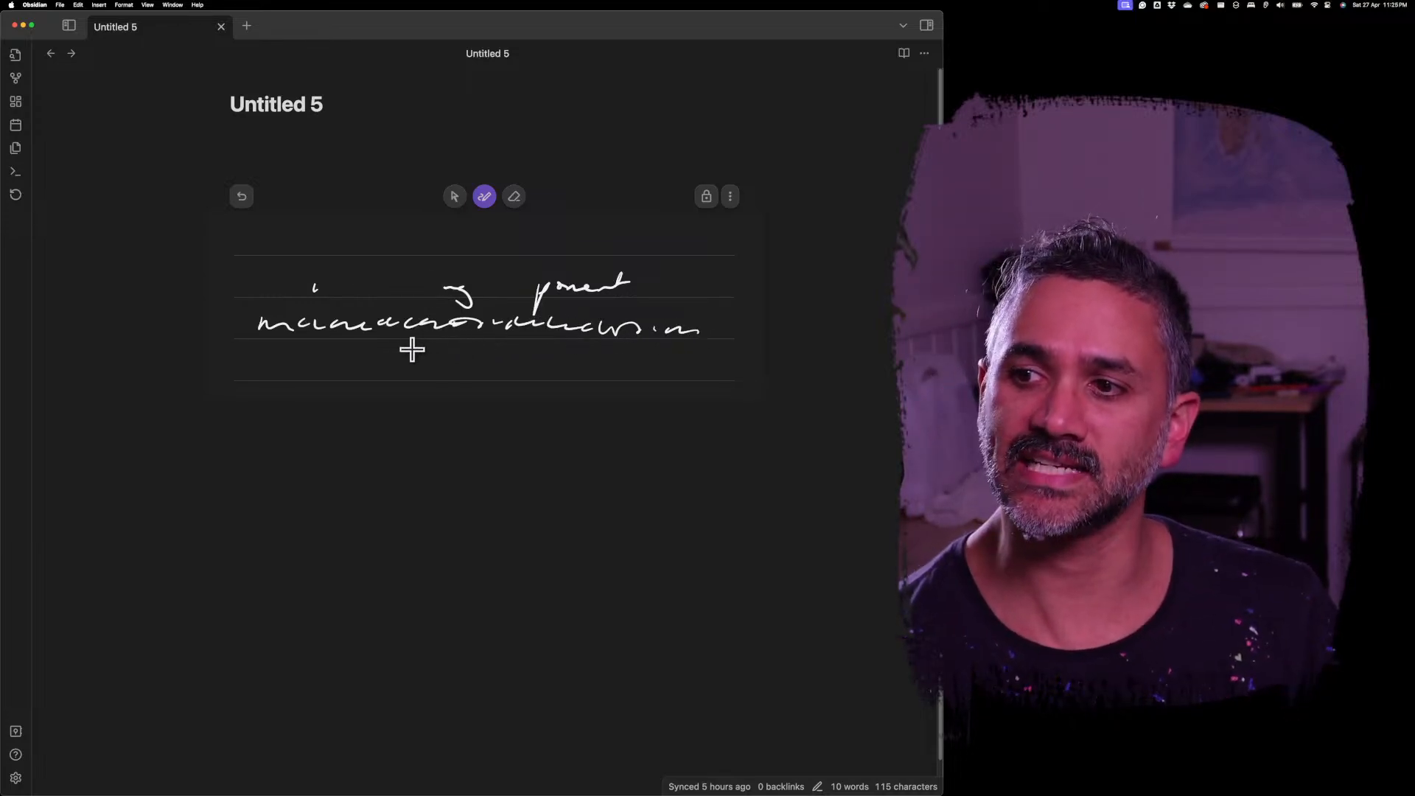
drag(271, 369, 401, 370)
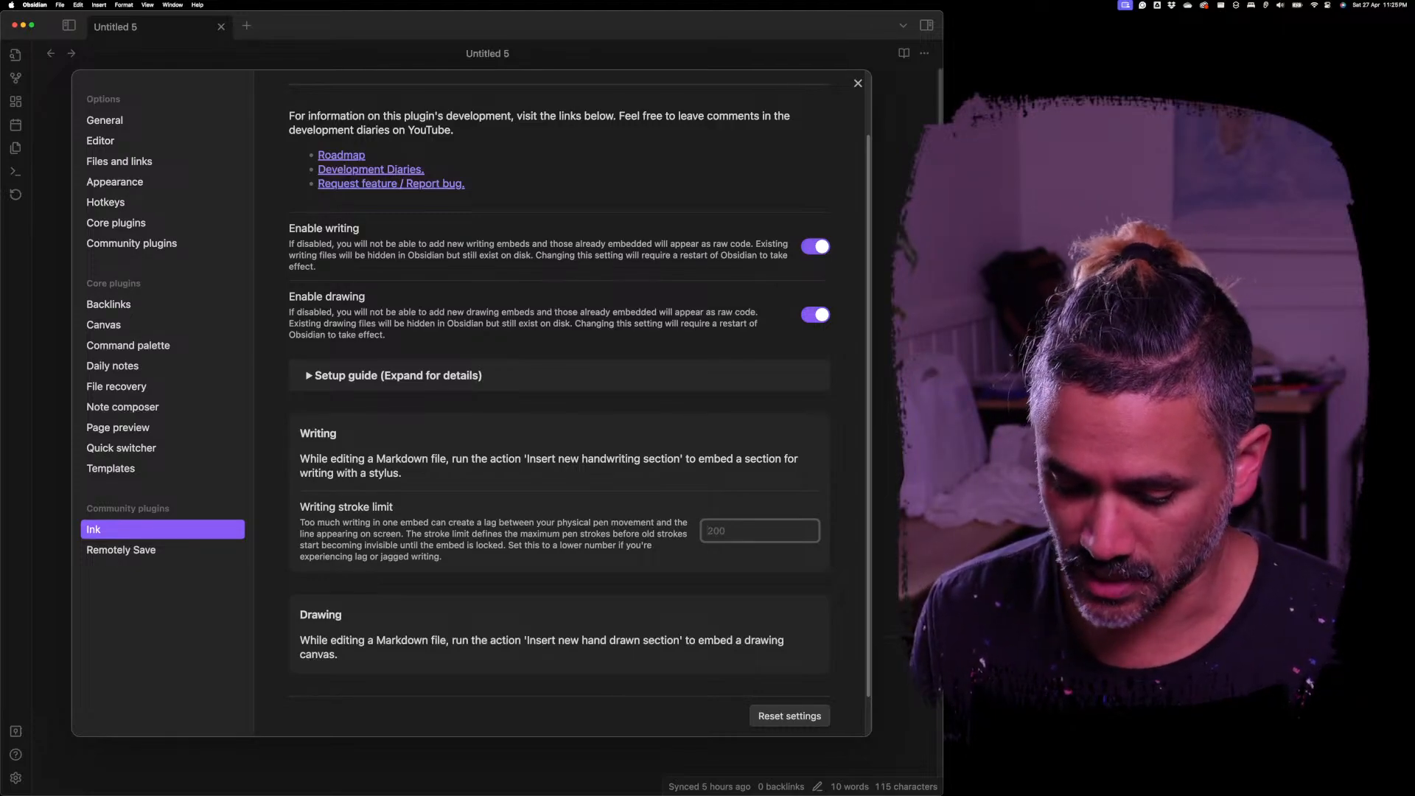
Step: Set the Ink writing stroke limit to 200 and reopen the handwriting section for editing
text(500)
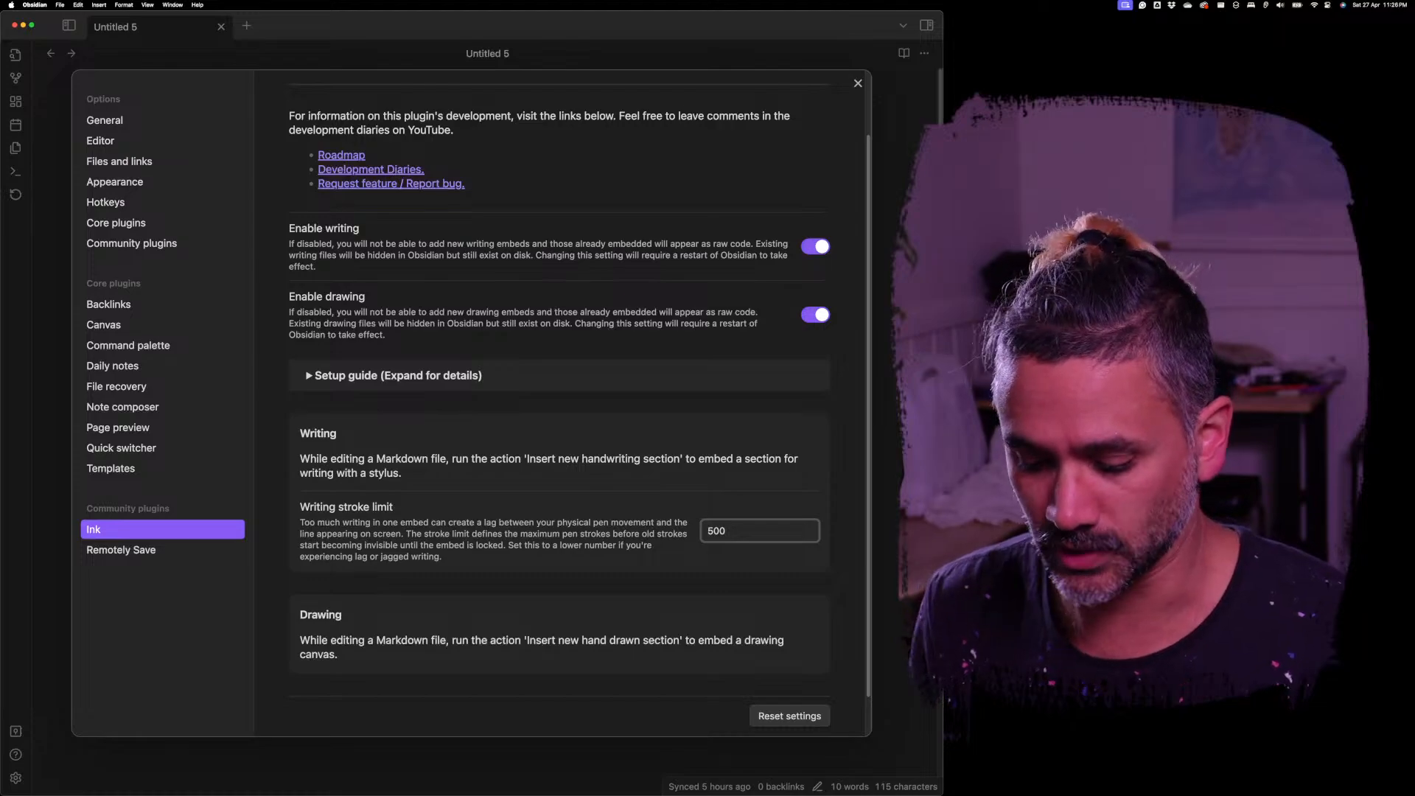
text(200)
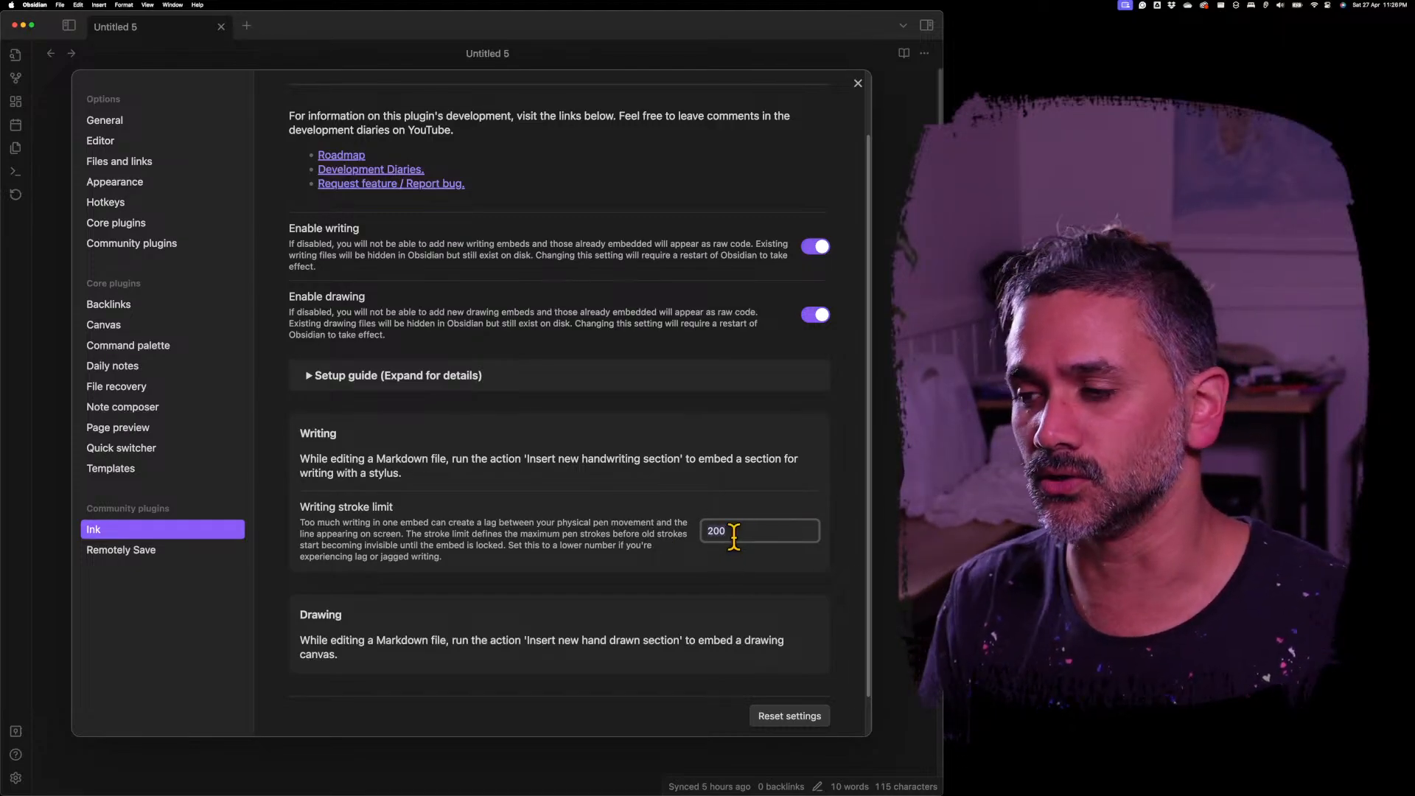
mouse_move(834, 196)
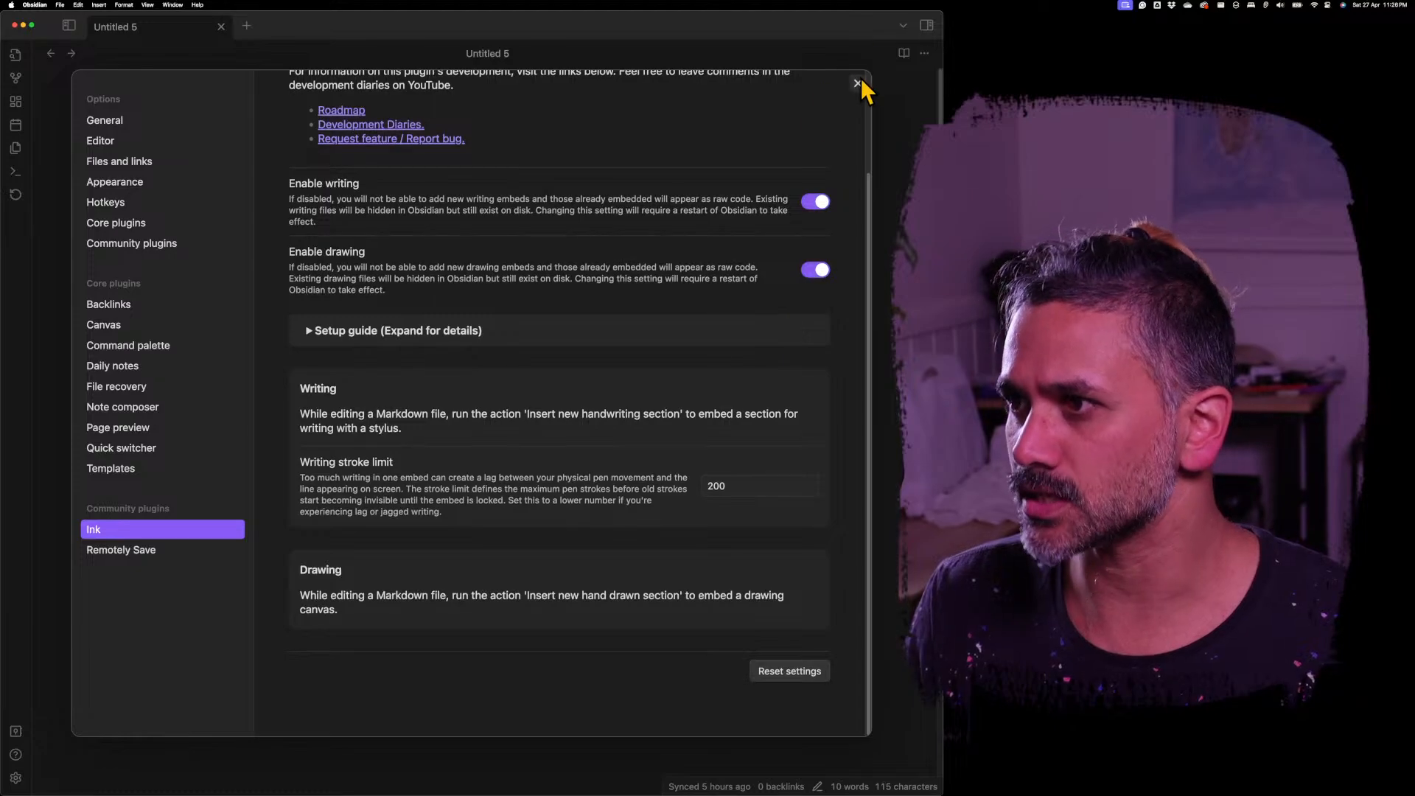
click(856, 83)
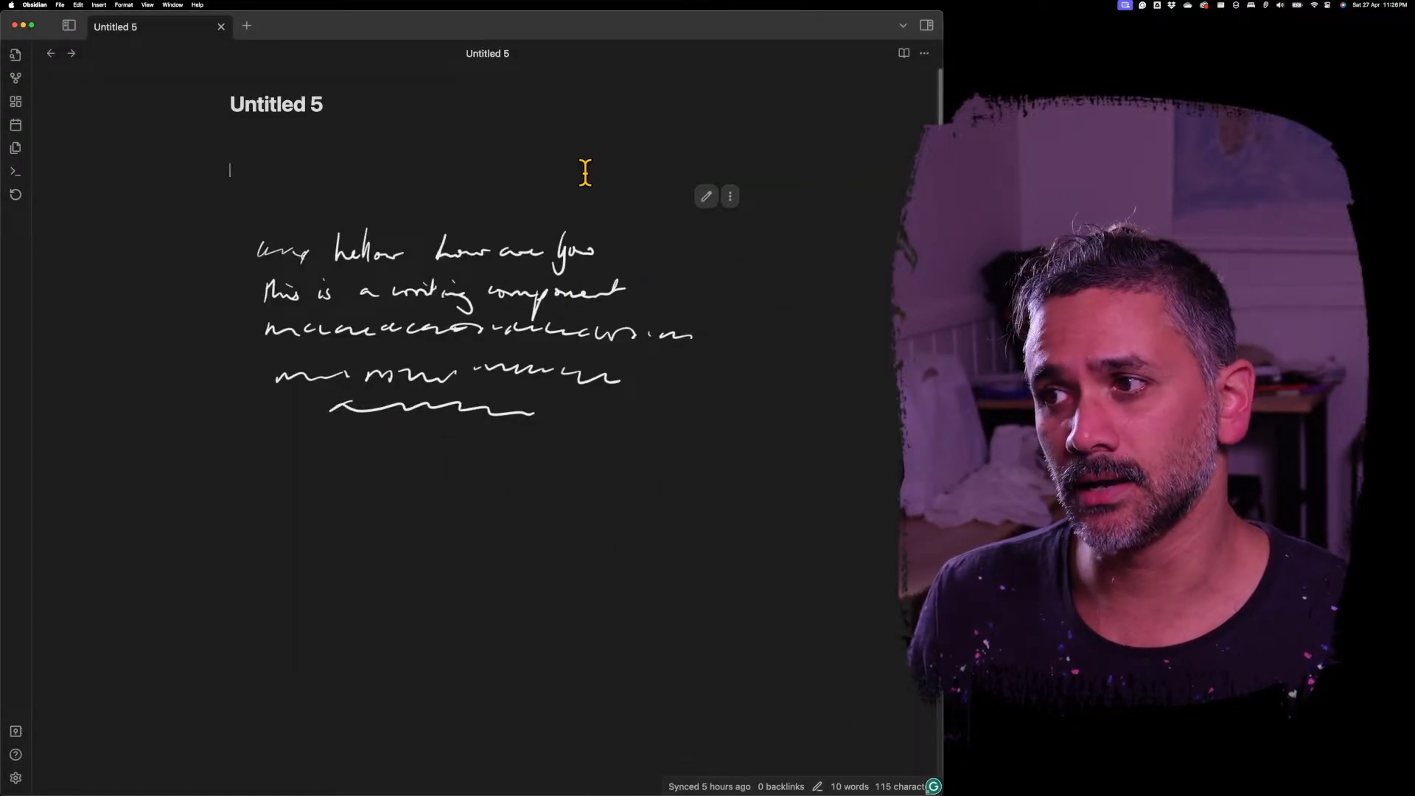
click(706, 196)
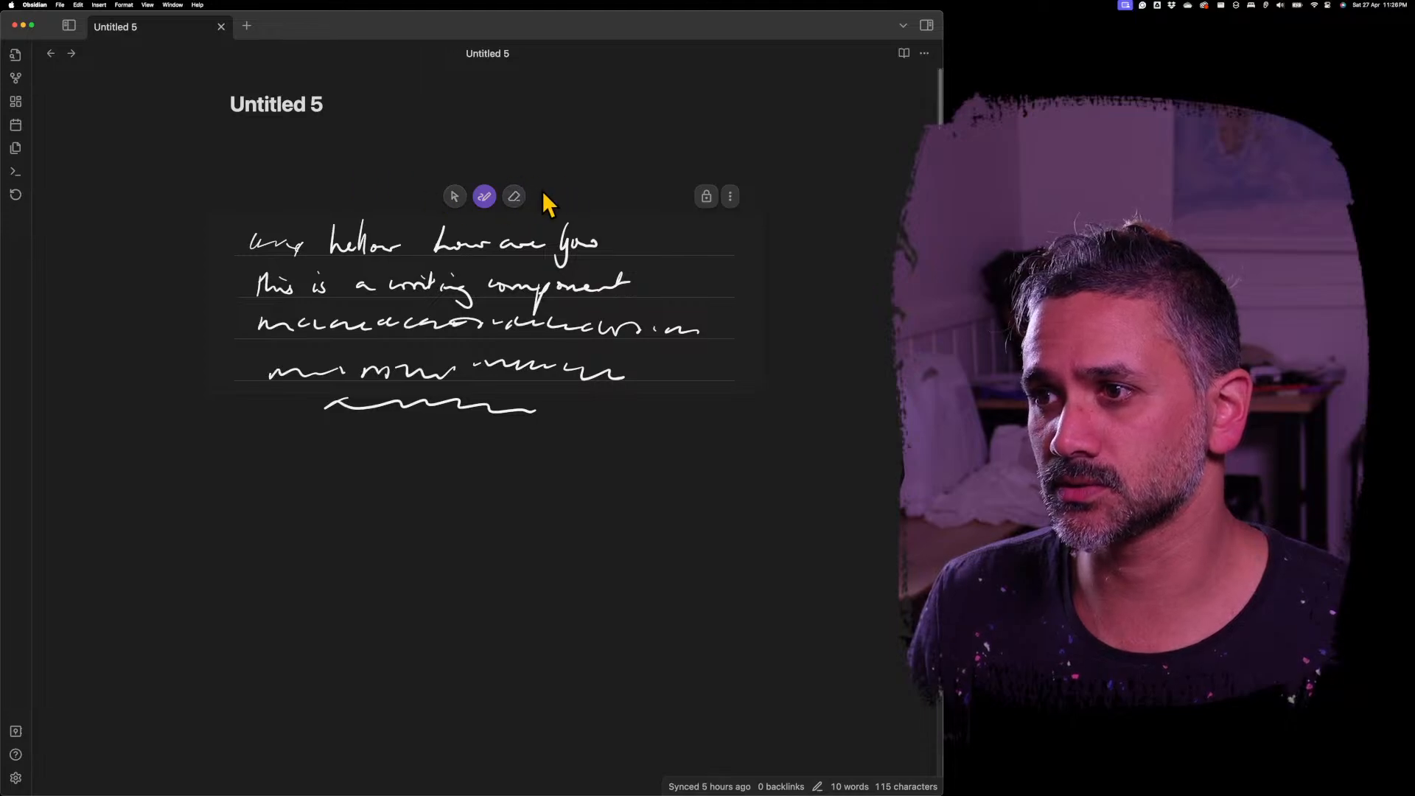